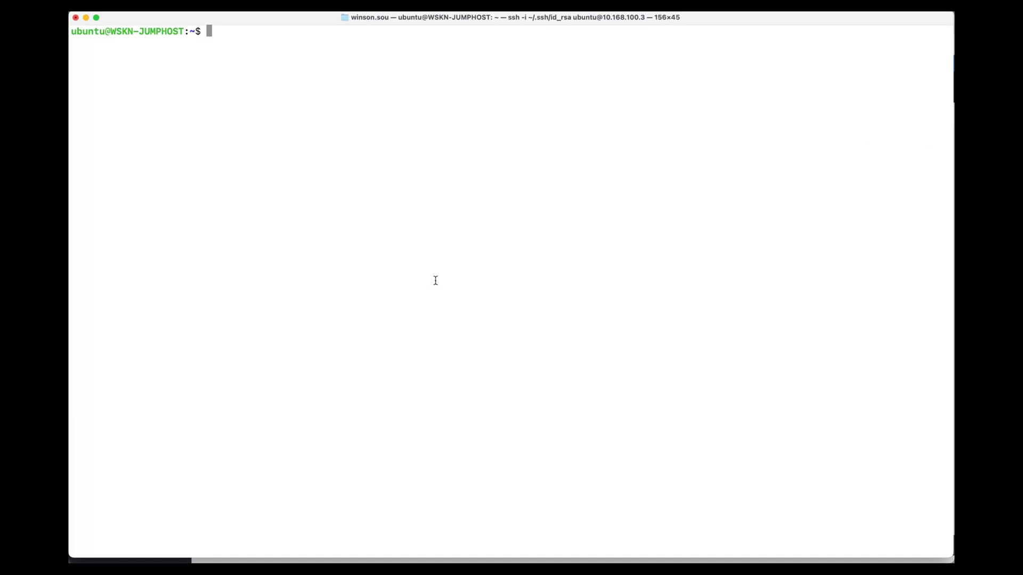
# Create a certs directory in the jumphost's home folder with mkdir.
pyautogui.write('mkdir')
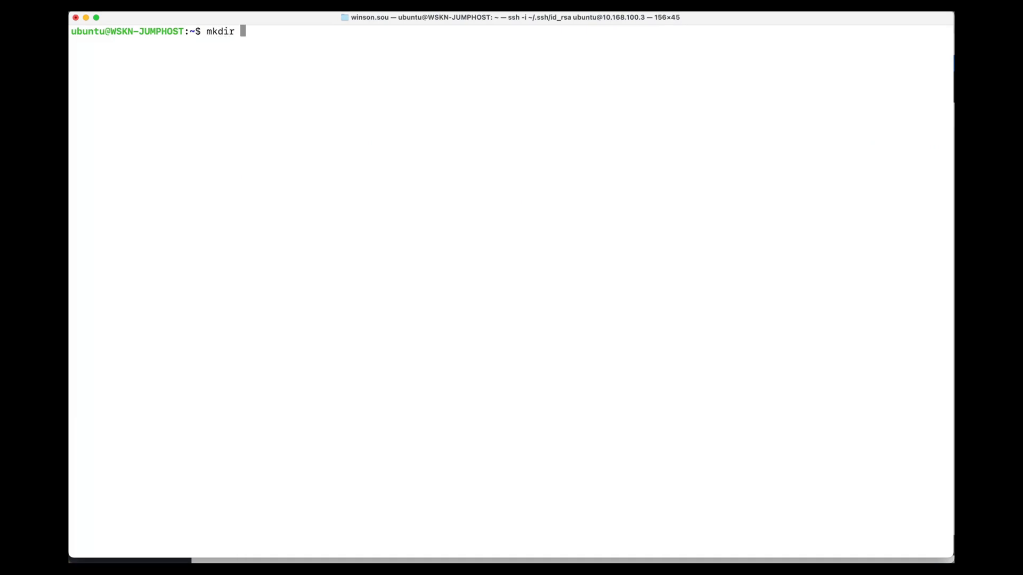
pyautogui.press('Return')
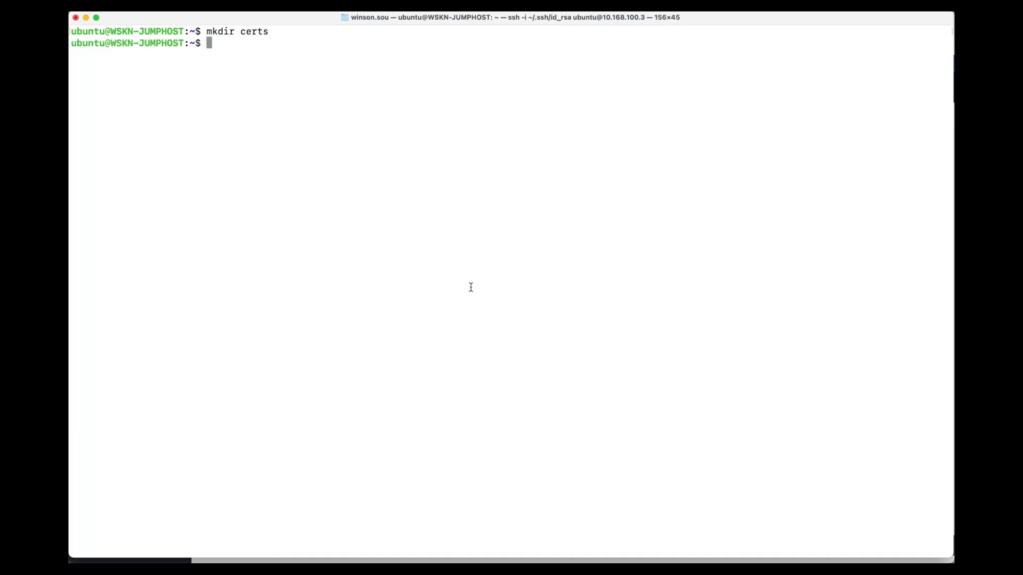
# Scroll the Prerequisites blog post past the install script to its NTP and DNS sections.
pyautogui.click(295, 20)
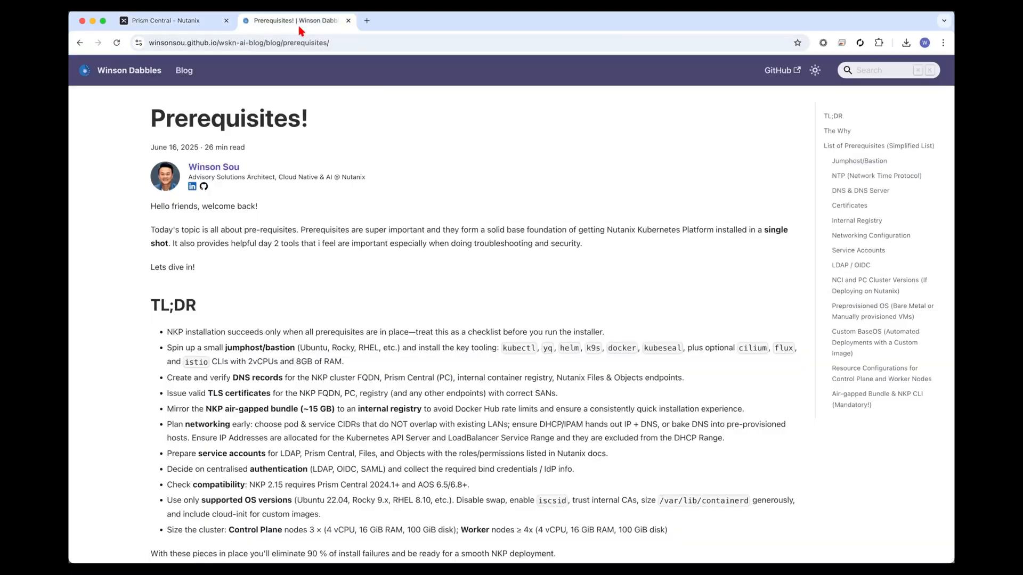
pyautogui.scroll(-3)
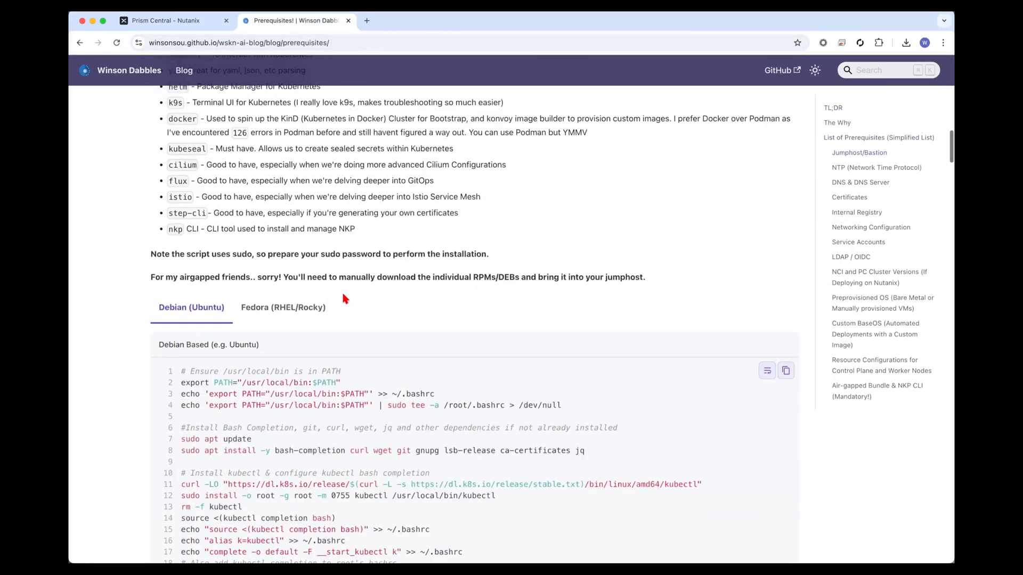
pyautogui.scroll(-3)
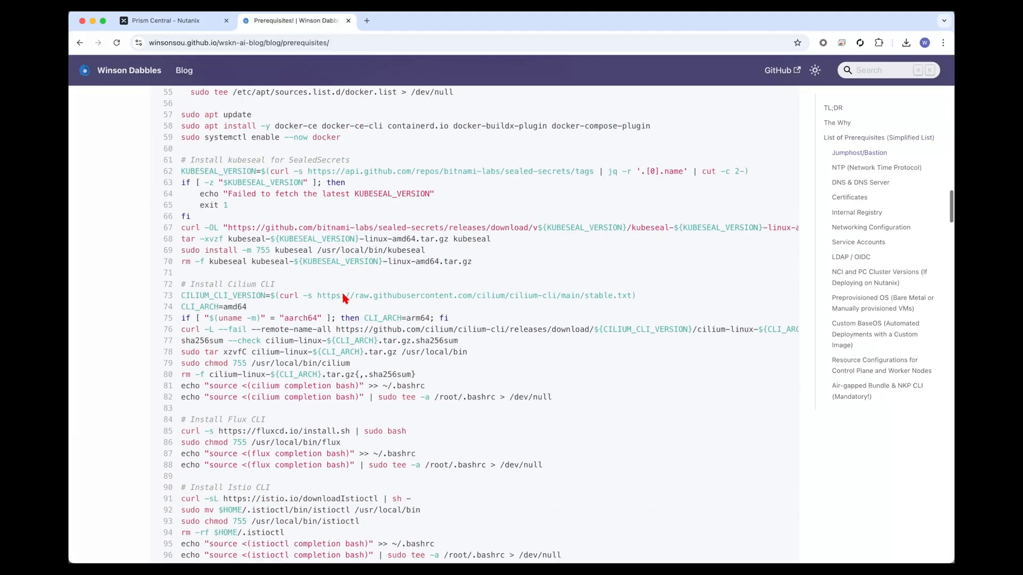
pyautogui.scroll(-3)
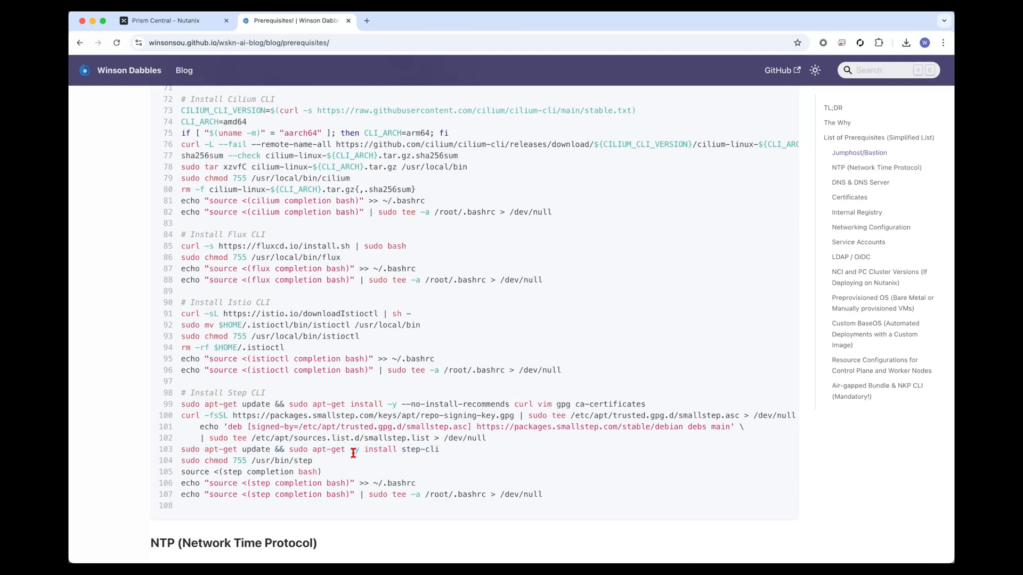
pyautogui.scroll(-3)
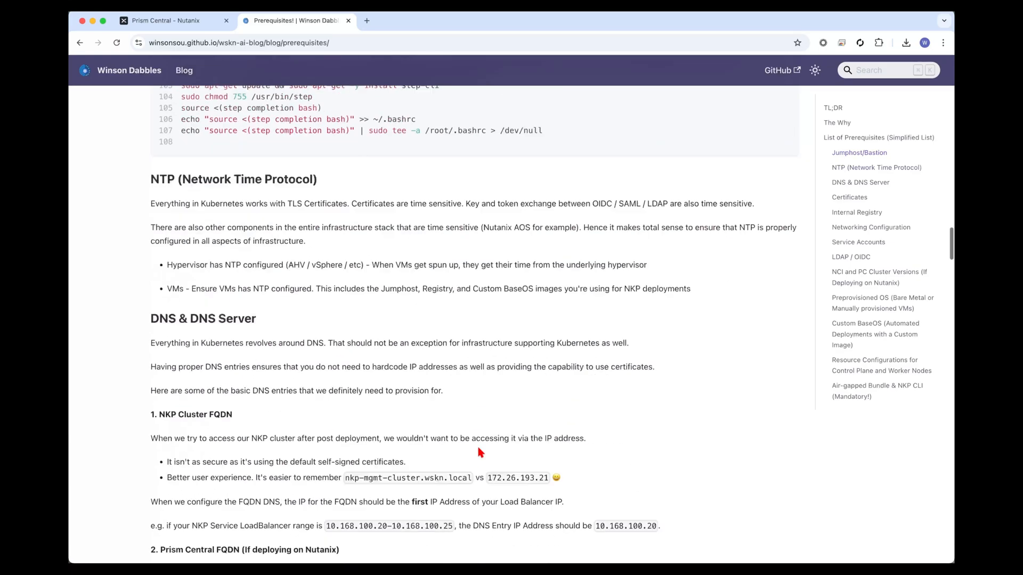
pyautogui.scroll(-3)
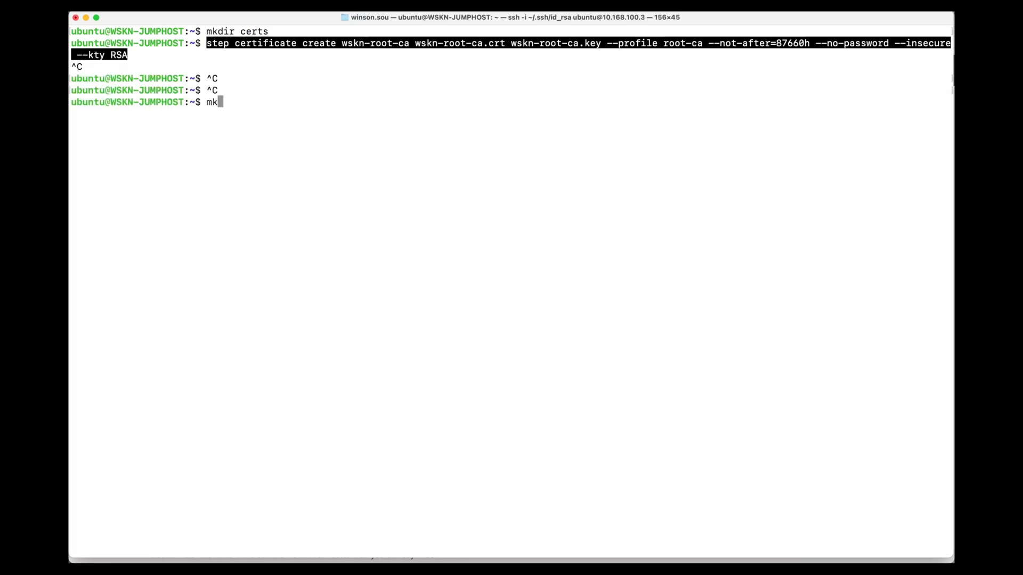
# Inside certs/, generate the wskn-root-ca.crt certificate and wskn-root-ca.key with step.
pyautogui.write('cd certs/')
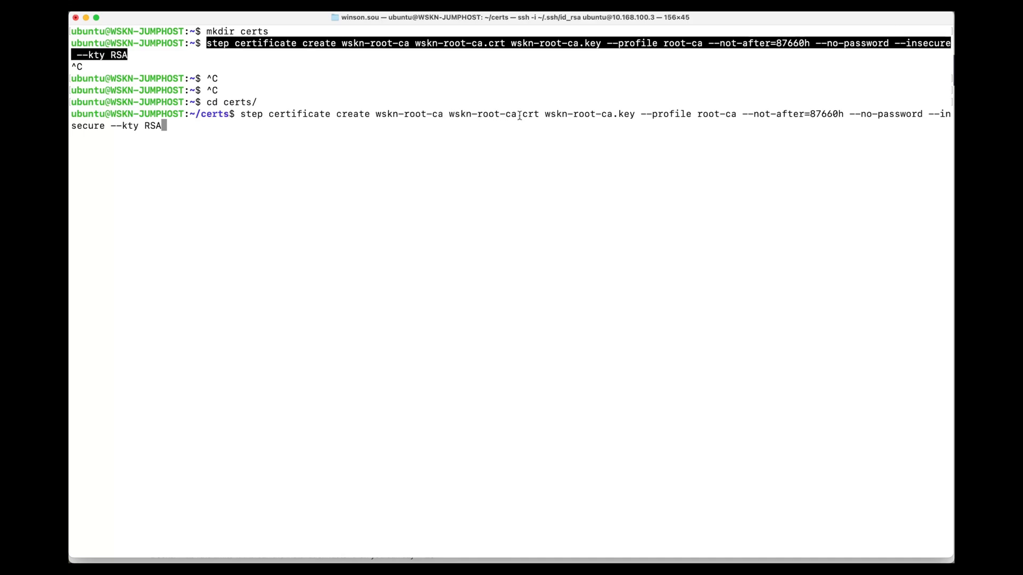
pyautogui.moveTo(574, 113)
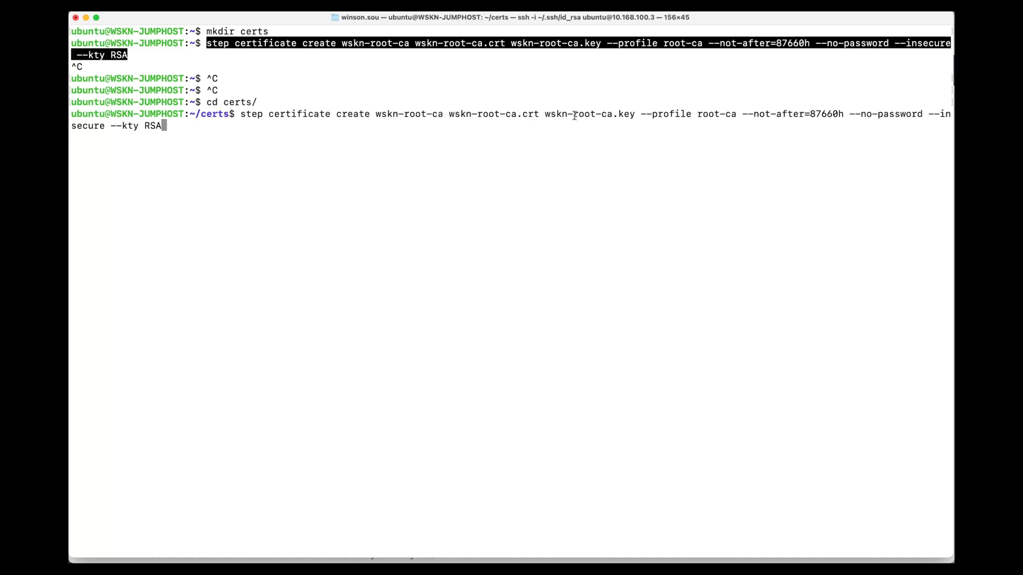
pyautogui.moveTo(652, 113)
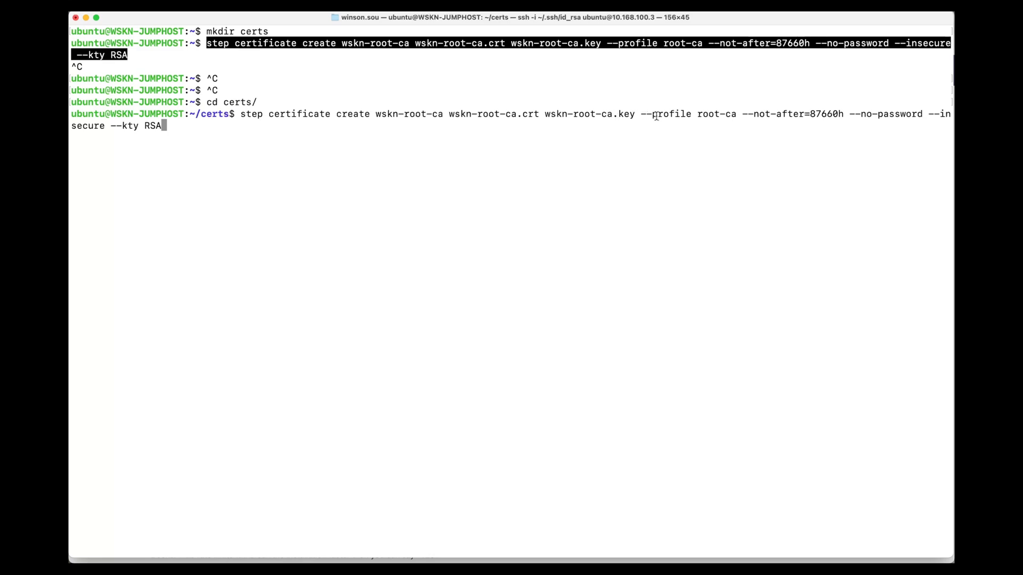
pyautogui.moveTo(772, 114)
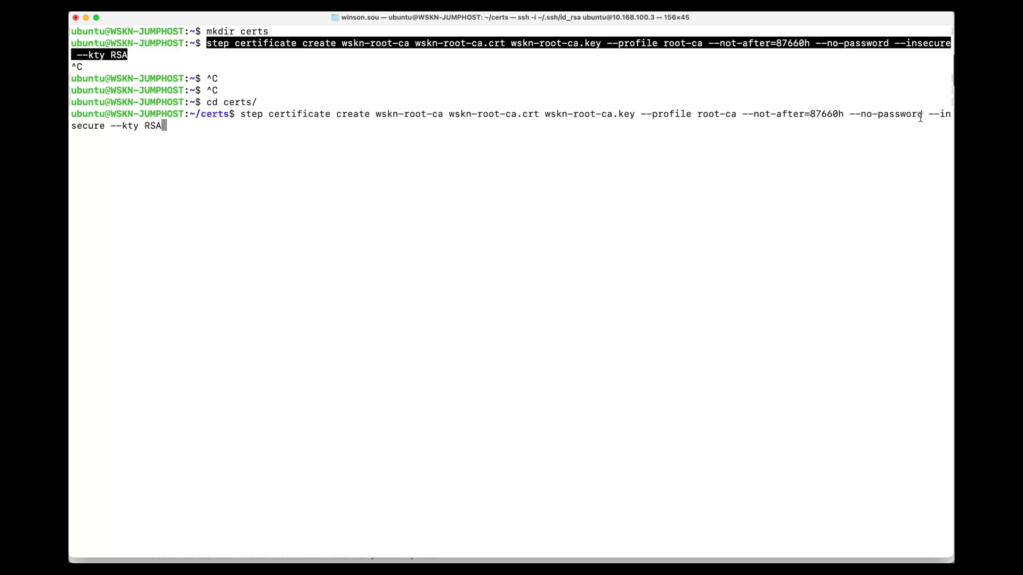
pyautogui.press('Return')
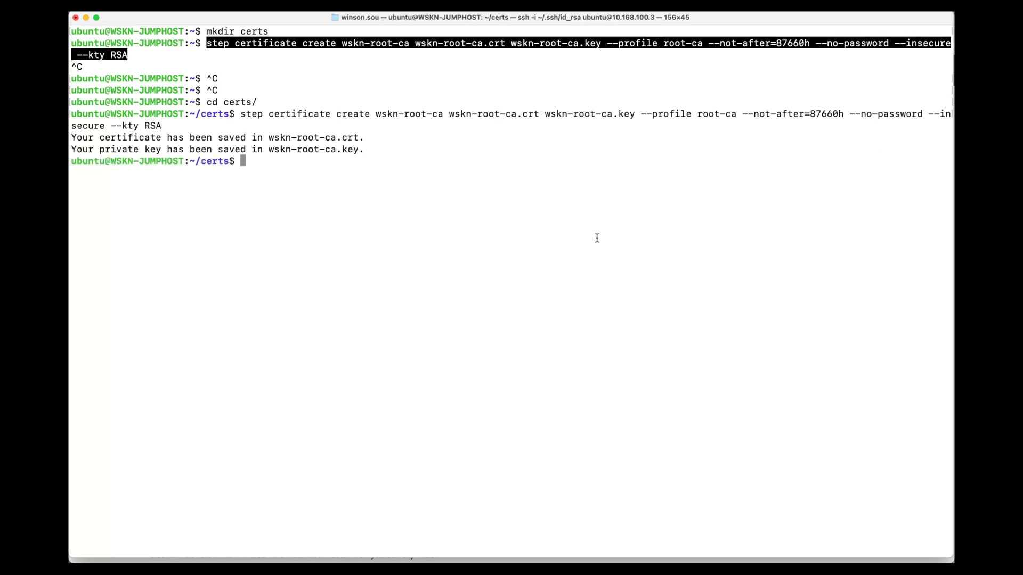
pyautogui.moveTo(314, 140)
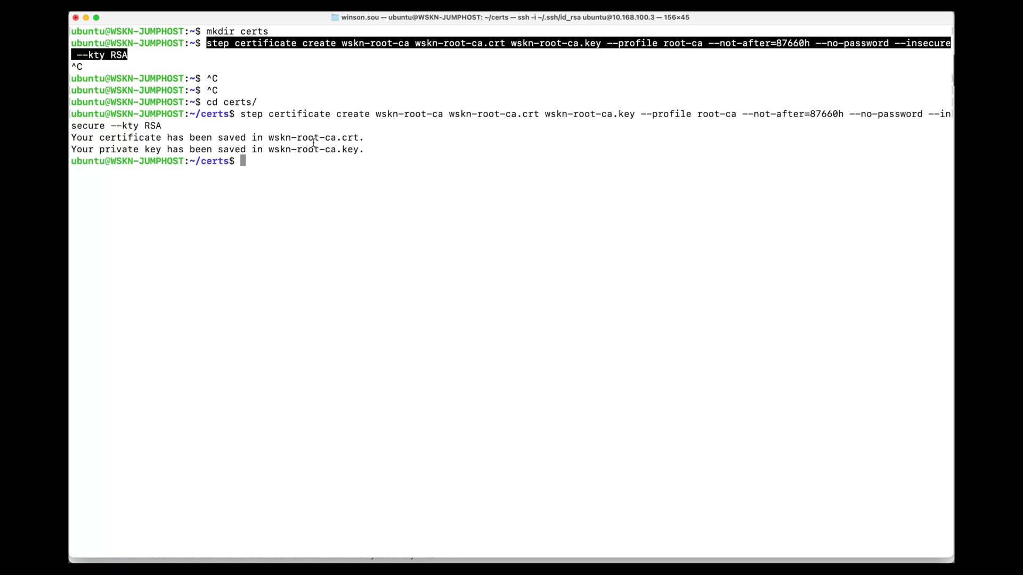
# Print wskn-root-ca.crt details using openssl x509 -text -noout and scroll the output.
pyautogui.write('open')
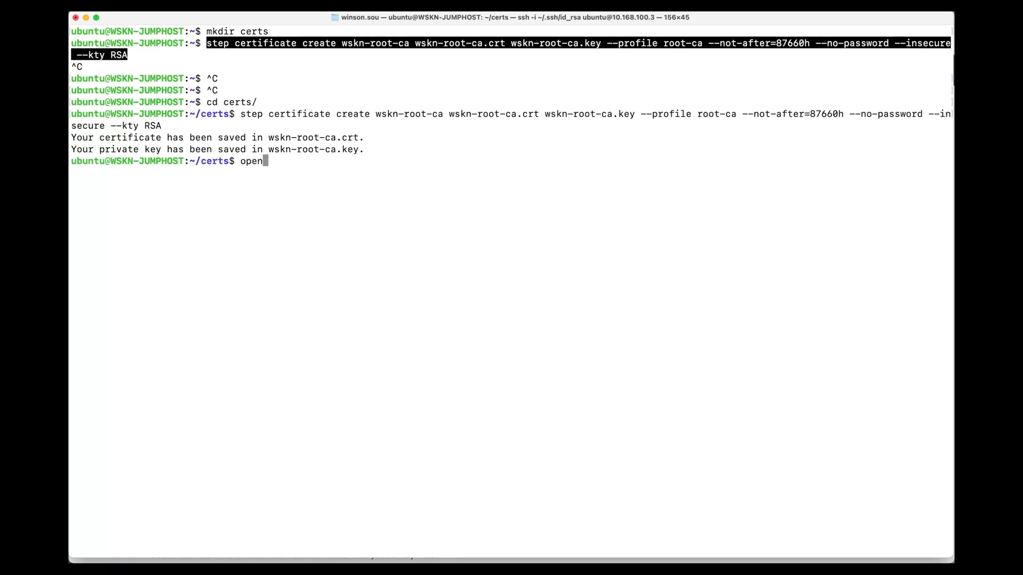
pyautogui.write('ssl')
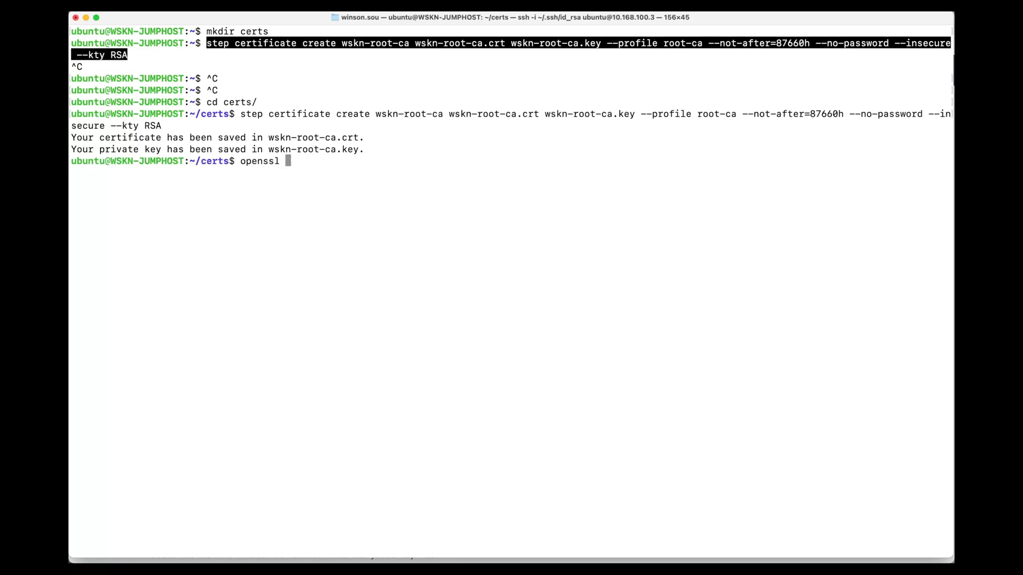
pyautogui.write('x509')
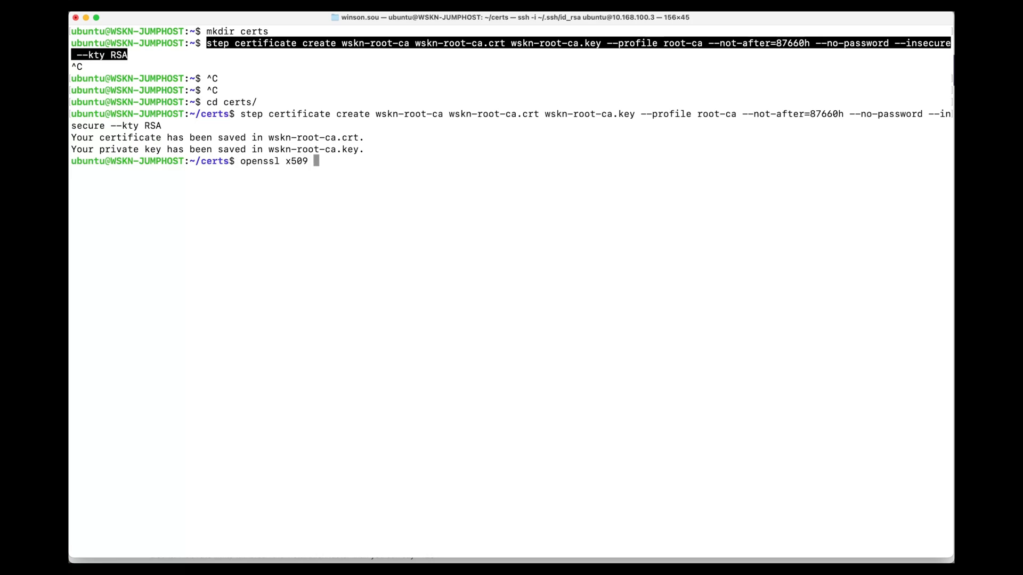
pyautogui.write('-in wskn-root-ca.cer')
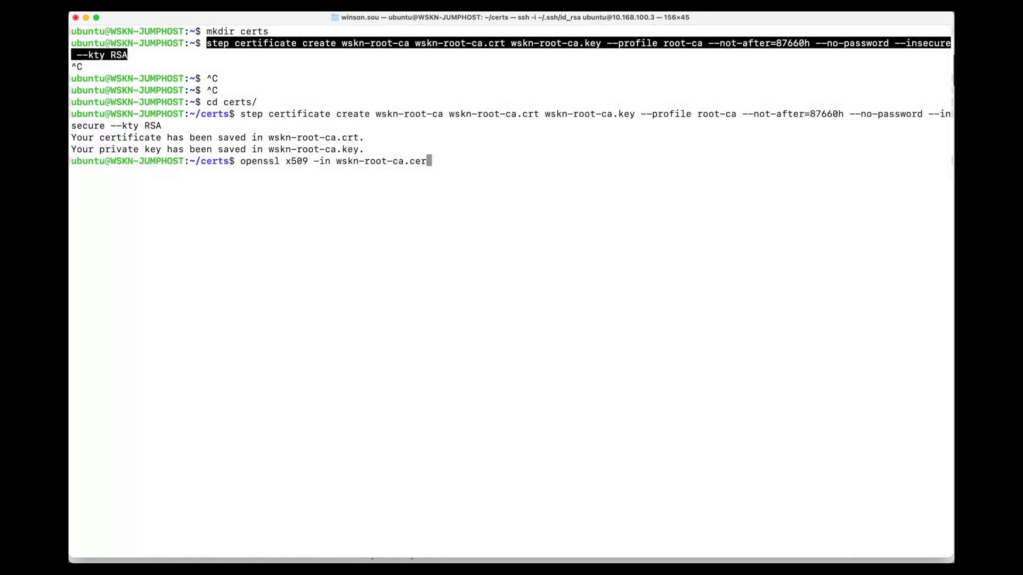
pyautogui.press('BackSpace')
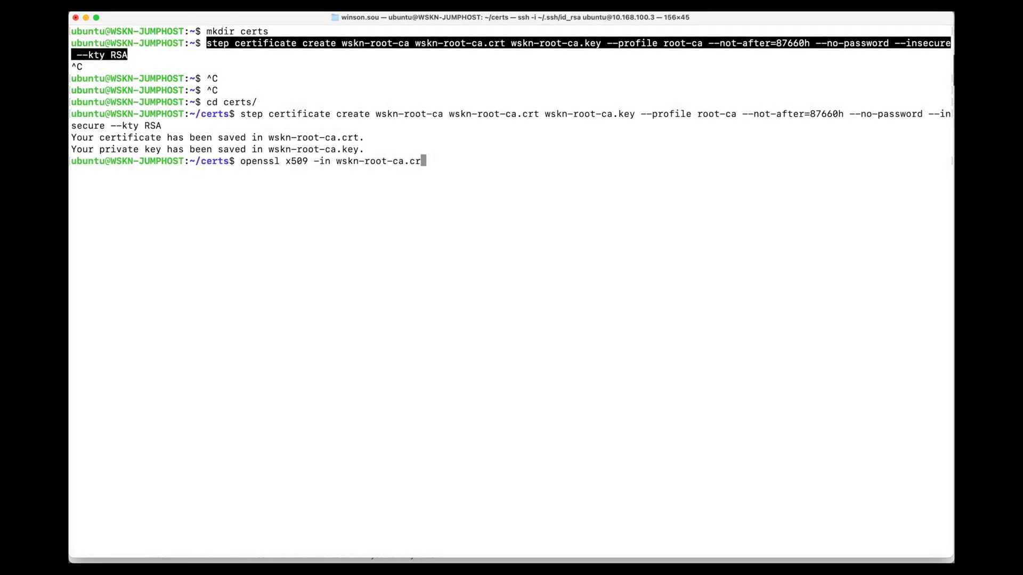
pyautogui.write('-text -no')
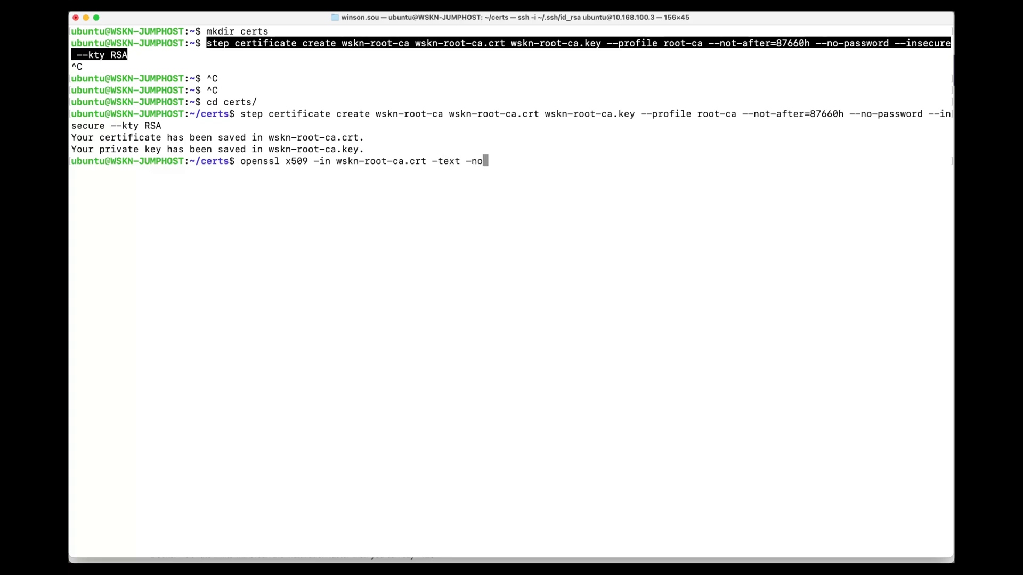
pyautogui.write('ut')
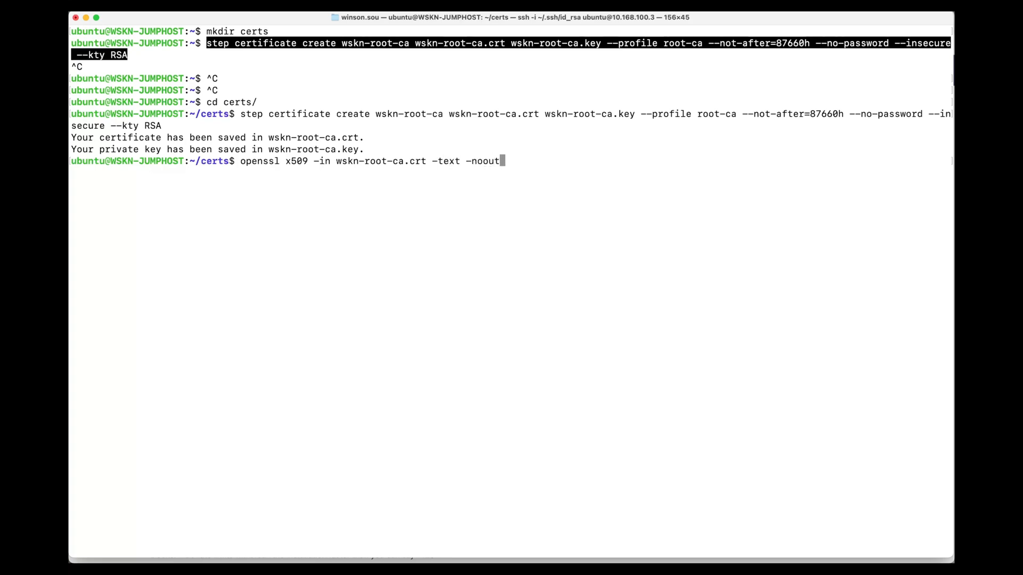
pyautogui.press('Return')
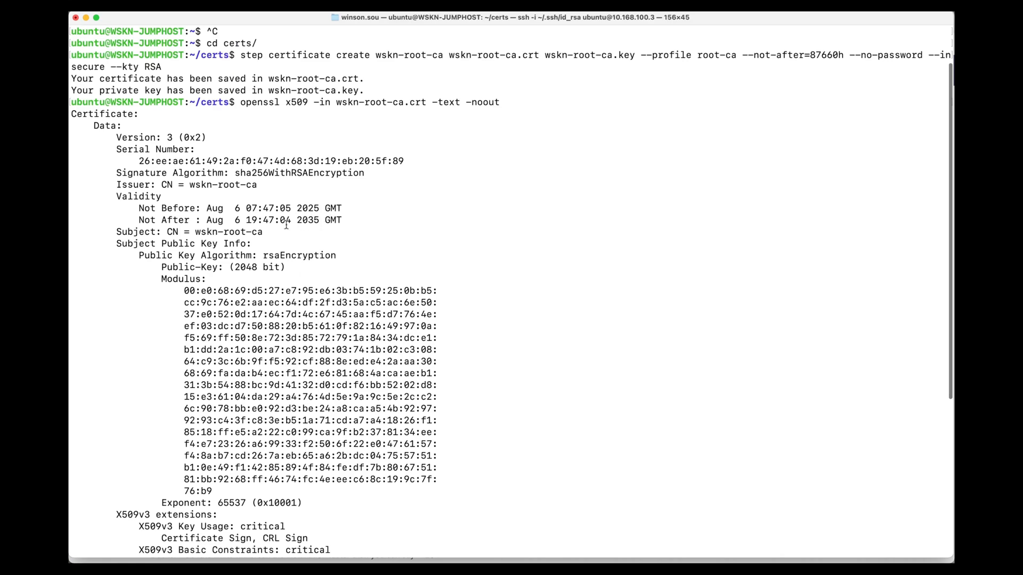
pyautogui.scroll(-3)
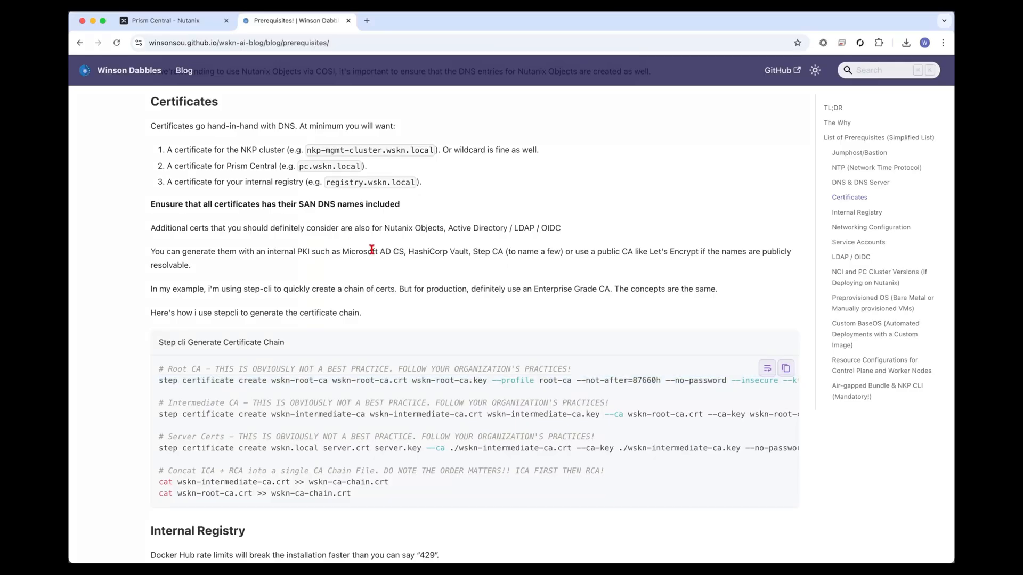
# Show the blog's Certificates section with the step-cli certificate chain commands.
pyautogui.click(458, 415)
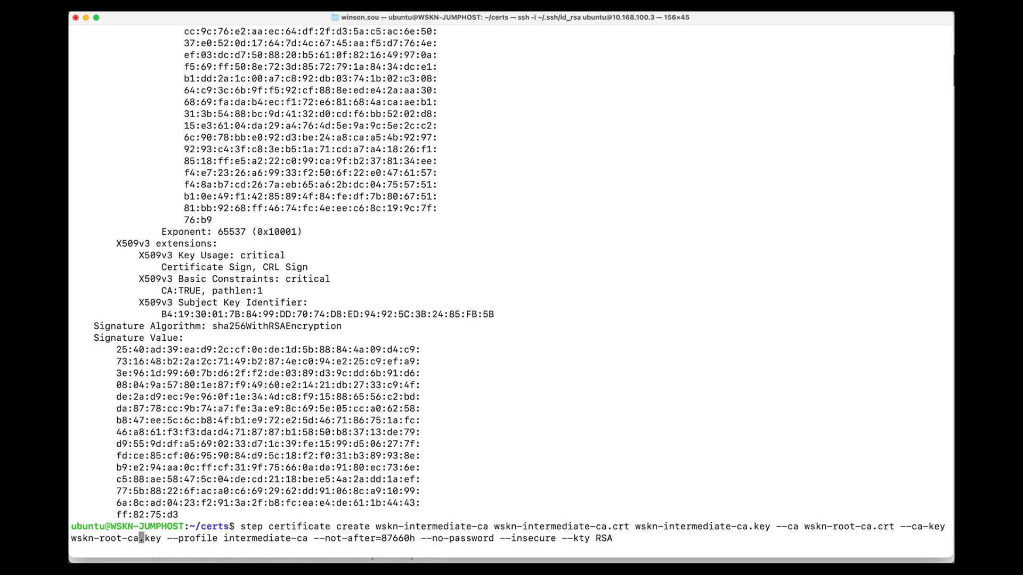
pyautogui.moveTo(445, 538)
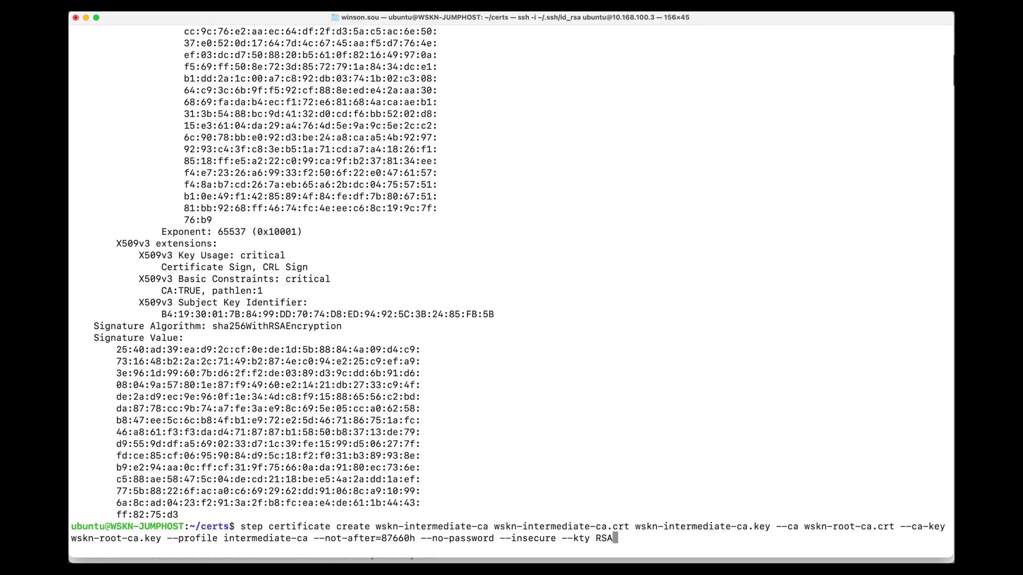
# Generate the intermediate CA, then the wskn.local server.crt and server.key signed by it.
pyautogui.press('Return')
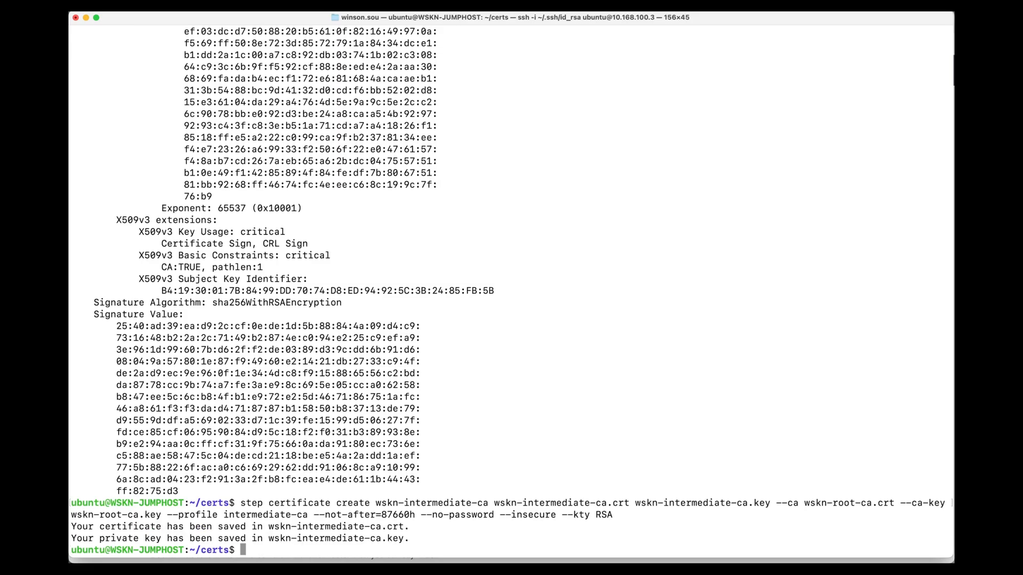
pyautogui.click(296, 20)
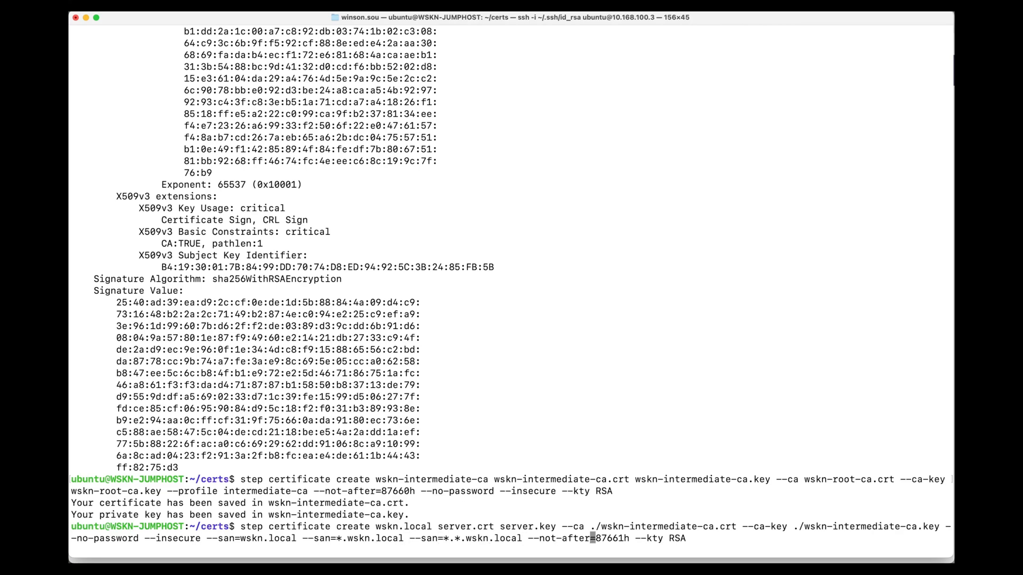
pyautogui.press('Return')
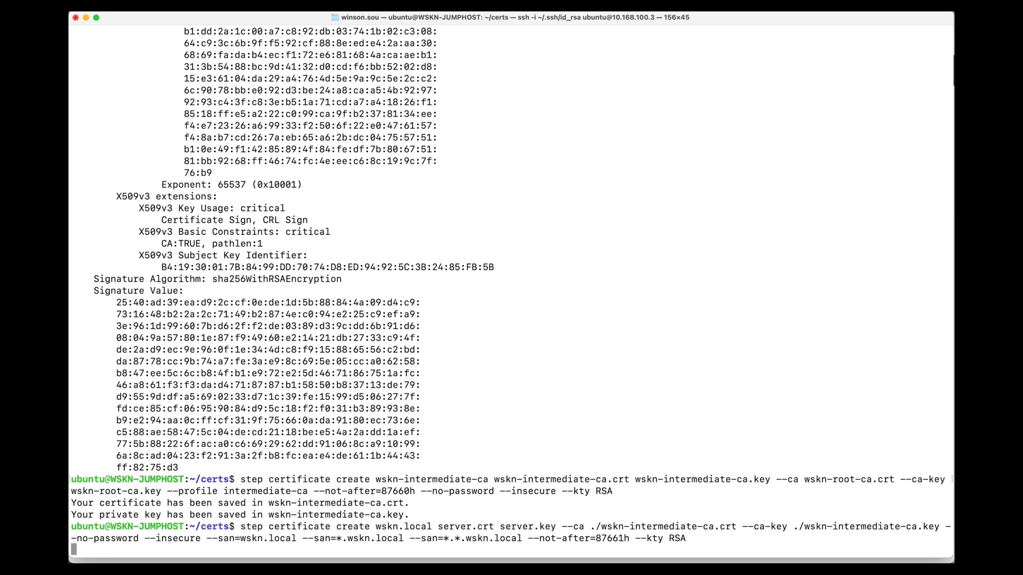
pyautogui.press('Return')
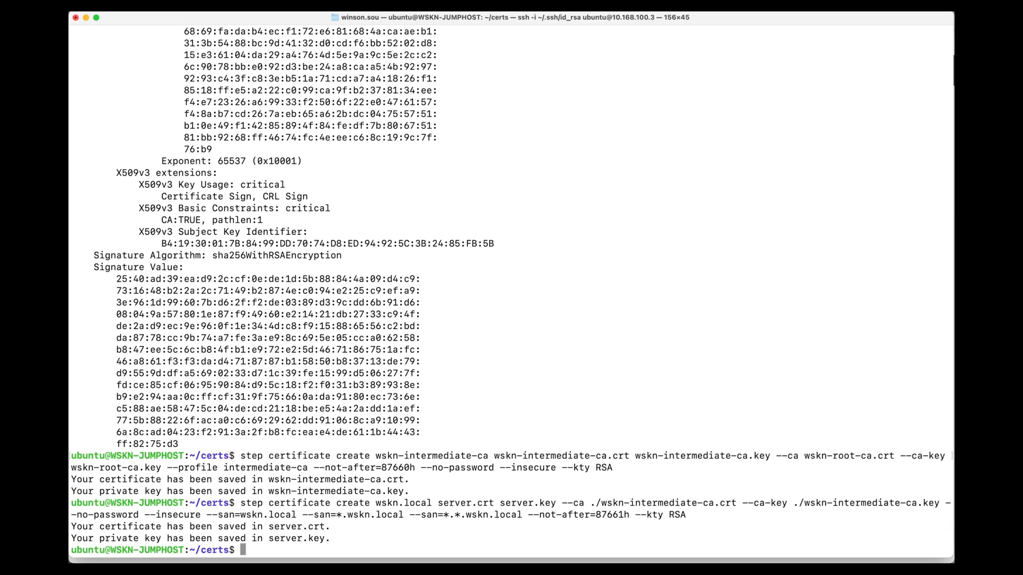
# Return to the blog's Step cli code block containing the cat chain commands.
pyautogui.click(294, 20)
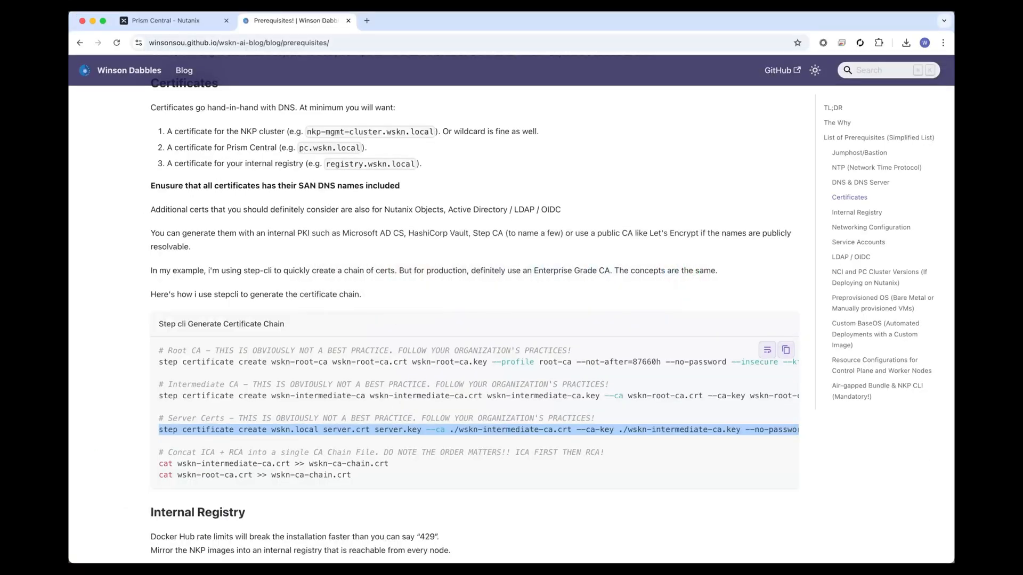
pyautogui.moveTo(340, 382)
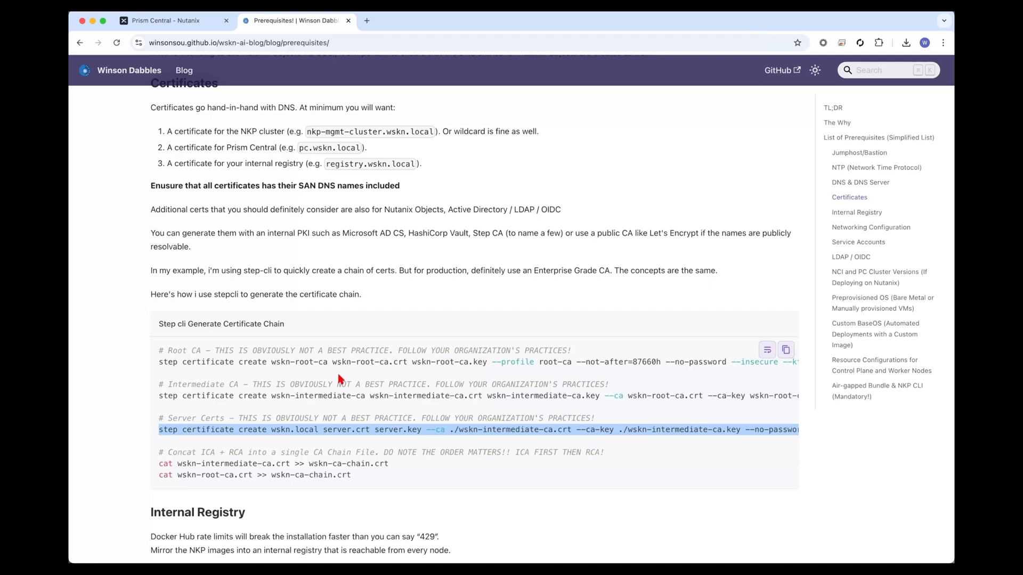
pyautogui.moveTo(310, 471)
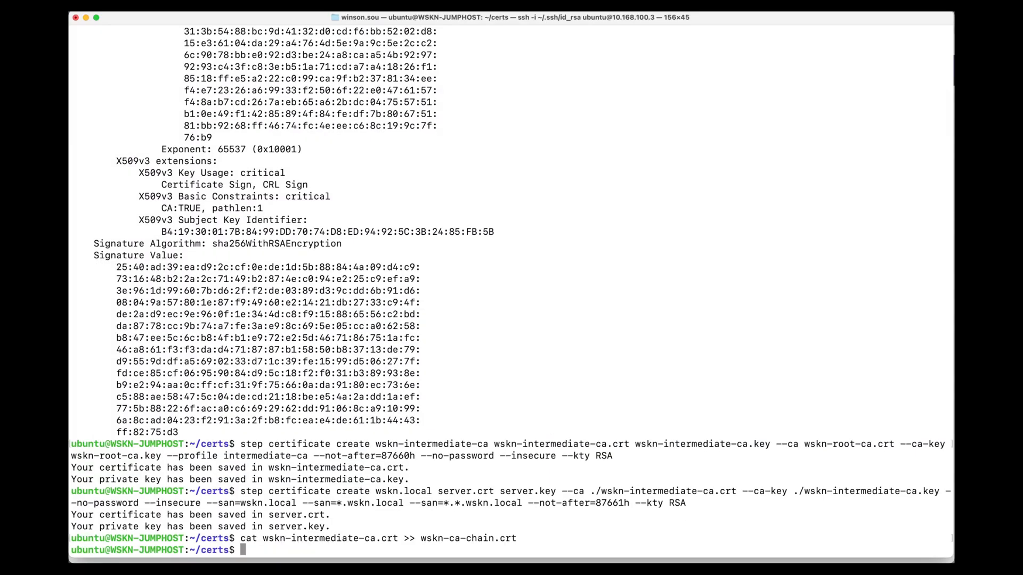
# Append wskn-root-ca.crt into wskn-ca-chain.crt with cat.
pyautogui.write('cat wskn-root-ca.crt >> wskn-ca-chain.crt')
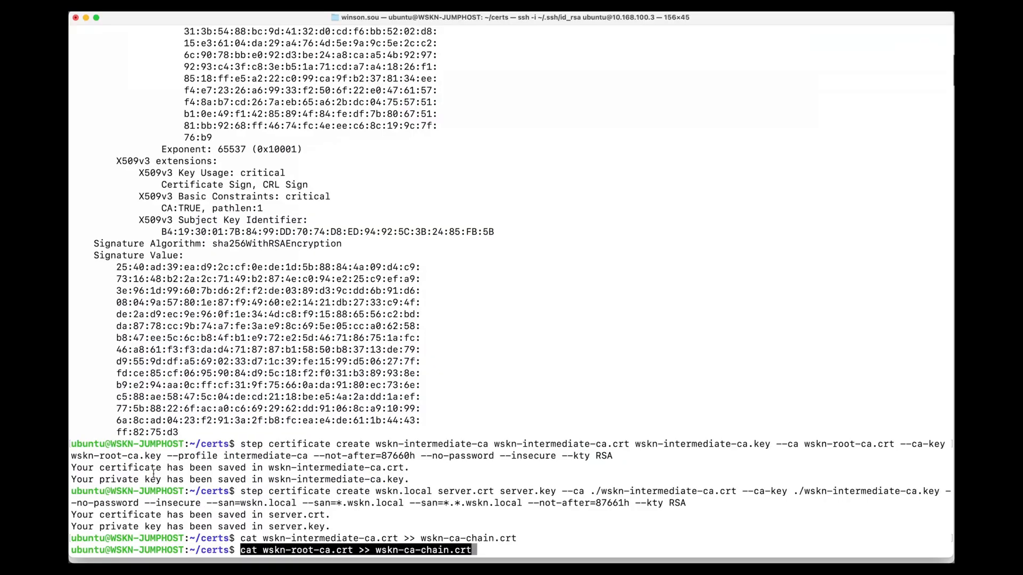
pyautogui.press('Return')
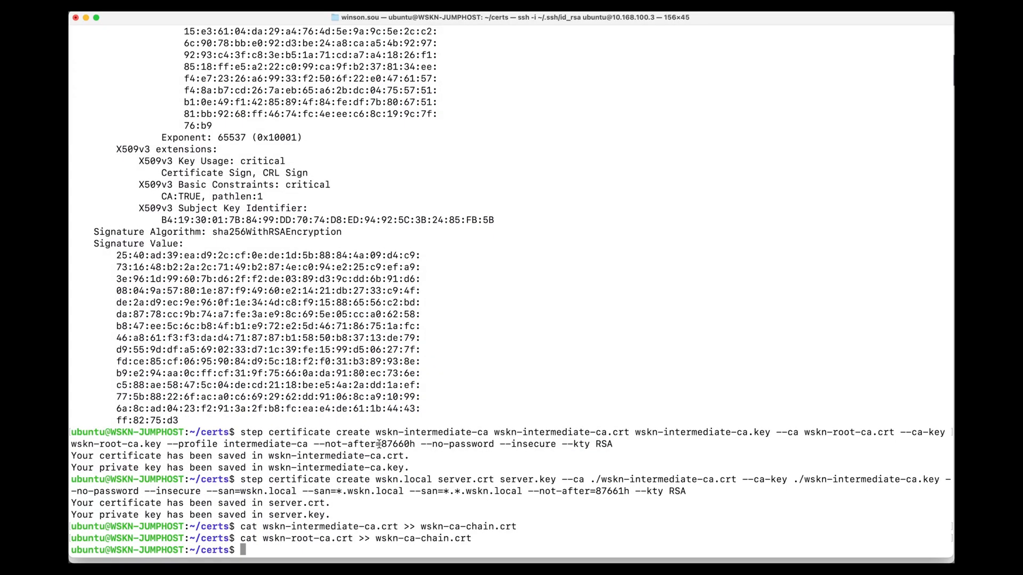
pyautogui.moveTo(407, 534)
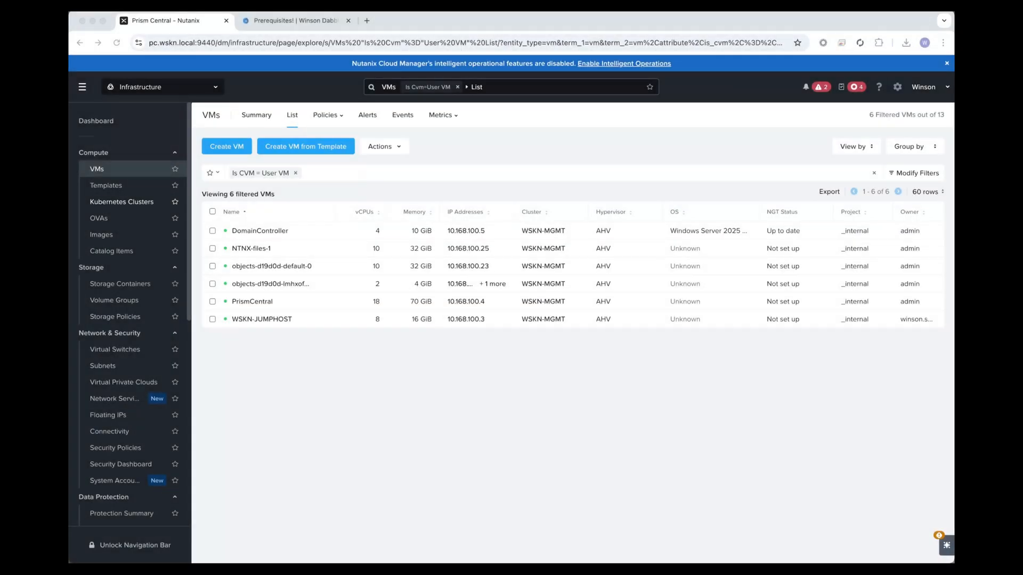
pyautogui.moveTo(480, 427)
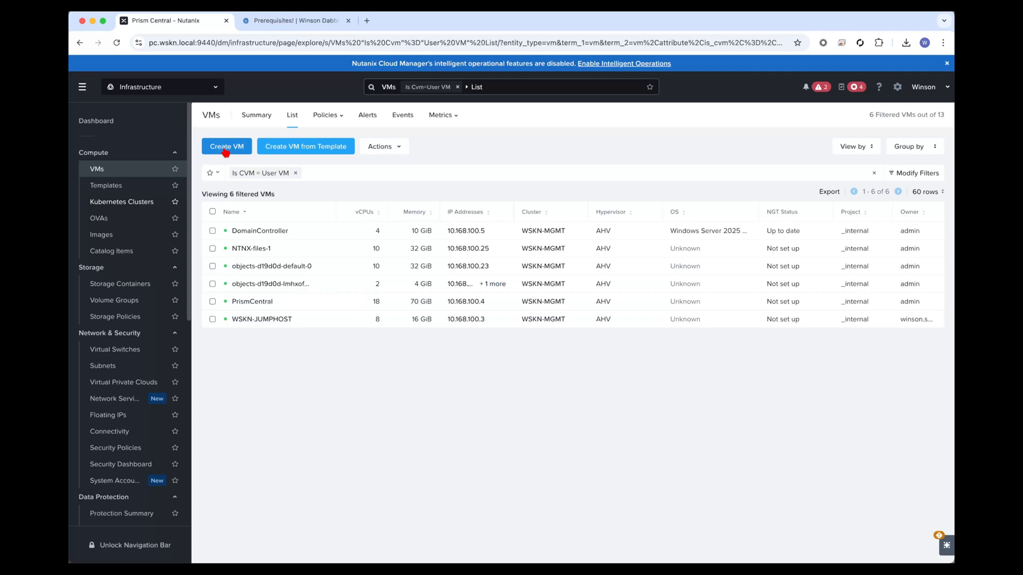
# Create a VM named REGISTRY on cluster WSKN-MGMT with 8 vCPUs and 16 GiB memory.
pyautogui.click(226, 146)
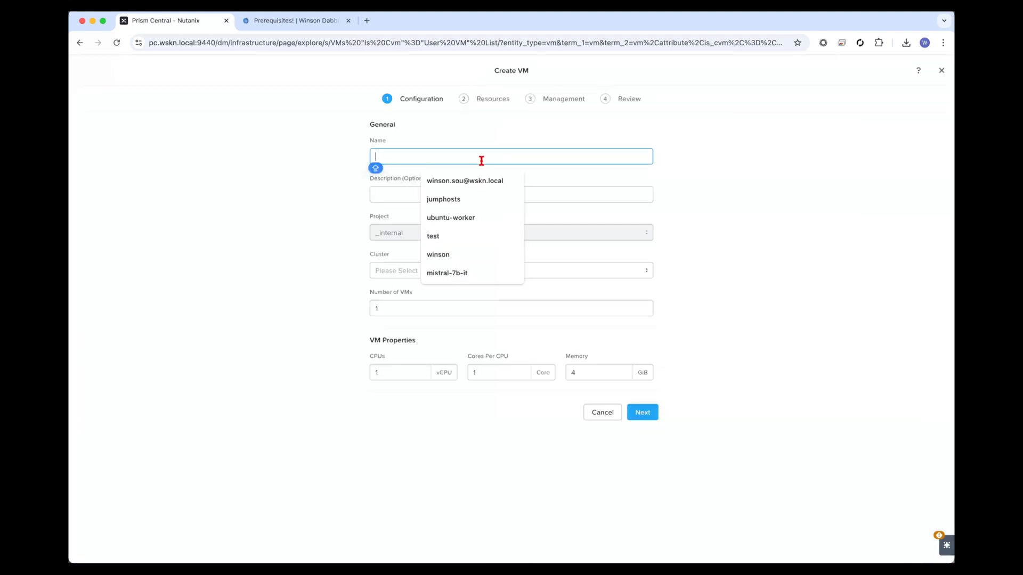
pyautogui.write('REGISTRY')
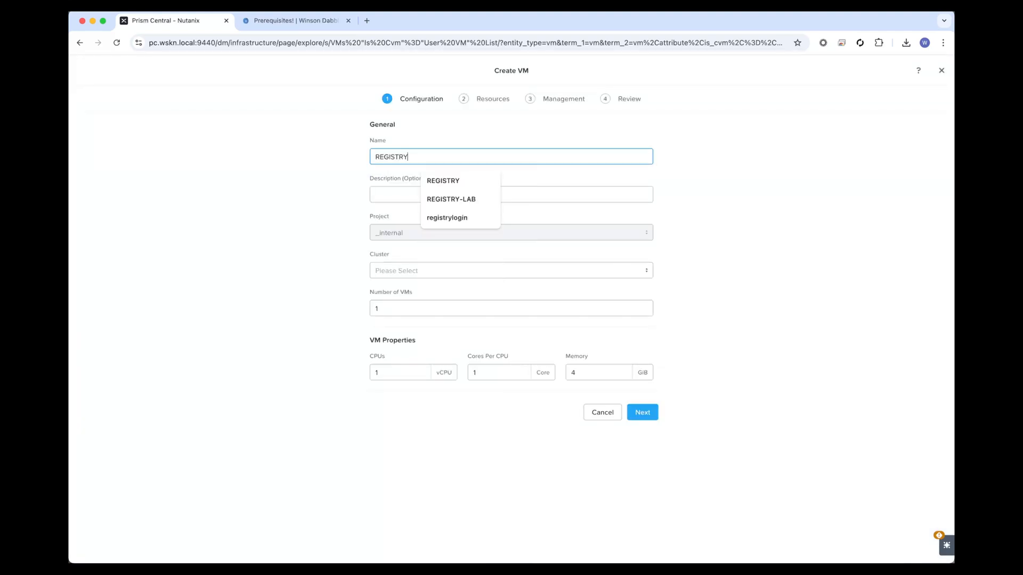
pyautogui.click(511, 270)
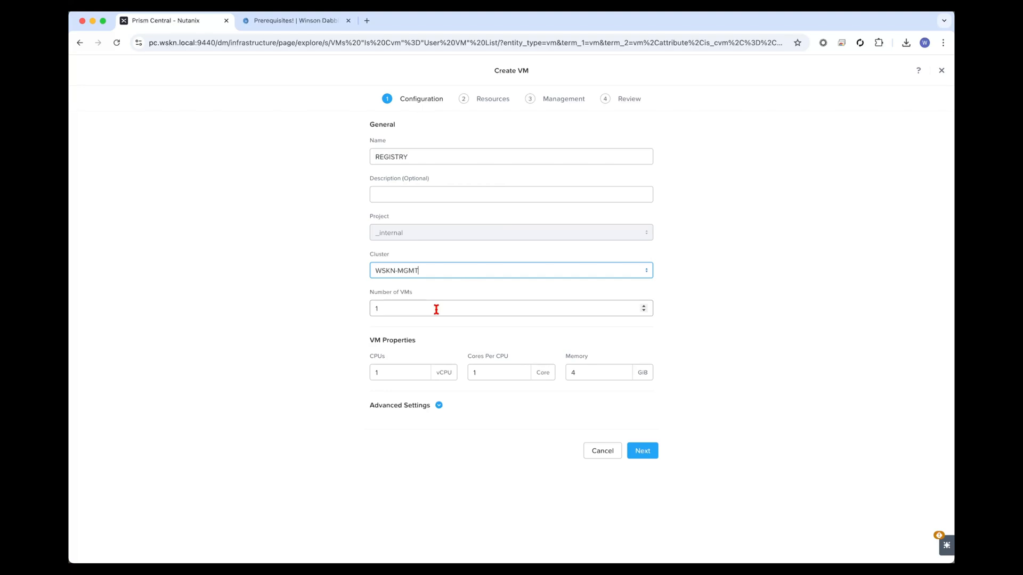
pyautogui.click(399, 372)
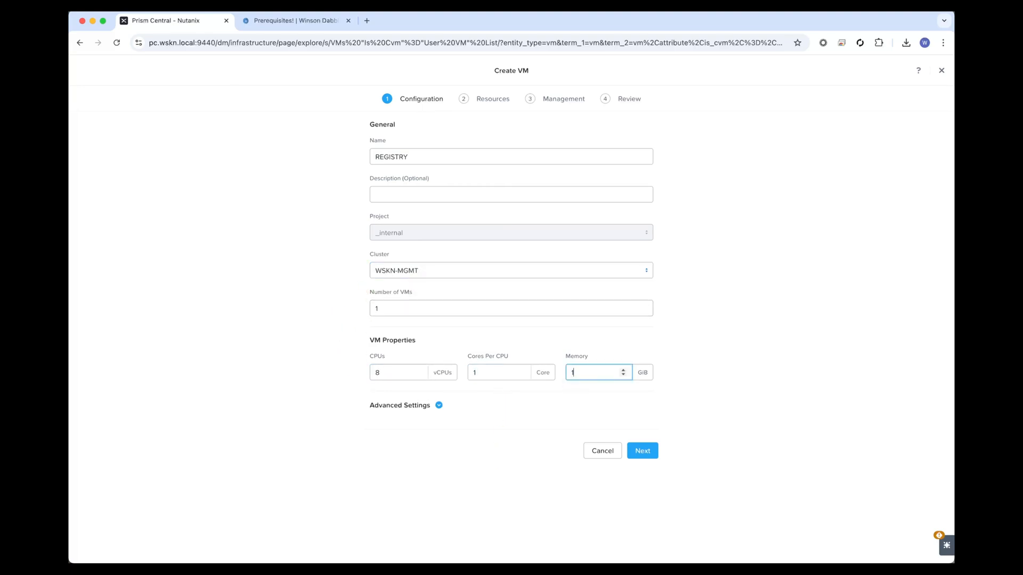
pyautogui.write('6')
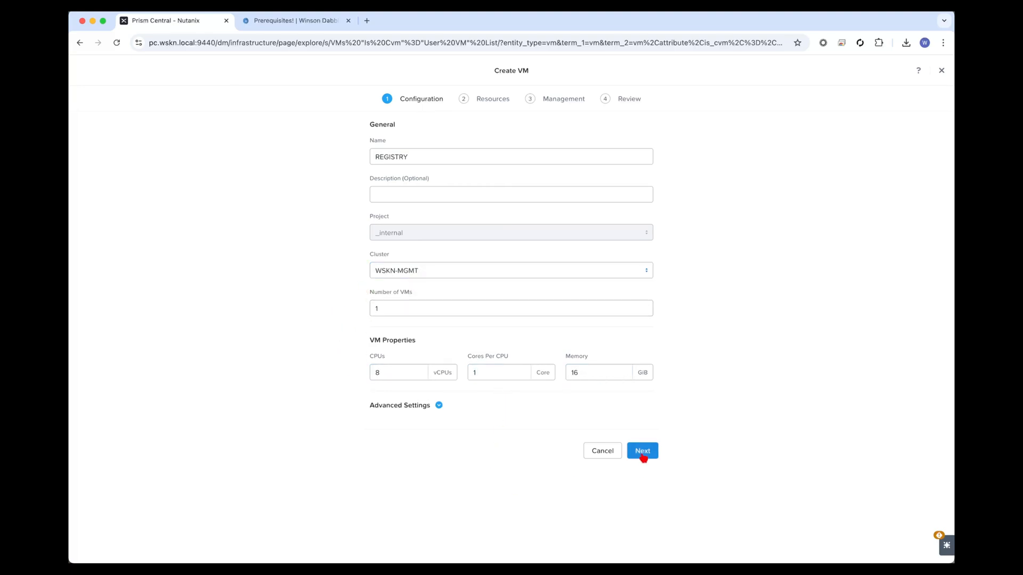
# Attach a 100 GiB noble-server-cloudimg-amd64 disk to the REGISTRY VM.
pyautogui.click(642, 450)
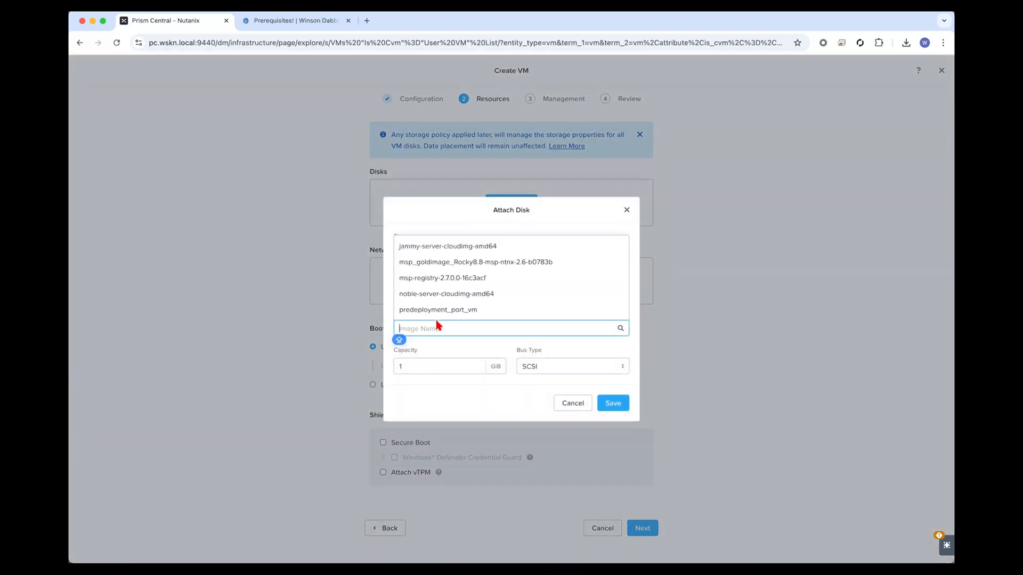
pyautogui.click(447, 293)
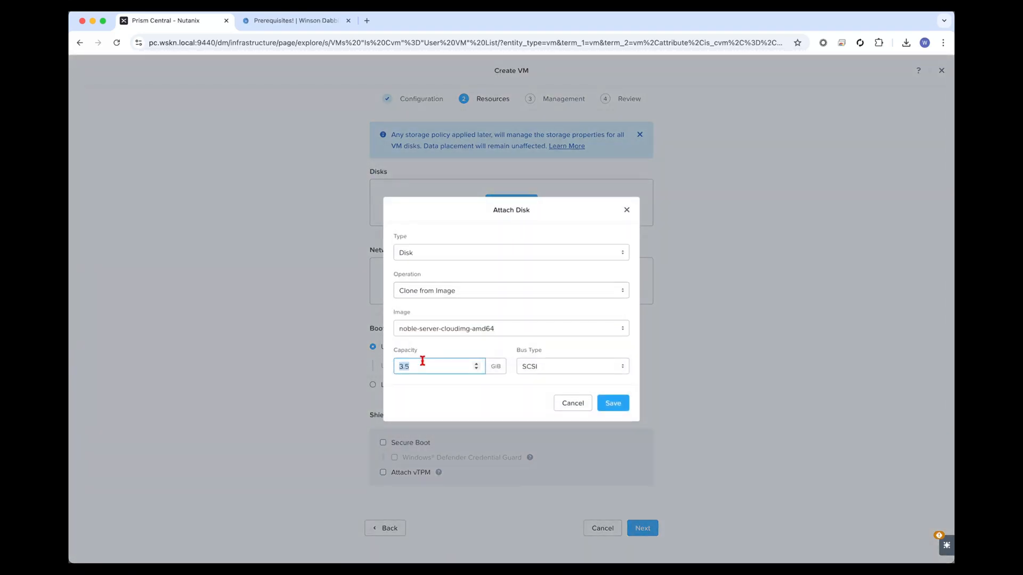
pyautogui.write('100')
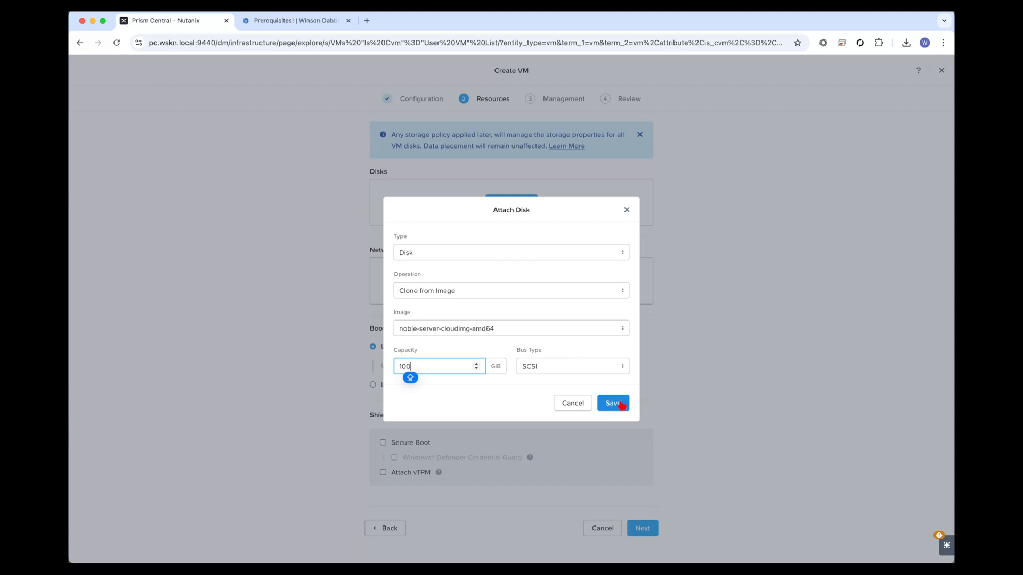
pyautogui.click(612, 402)
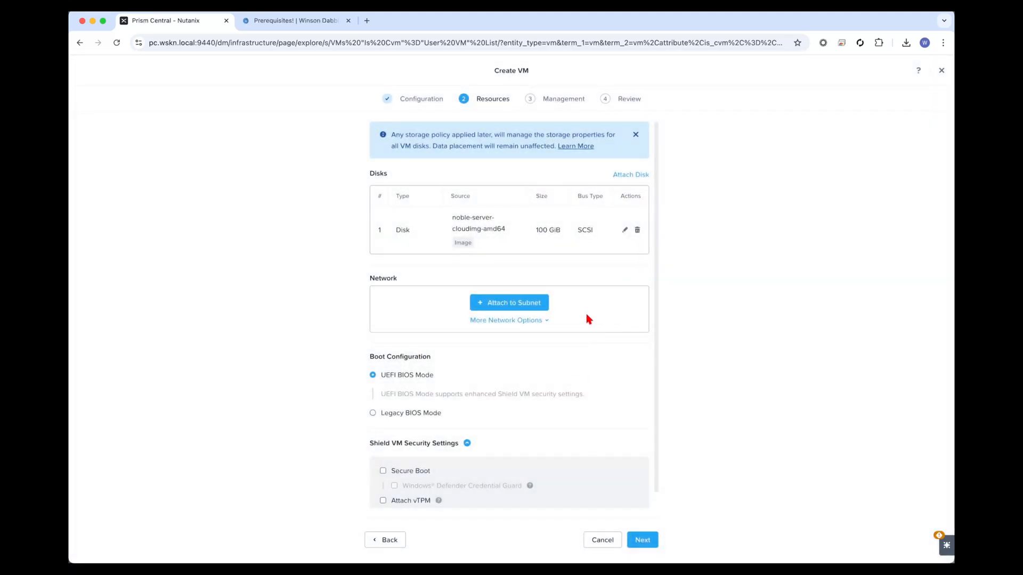
# Connect the VM to the MGMT-PRIMARY subnet with static IP 10.168.100.6.
pyautogui.click(508, 302)
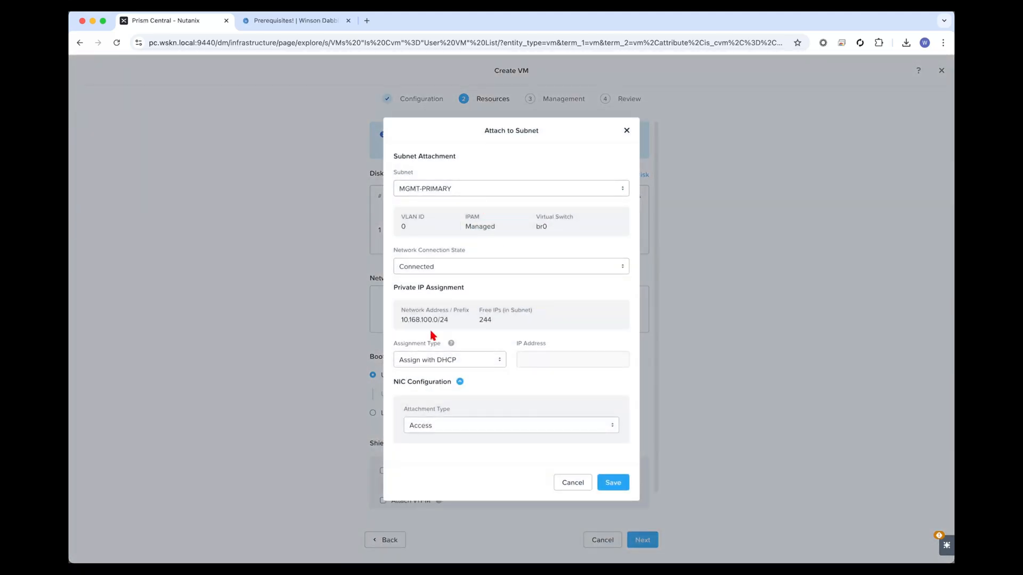
pyautogui.click(448, 359)
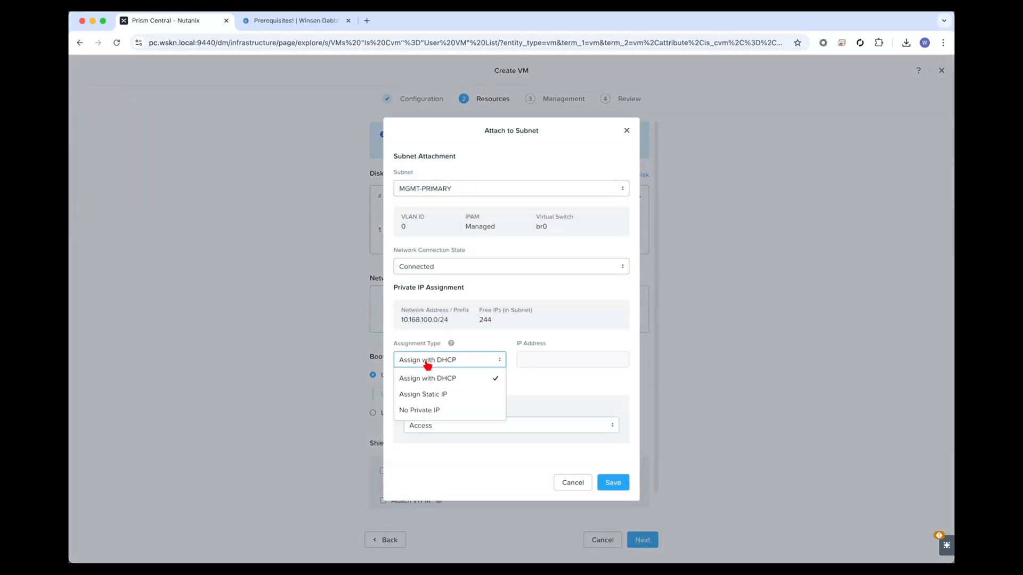
pyautogui.click(423, 394)
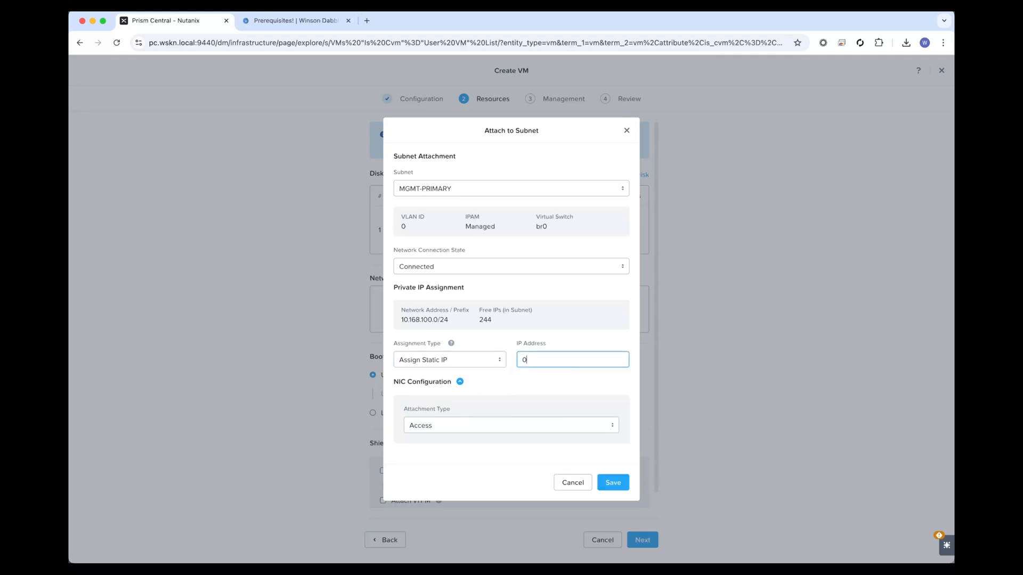
pyautogui.write('10.168.100.6')
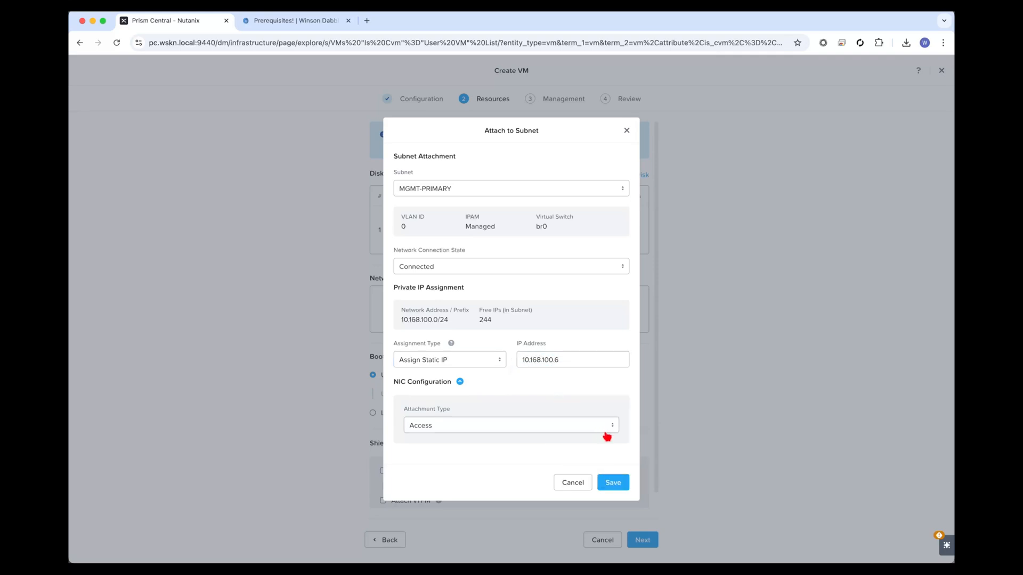
pyautogui.click(611, 482)
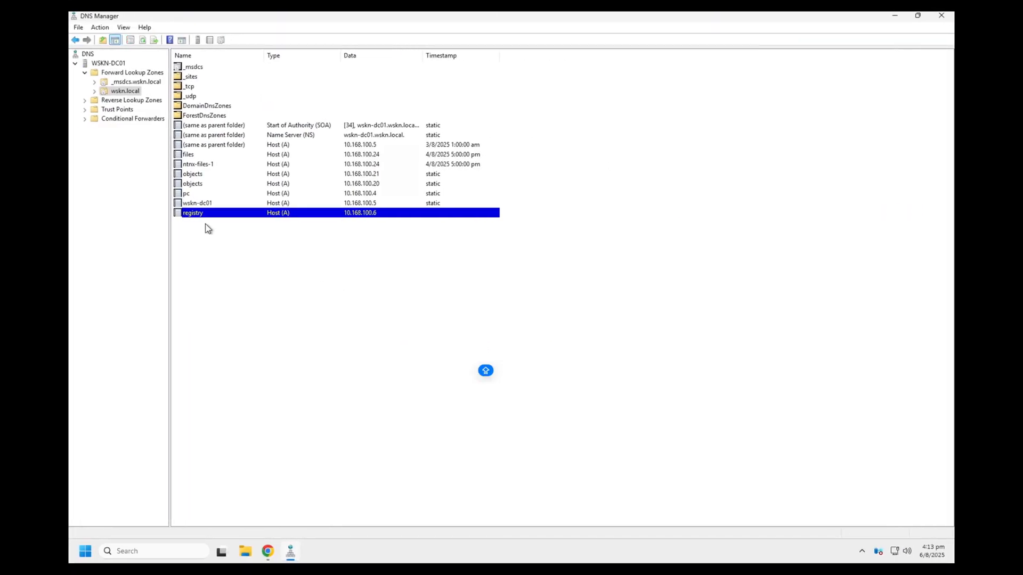
pyautogui.moveTo(363, 221)
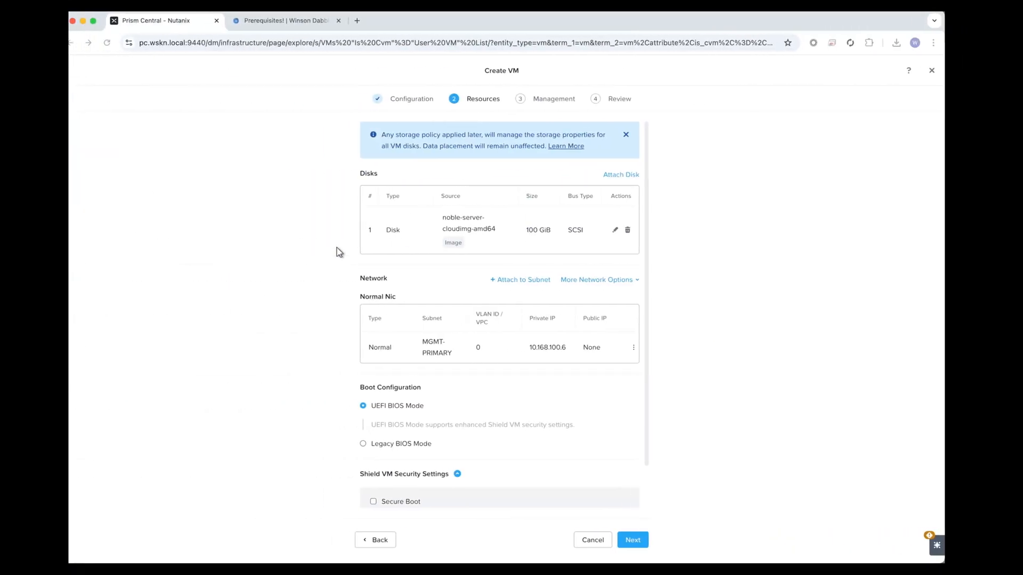
# Give the REGISTRY VM a Cloud-init (Linux) startup script, review it, and submit creation.
pyautogui.scroll(-3)
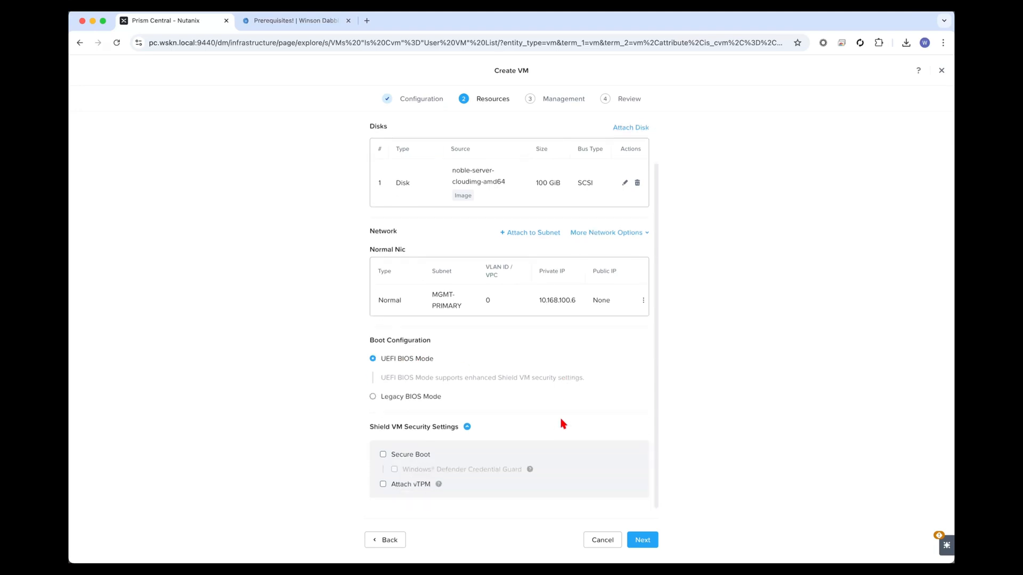
pyautogui.click(641, 540)
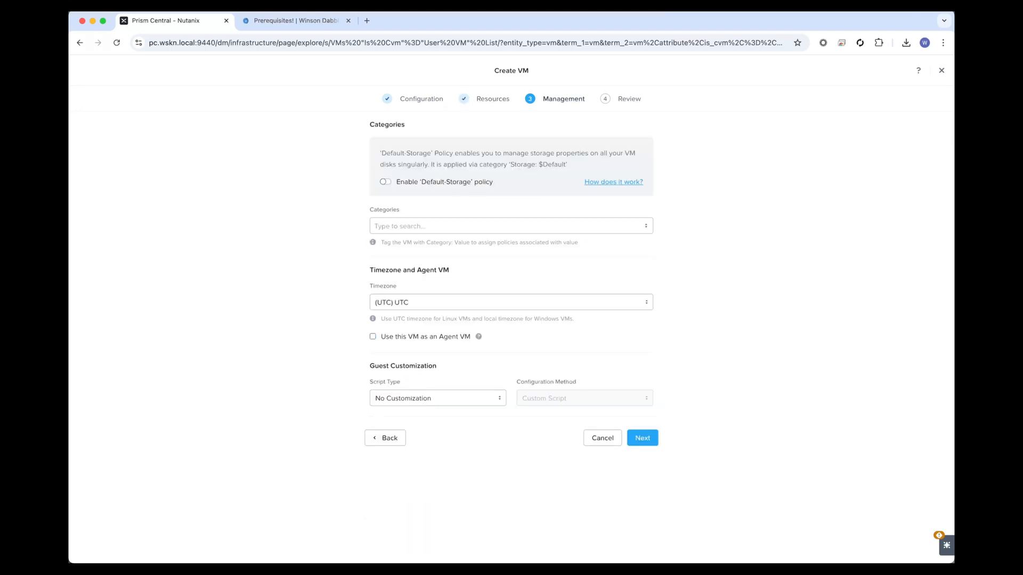
pyautogui.moveTo(210, 176)
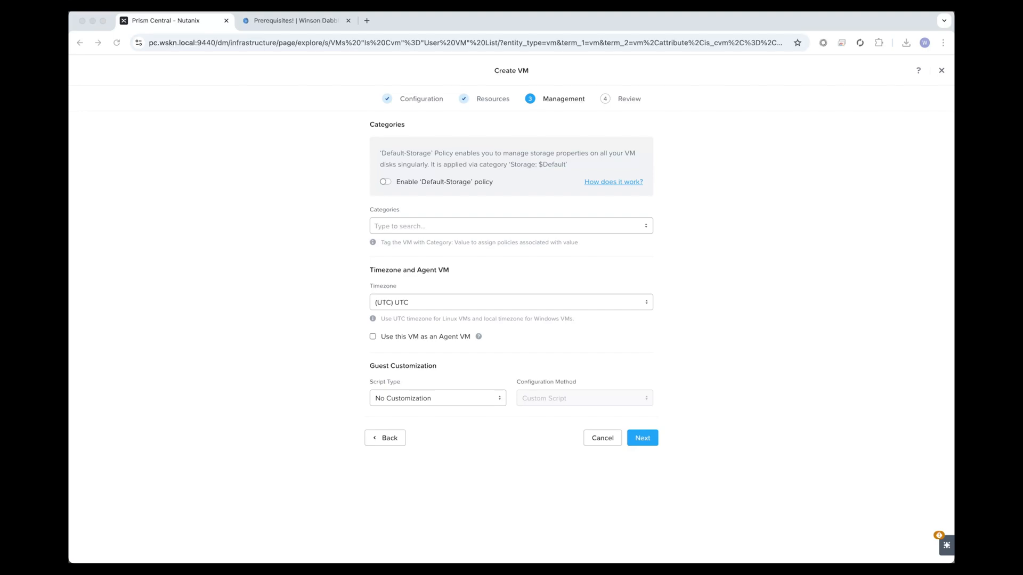
pyautogui.moveTo(253, 327)
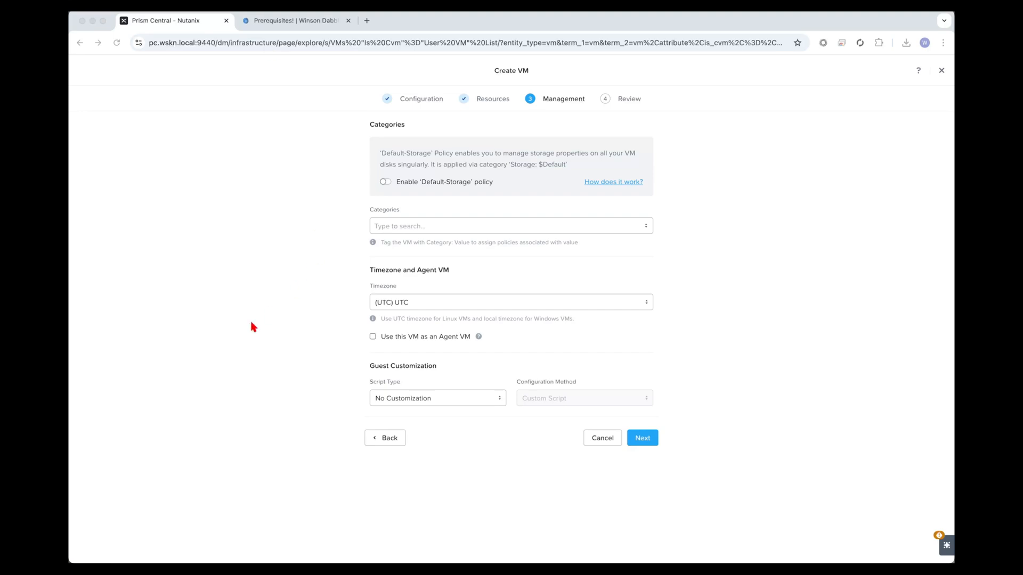
pyautogui.click(437, 398)
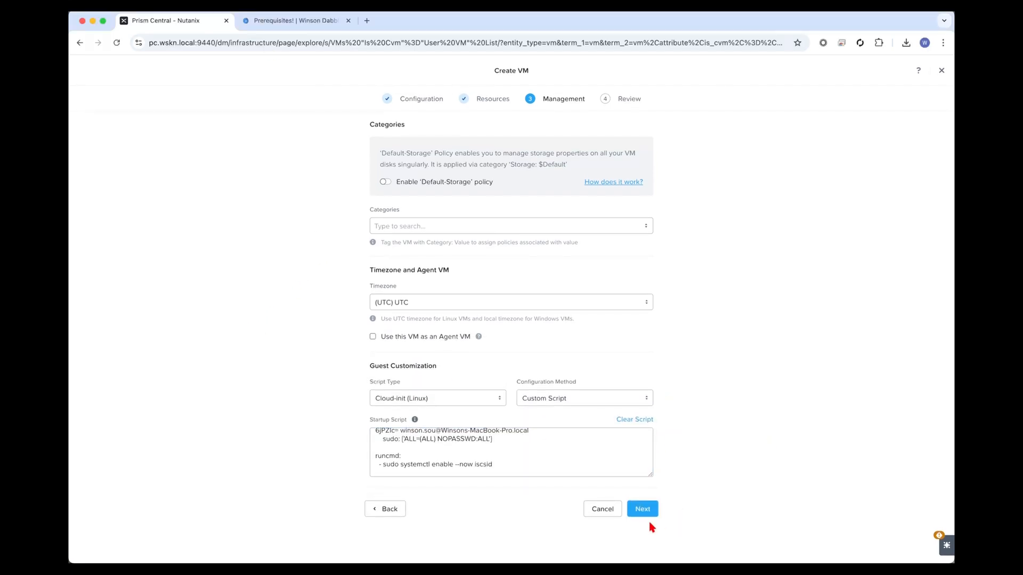
pyautogui.click(642, 508)
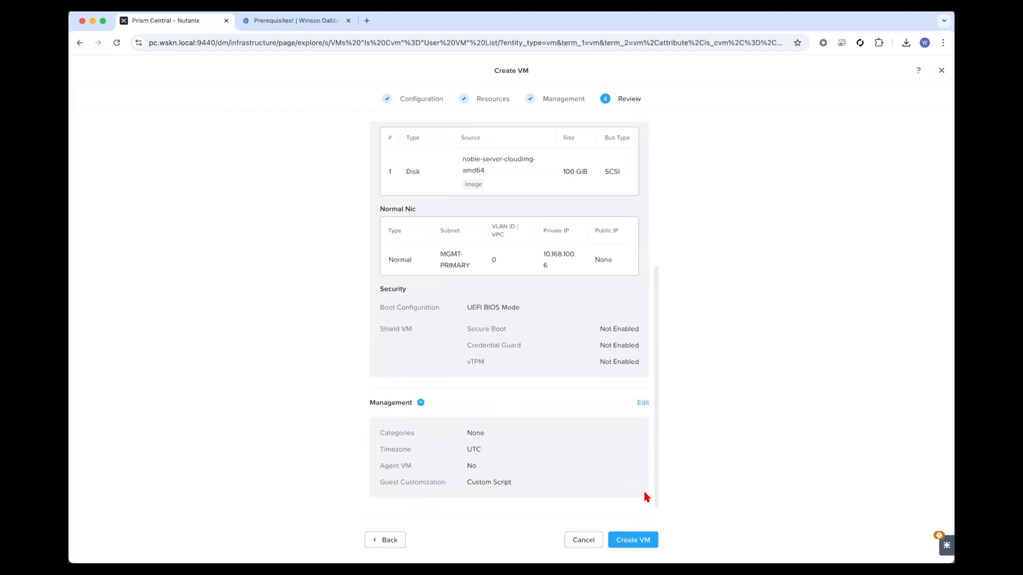
pyautogui.click(631, 540)
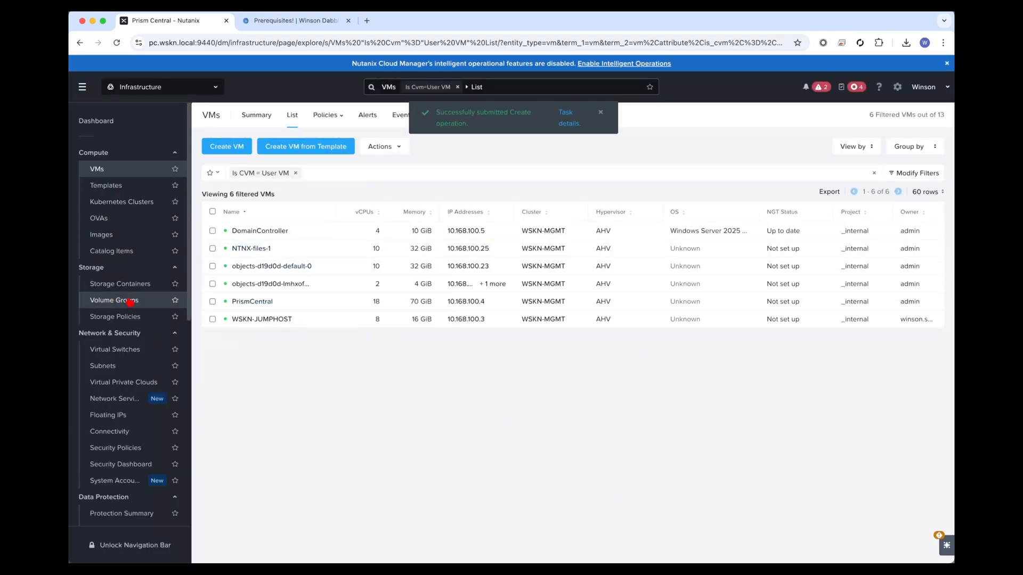
# Start a new volume group named harbor_vg on the WSKN-MGMT cluster.
pyautogui.click(114, 299)
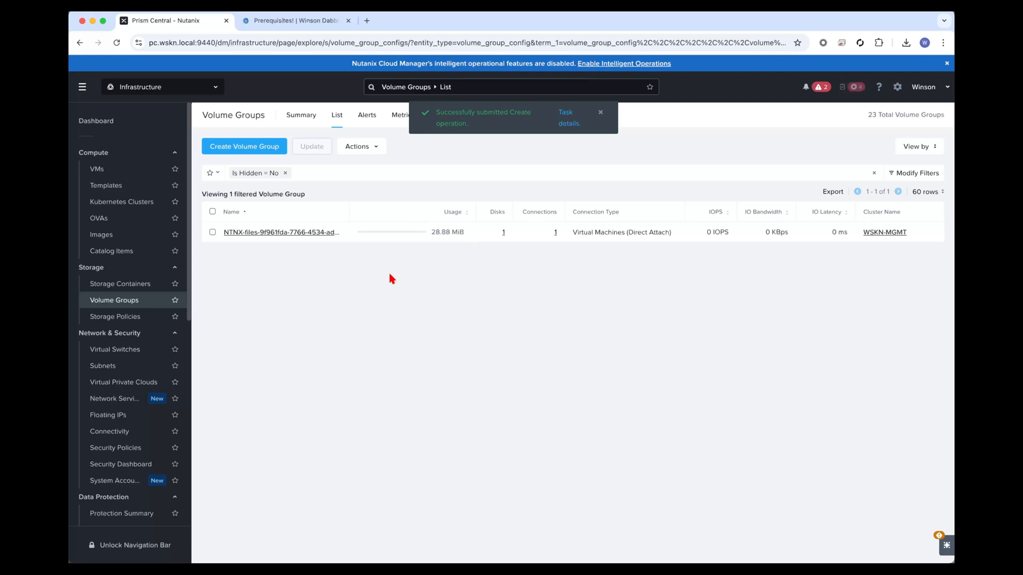
pyautogui.click(600, 112)
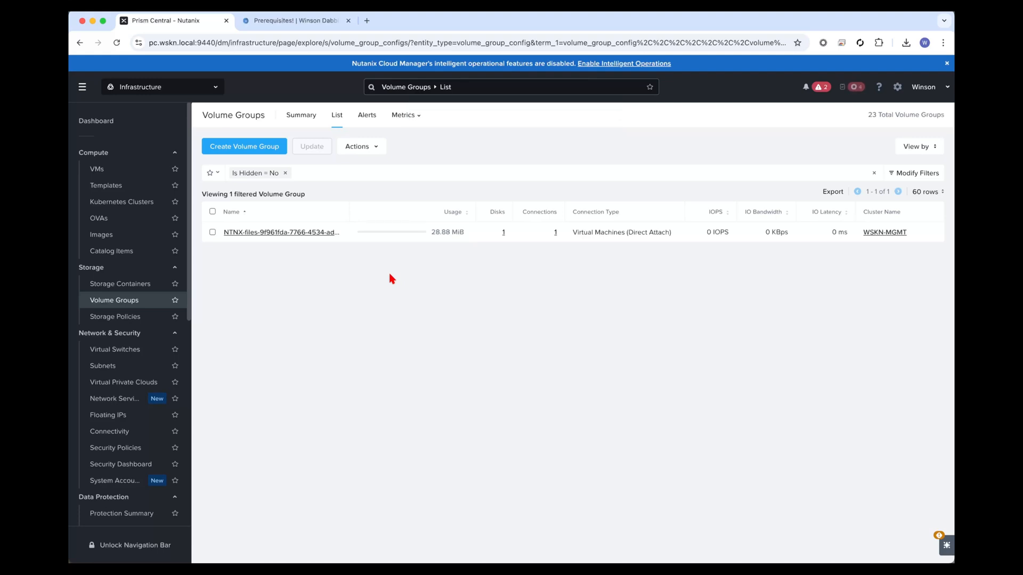
pyautogui.click(244, 146)
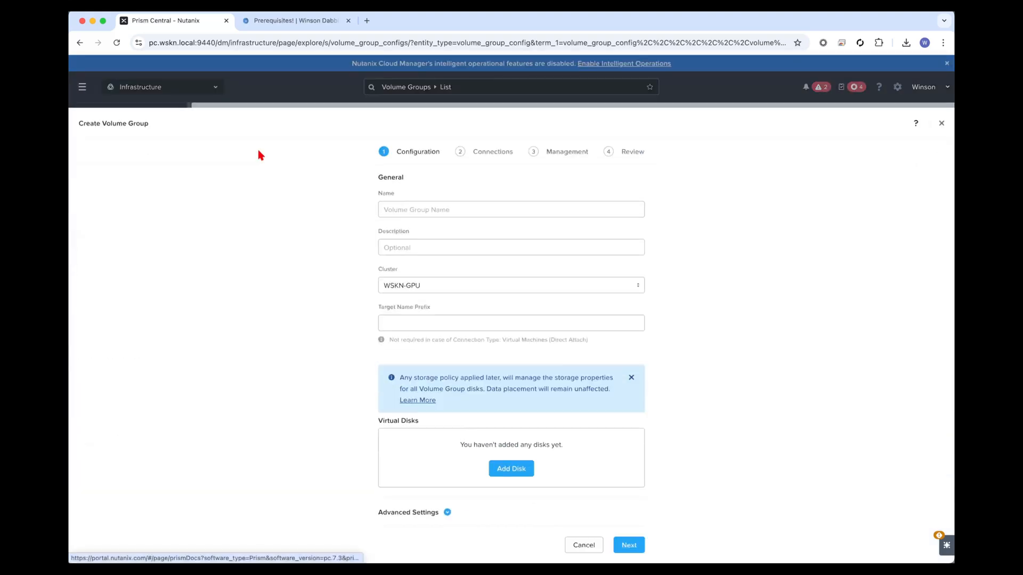
pyautogui.write('HAR')
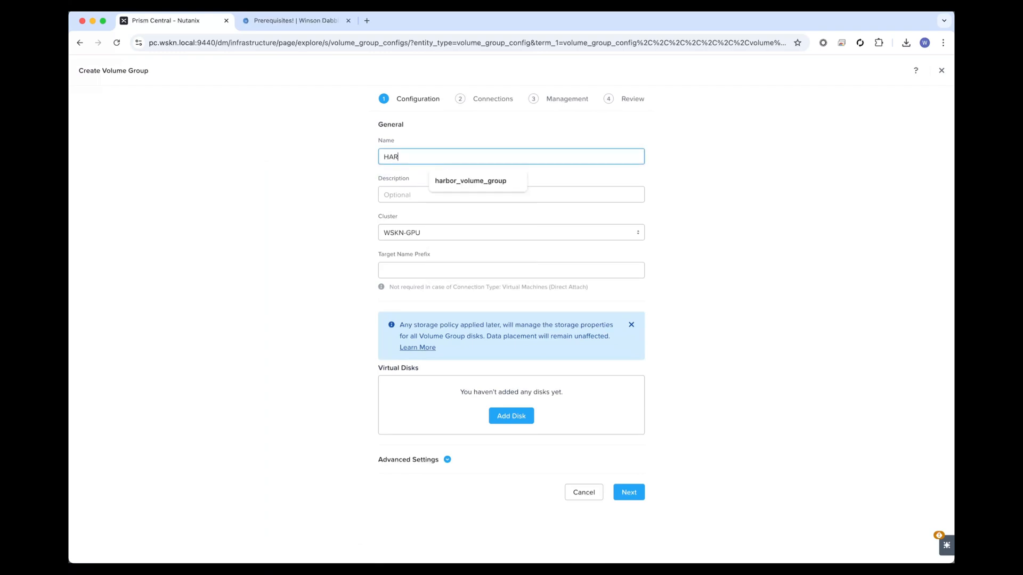
pyautogui.write('harbor_vg')
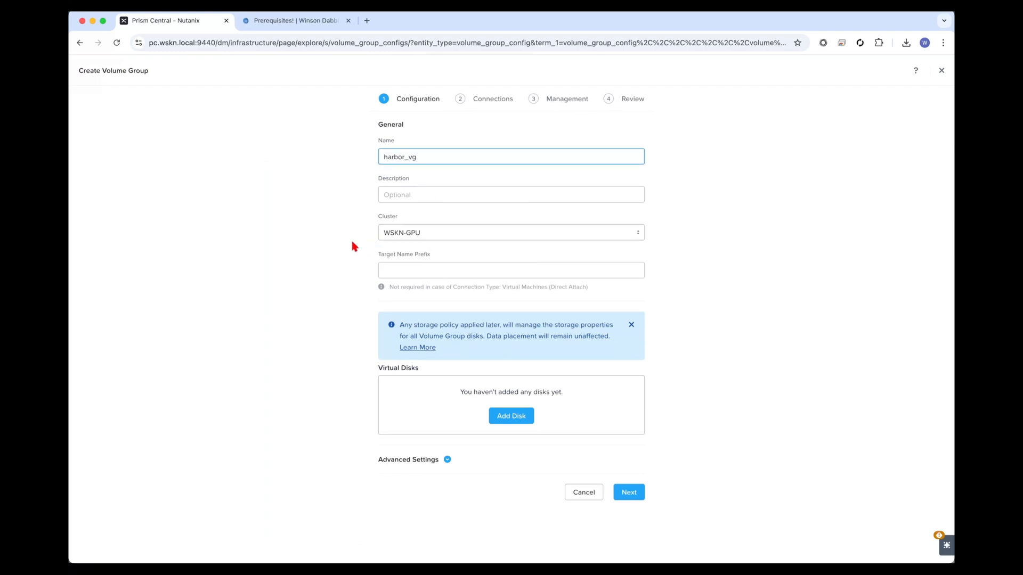
pyautogui.click(511, 233)
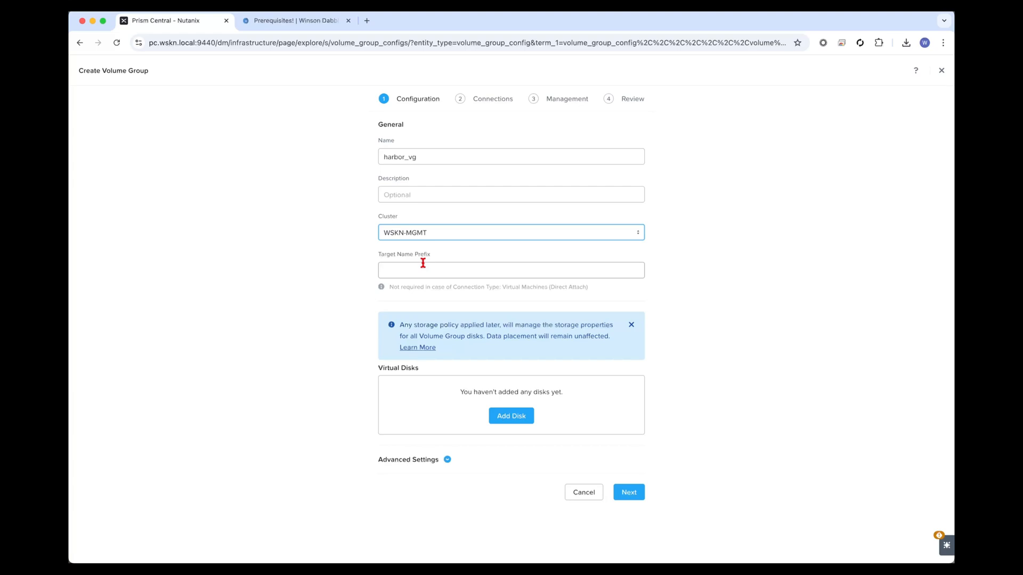
# Add six 500 GB disks and attach REGISTRY with load balancing enabled.
pyautogui.click(512, 416)
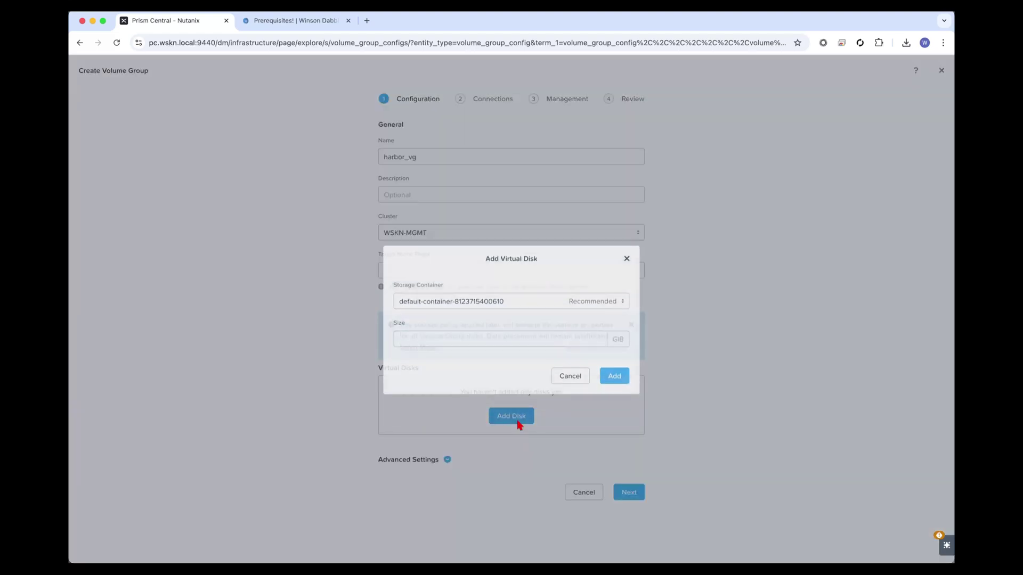
pyautogui.write('5')
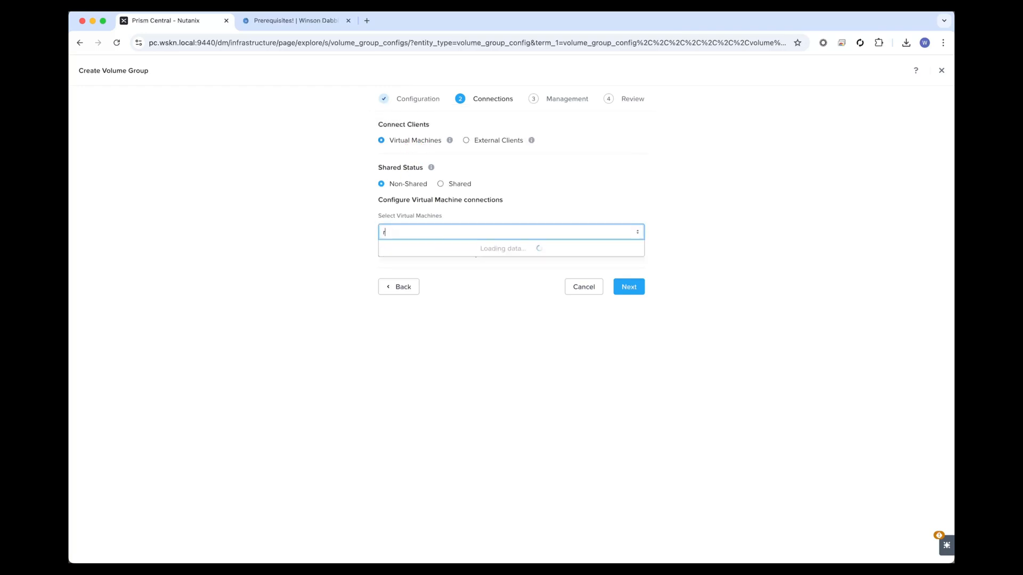
pyautogui.click(511, 248)
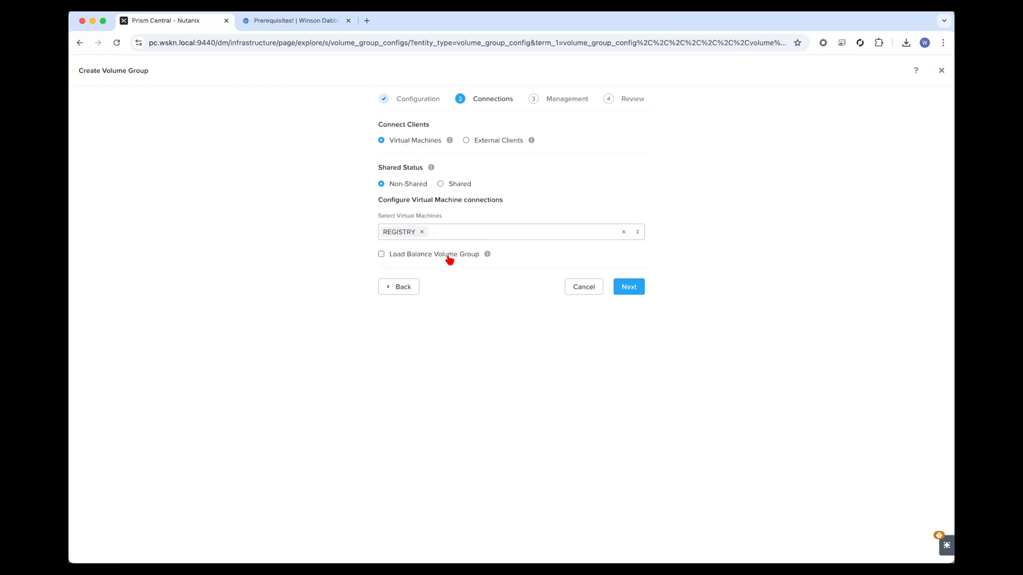
pyautogui.click(380, 253)
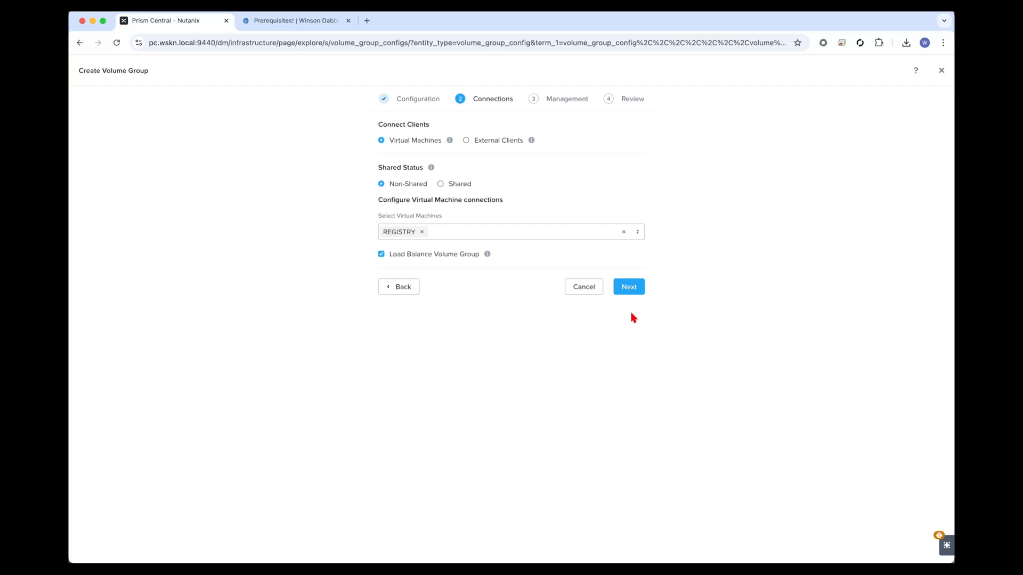
pyautogui.click(628, 287)
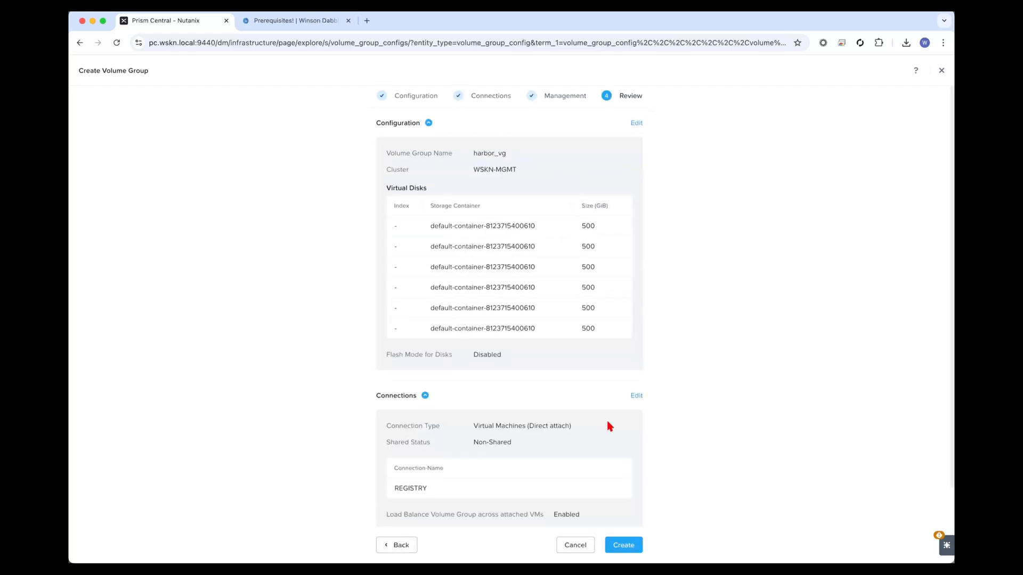
# Create the harbor_vg volume group, then power on the REGISTRY VM.
pyautogui.click(623, 545)
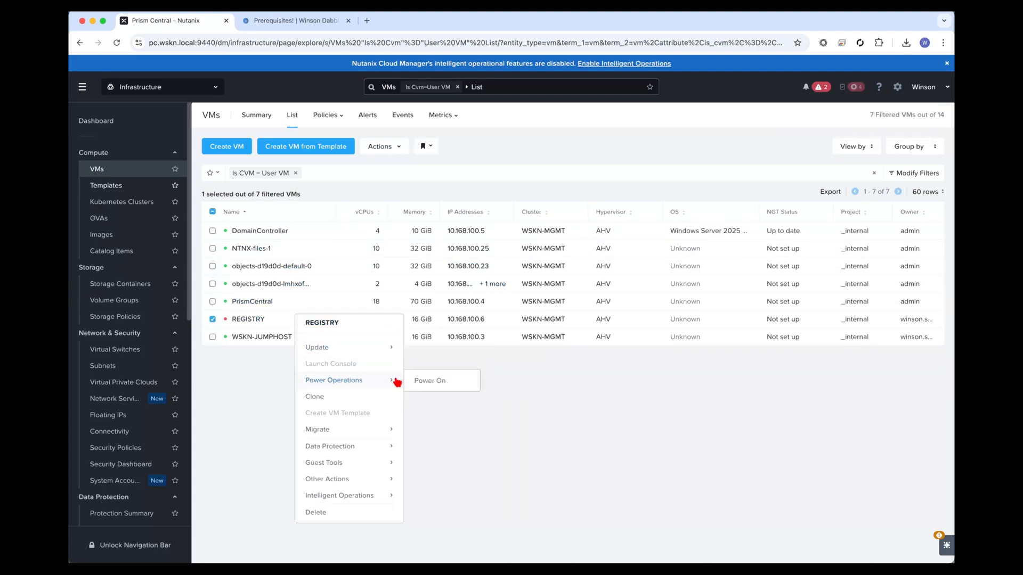
pyautogui.click(430, 380)
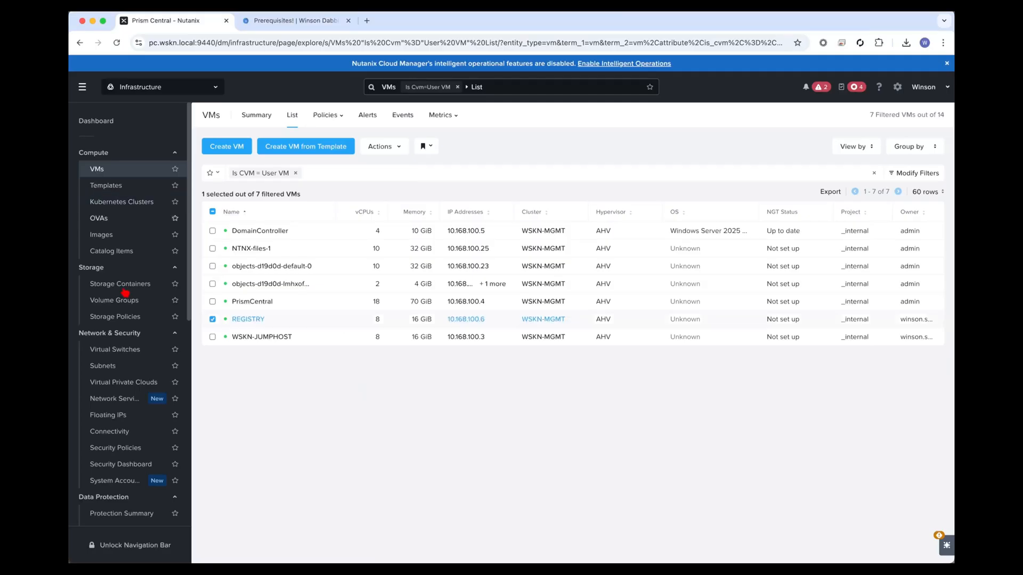
pyautogui.click(84, 268)
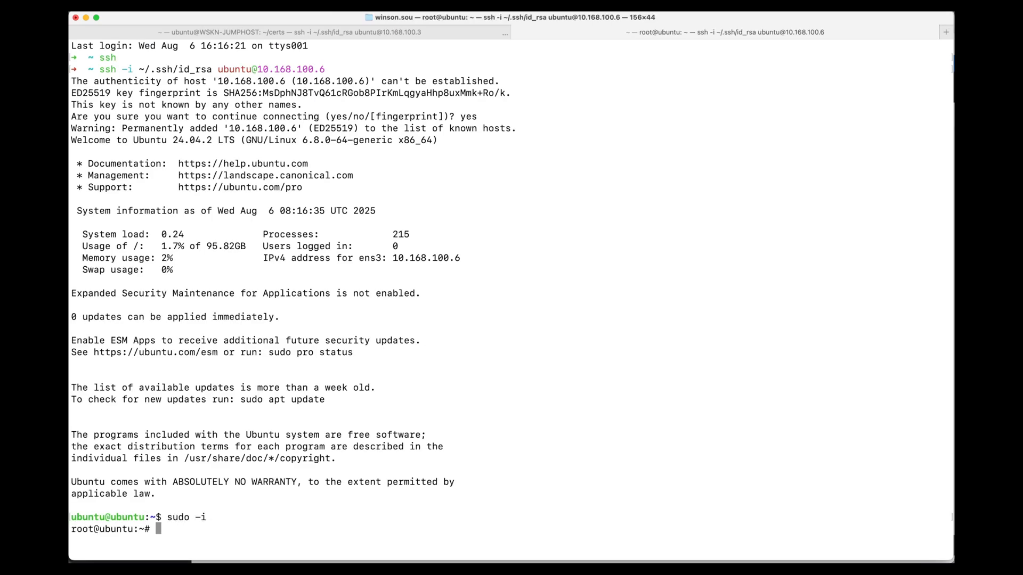
# Set hostname REGISTRY, install lvm2 and xfsprogs, and apply vm.swappiness=10 and dirty-ratio sysctls.
pyautogui.write('hostnamectl set-host')
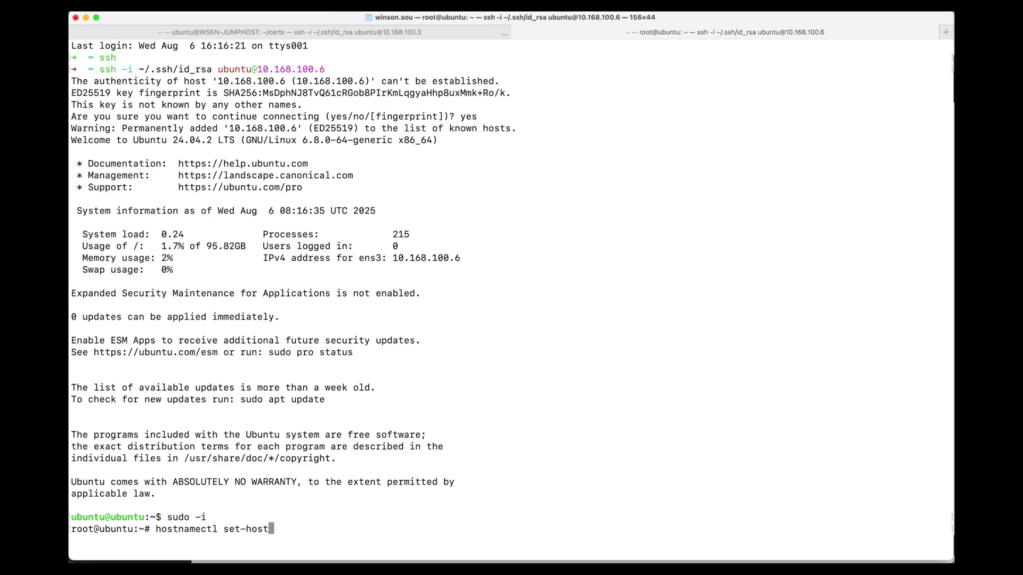
pyautogui.press('Return')
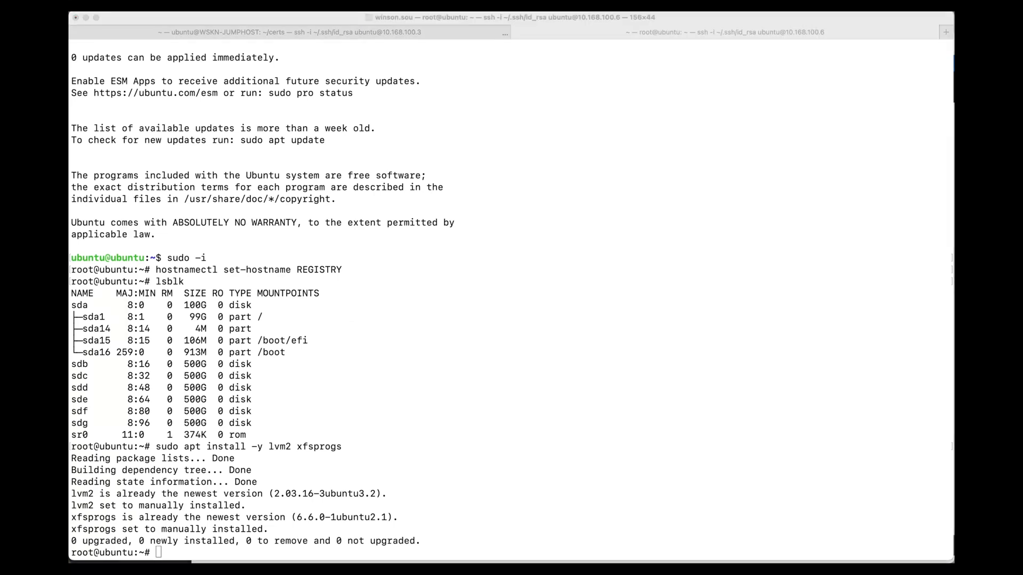
pyautogui.write('echo "vm.swappiness=10" | sudo tee -a /etc/sysctl.conf')
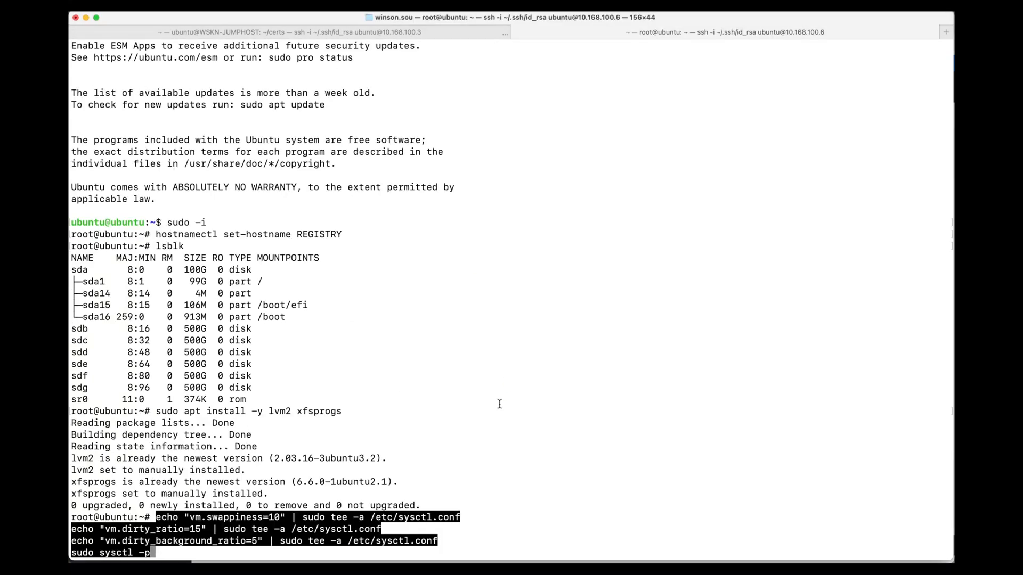
pyautogui.moveTo(323, 461)
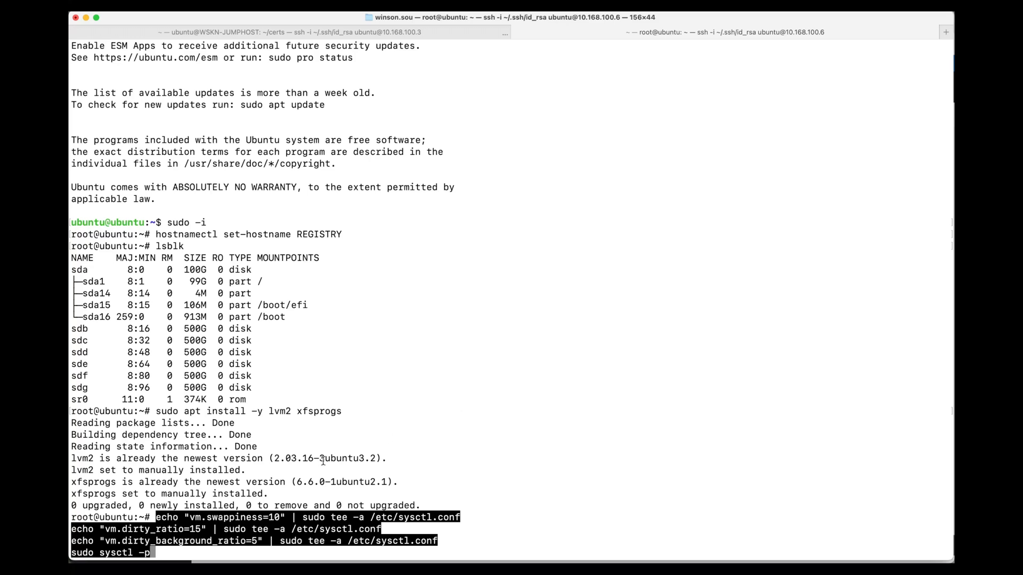
pyautogui.press('Return')
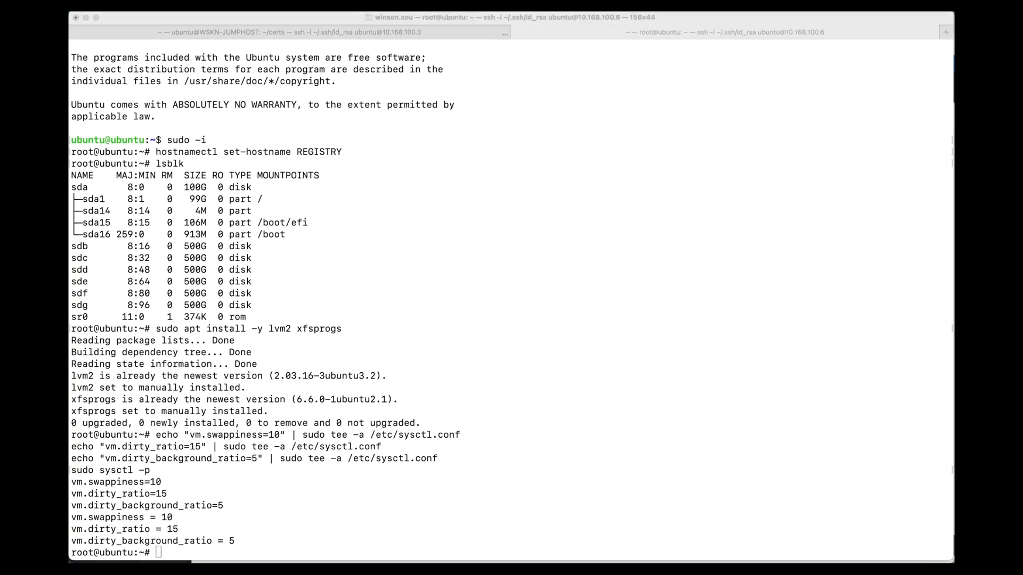
pyautogui.moveTo(506, 352)
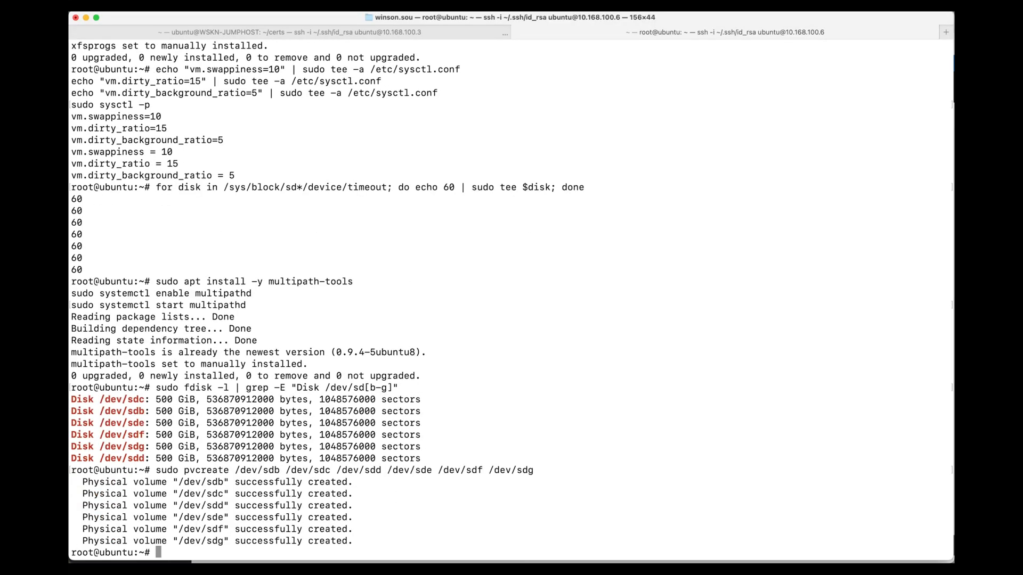
# Check physical volumes, then create 2.9T harbor_lv striped across six disks with 256k stripes.
pyautogui.write('pvs')
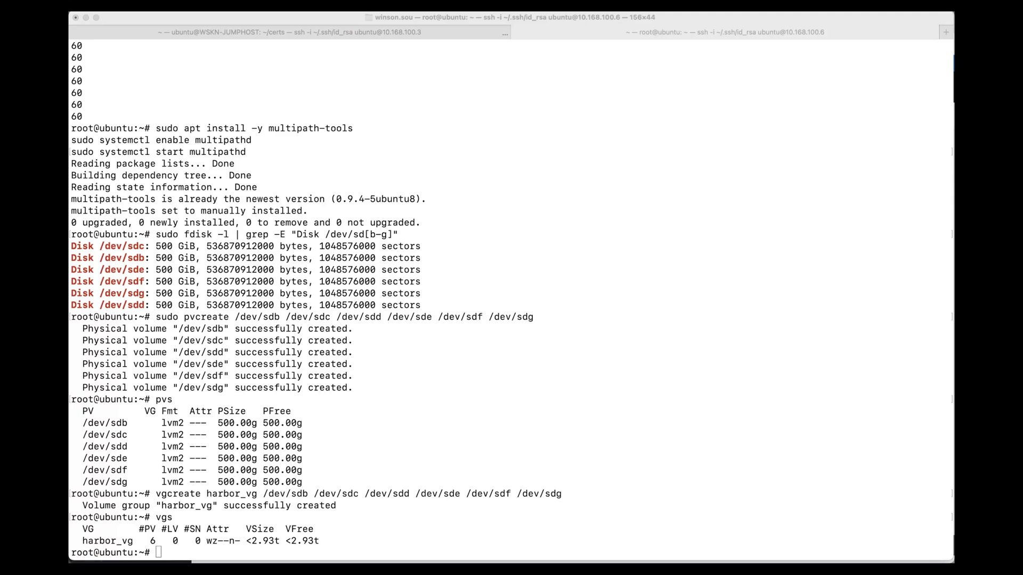
pyautogui.write('lvcreate -L 1.4T -i 6 -I 256k -n harbor_lv harbor_vg')
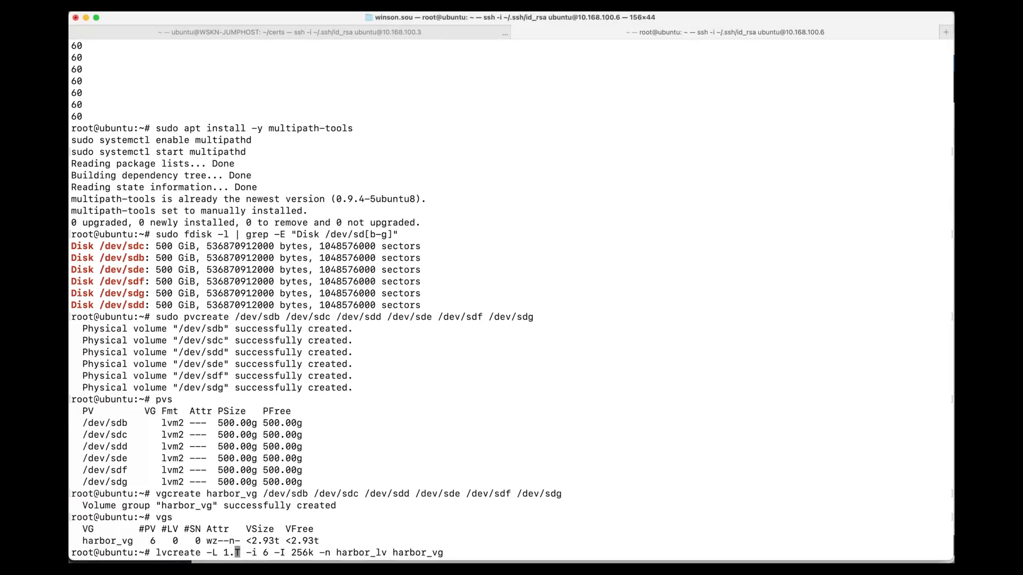
pyautogui.write('2.9')
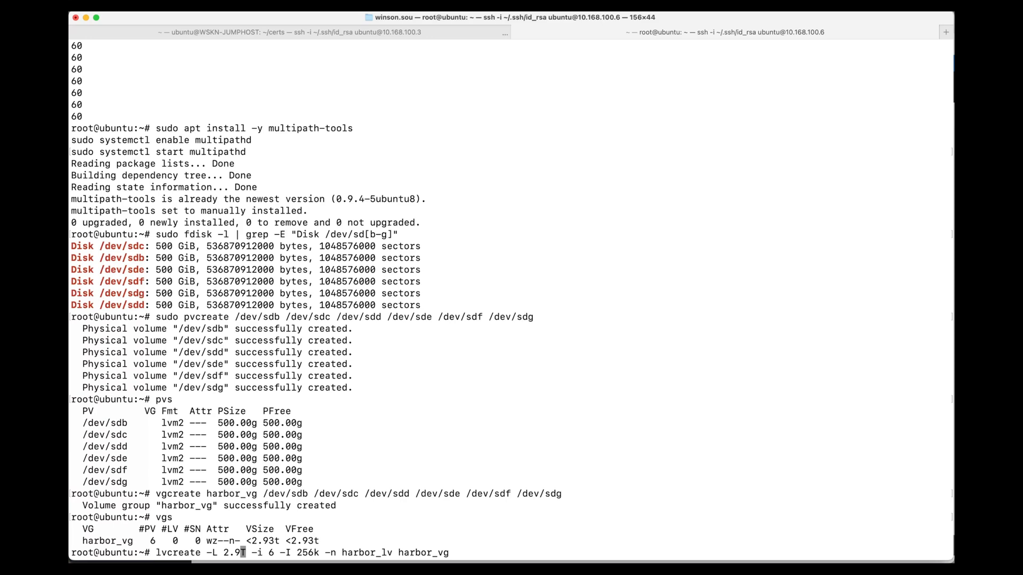
pyautogui.press('Return')
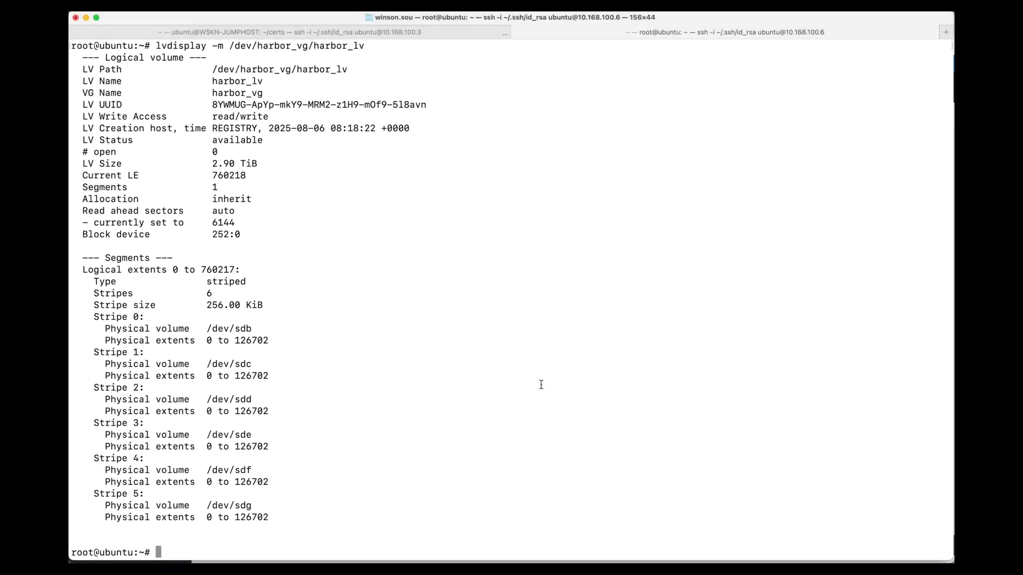
# Format harbor_lv as XFS and create the /harbor mount directory.
pyautogui.write('mkfs.xfs -f /dev/harbor_vg/harbor_lv')
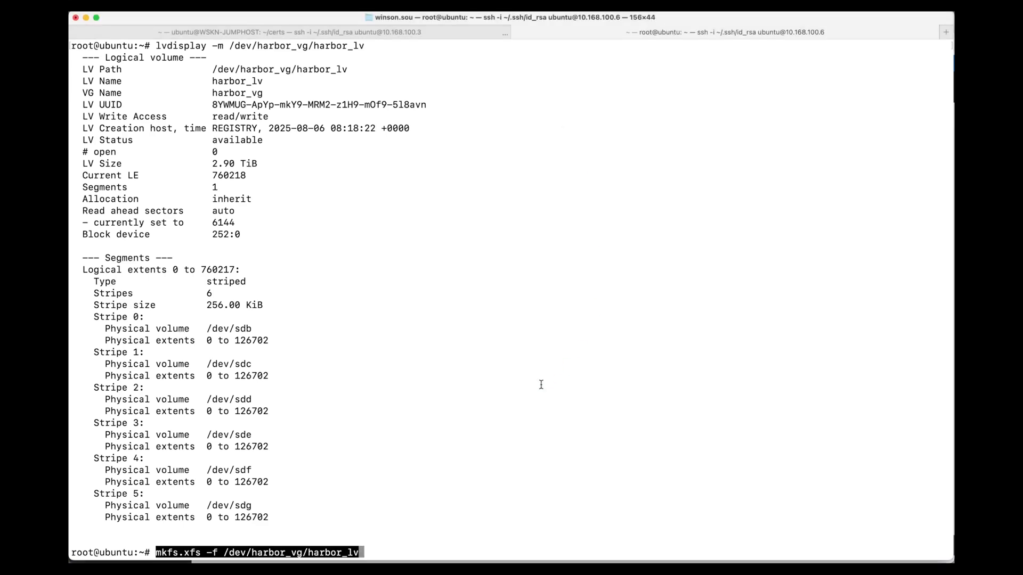
pyautogui.press('Return')
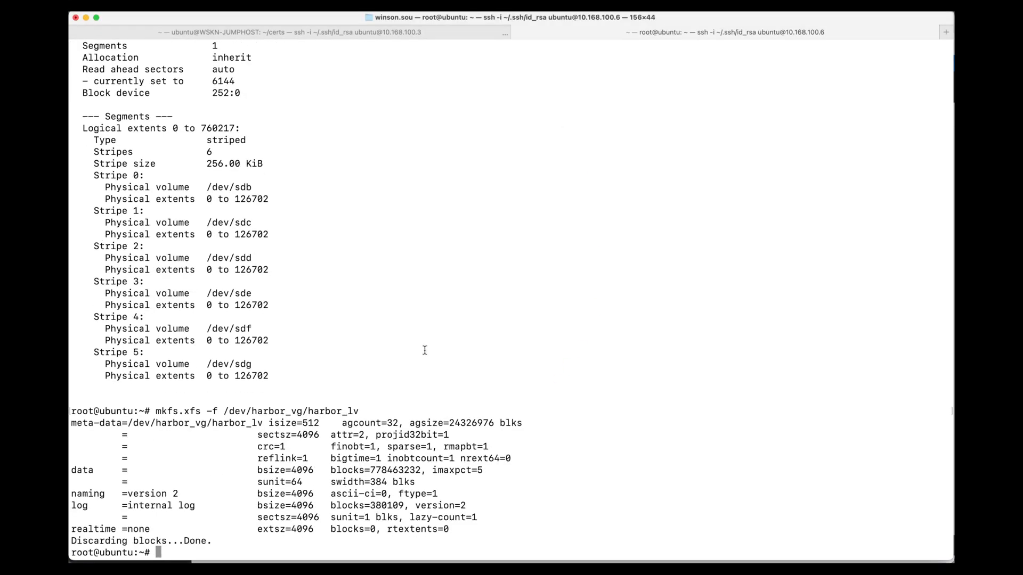
pyautogui.write('mkdir')
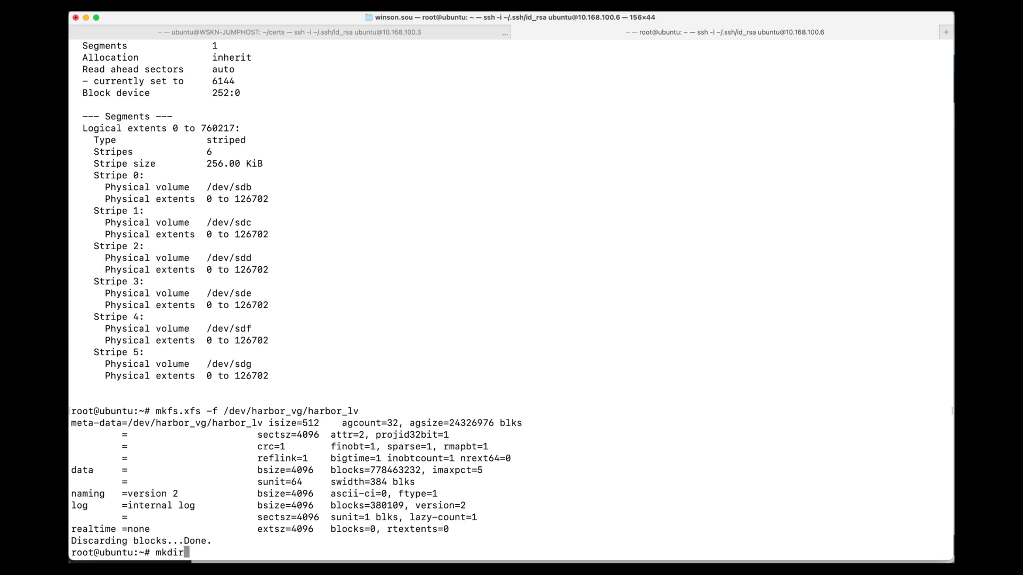
pyautogui.press('Return')
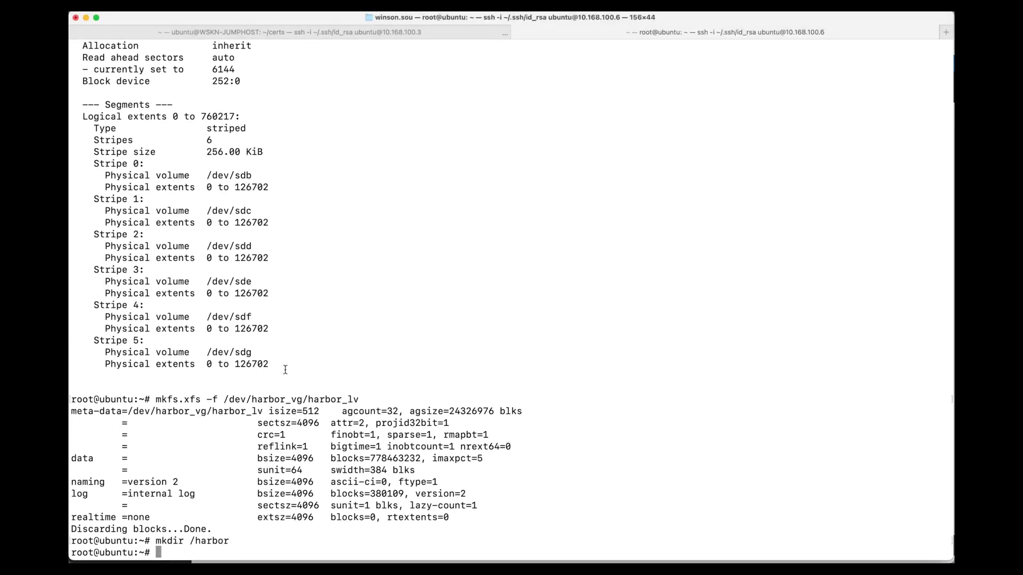
# Add harbor_lv to fstab with noatime, mount it, and confirm 2.9T via df -h.
pyautogui.write('echo "/dev/harbor_vg/harbor_lv /data xfs defaults,noatime,nodiratime 0 0" | sudo tee -a /etc/fstab')
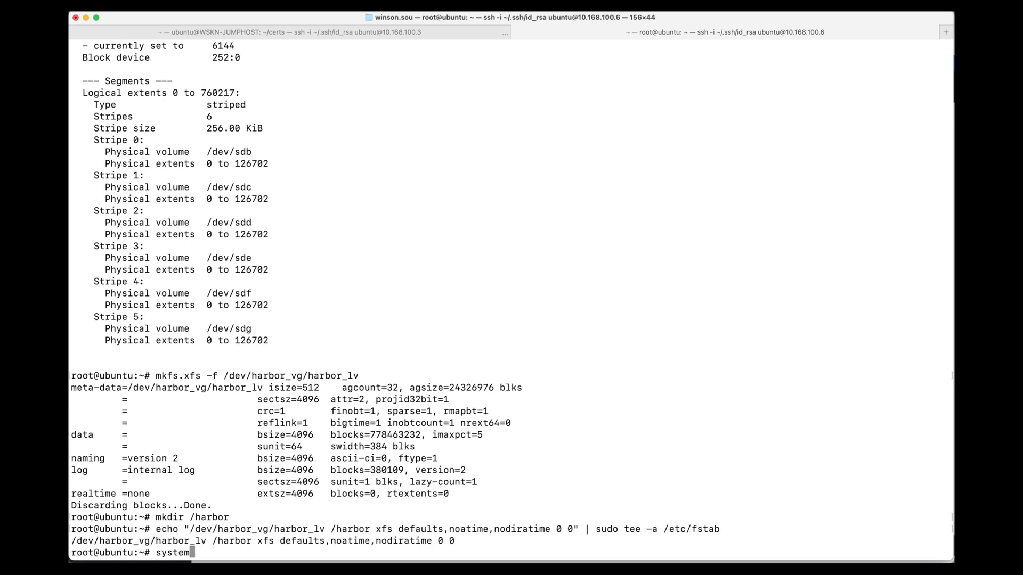
pyautogui.write('ctl r')
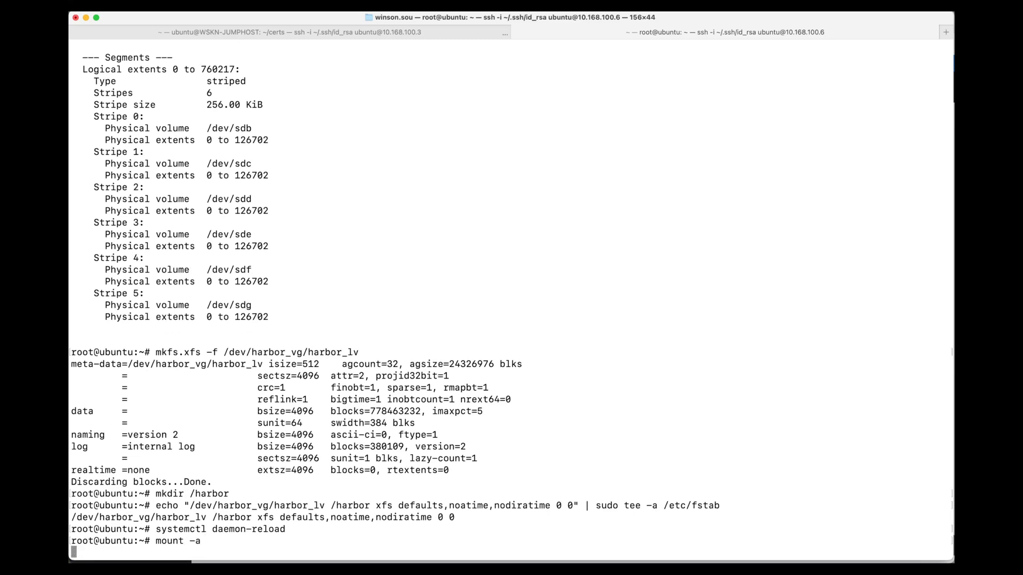
pyautogui.press('Return')
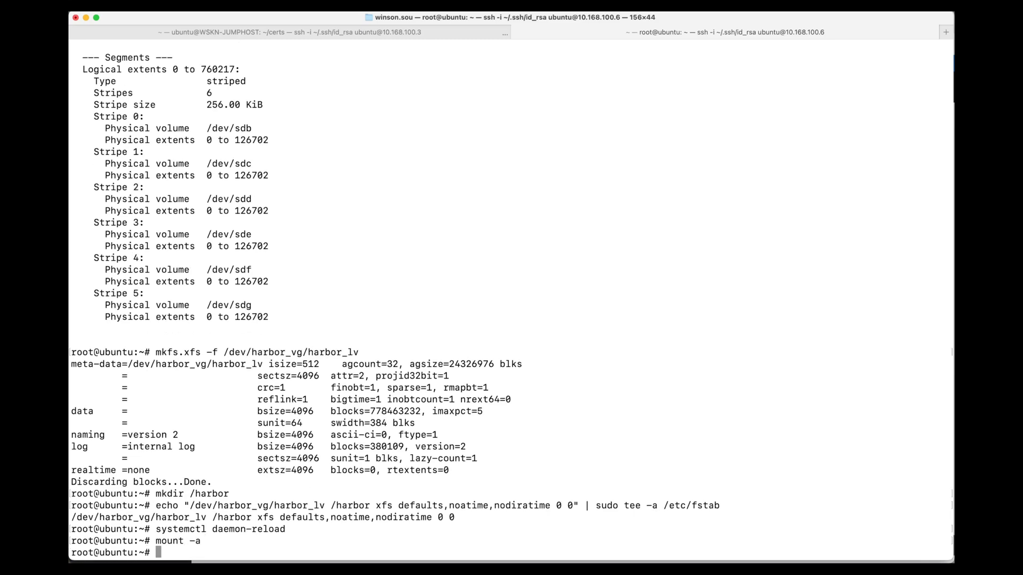
pyautogui.write('df -h')
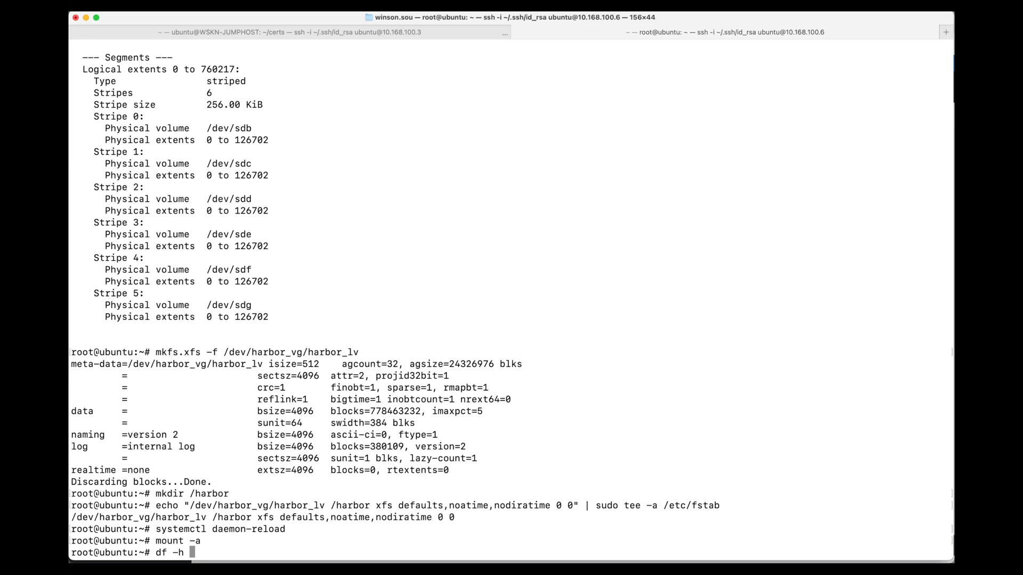
pyautogui.press('Return')
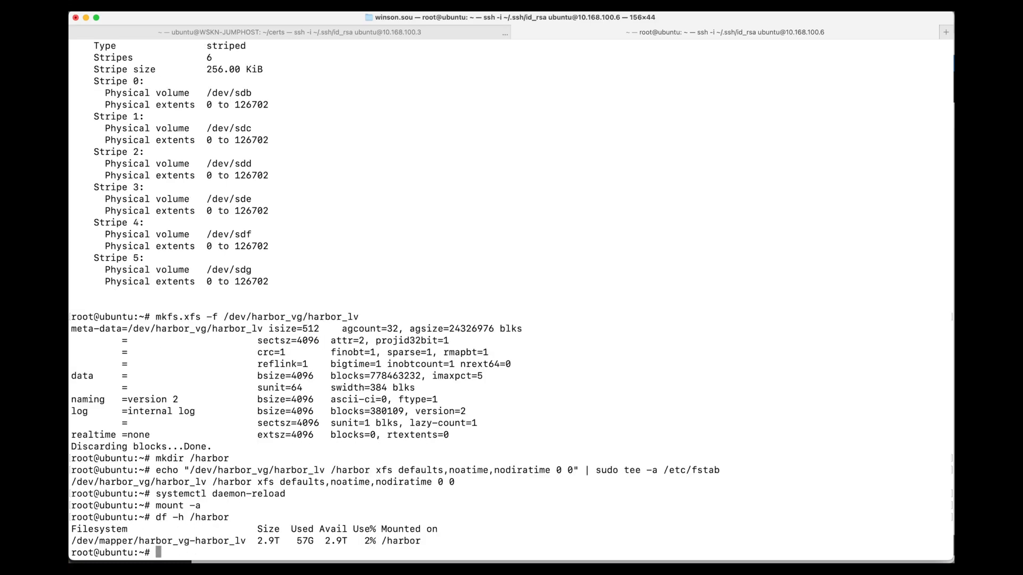
pyautogui.moveTo(305, 234)
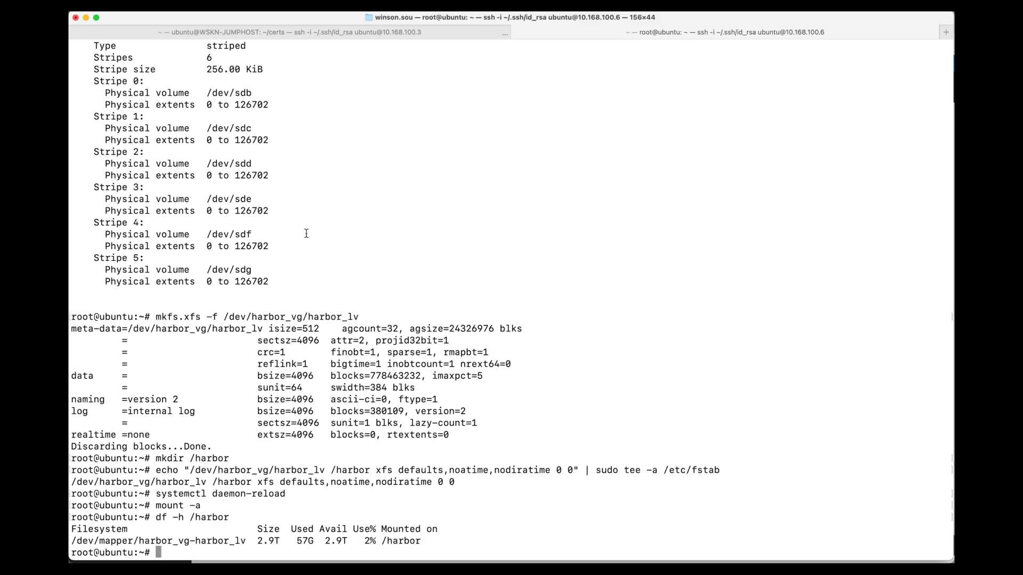
pyautogui.moveTo(593, 225)
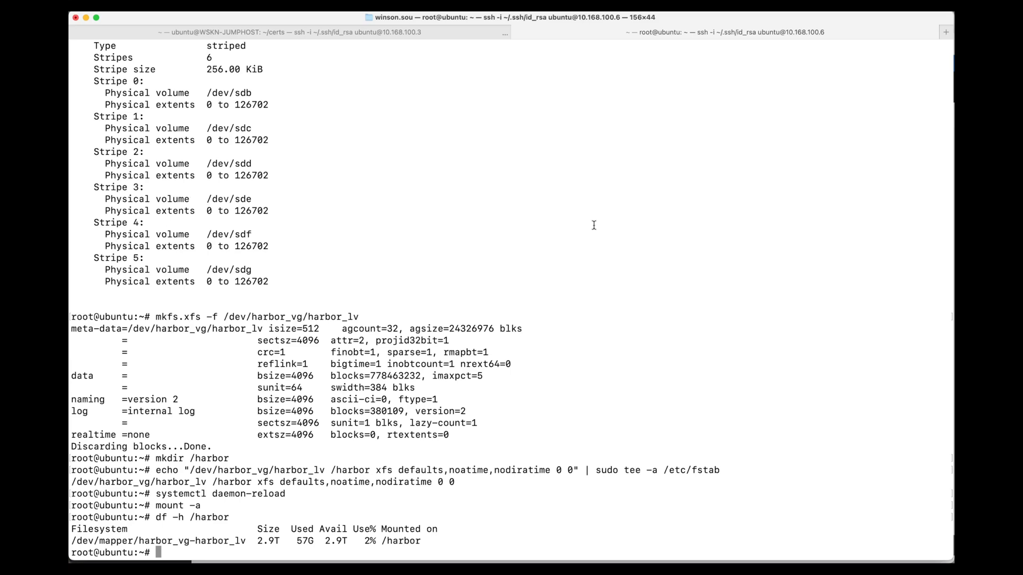
# Move the certificates folder from the home directory into /harbor and change into /harbor.
pyautogui.write('ls /home/ubuntu/')
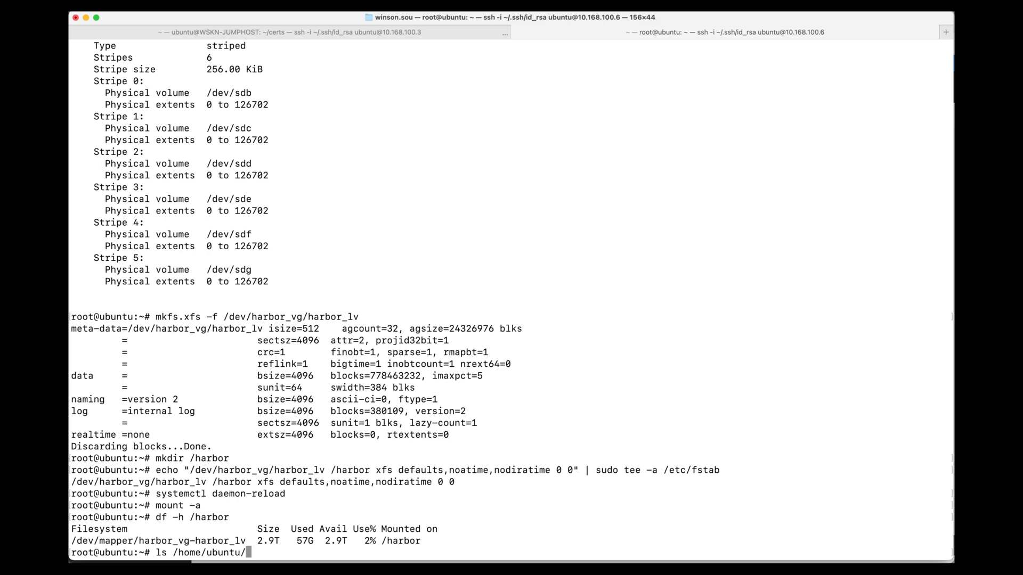
pyautogui.press('Return')
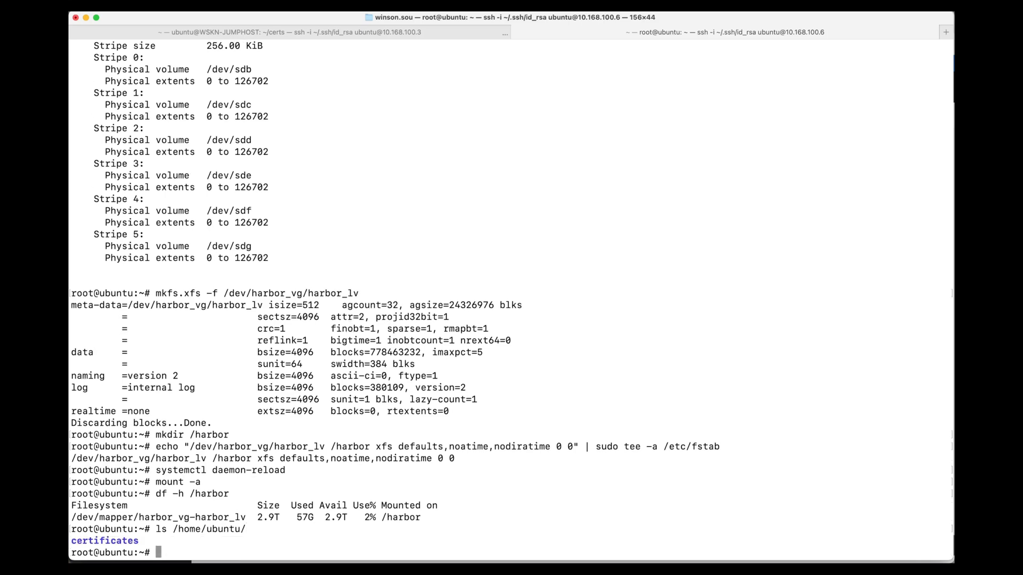
pyautogui.write('mv /home/ubuntu/certificates/ /harbor')
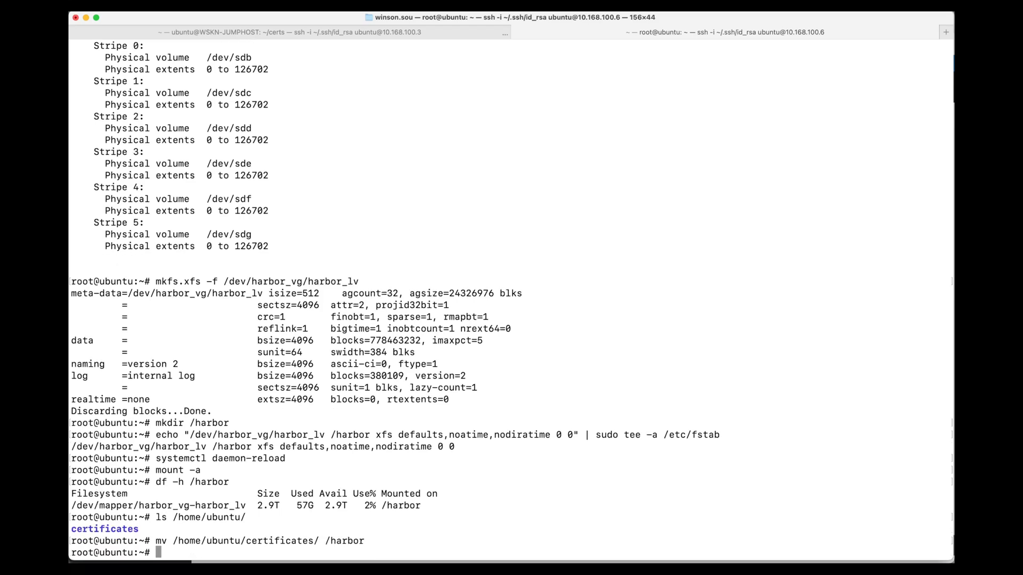
pyautogui.write('c /harbor')
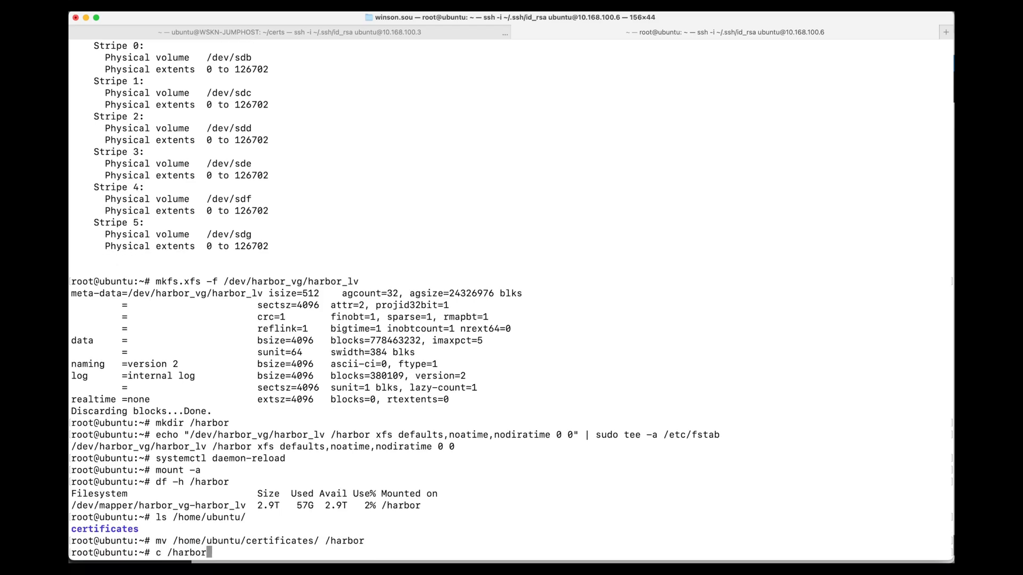
pyautogui.press('Return')
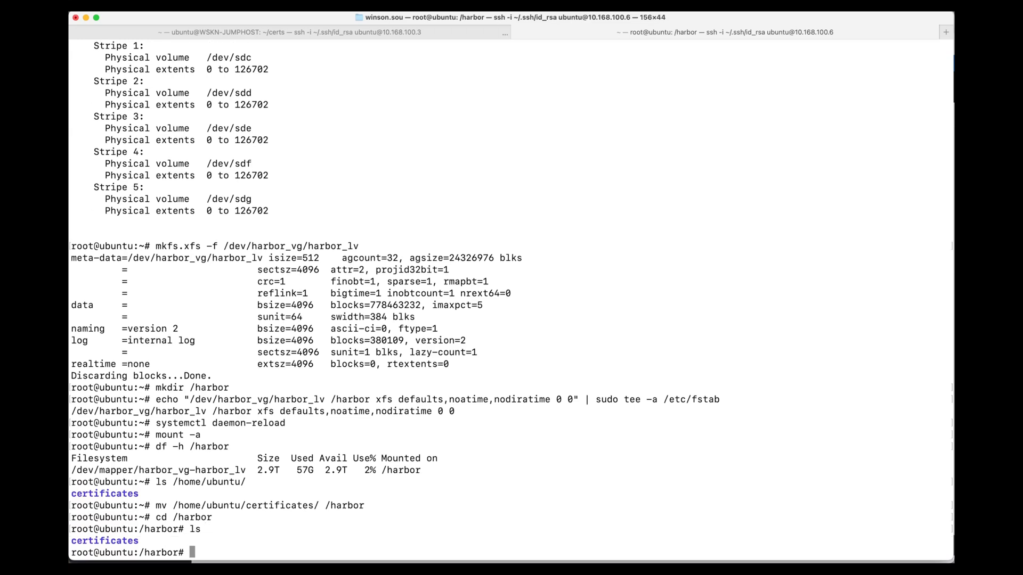
pyautogui.moveTo(593, 224)
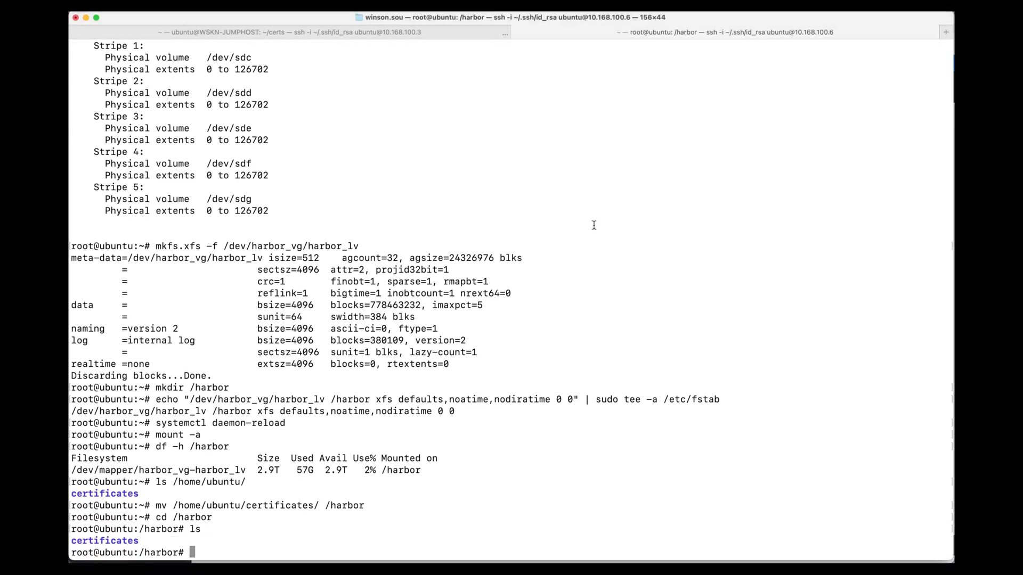
# Return to the blog tab and scroll down to the Internal Registry Harbor install steps.
pyautogui.click(294, 20)
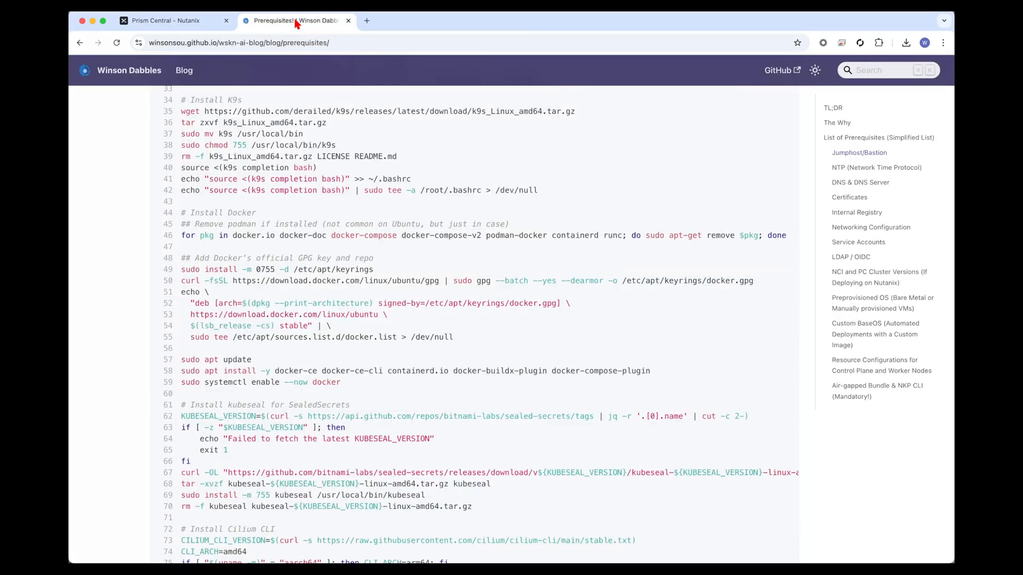
pyautogui.scroll(-3)
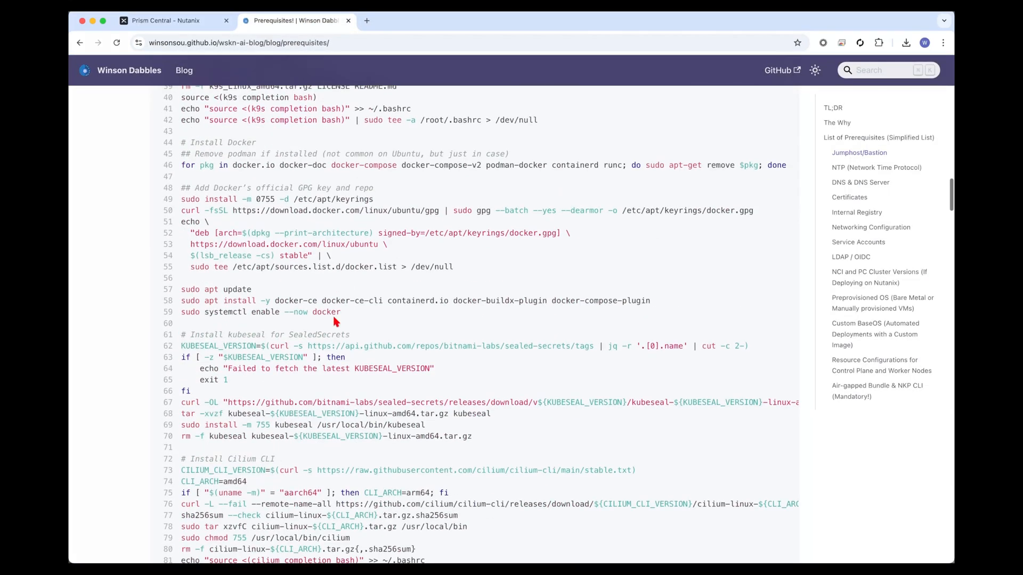
pyautogui.scroll(3)
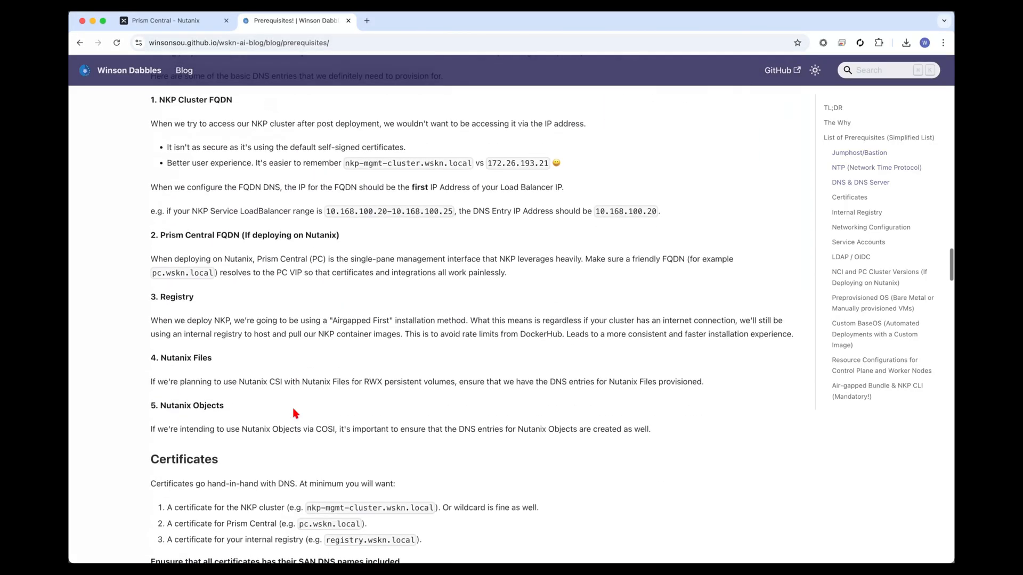
pyautogui.scroll(-3)
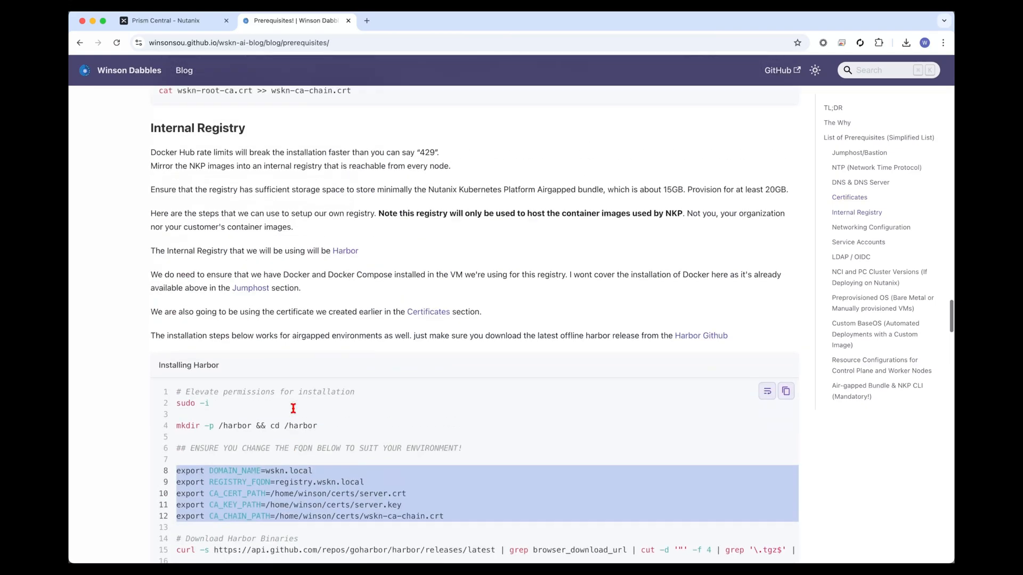
pyautogui.scroll(-3)
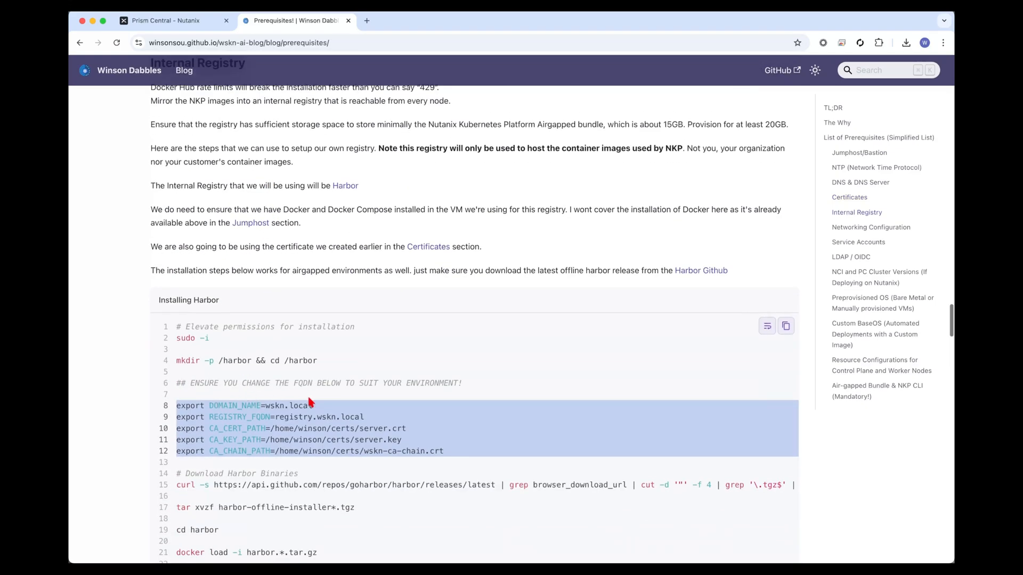
pyautogui.scroll(-3)
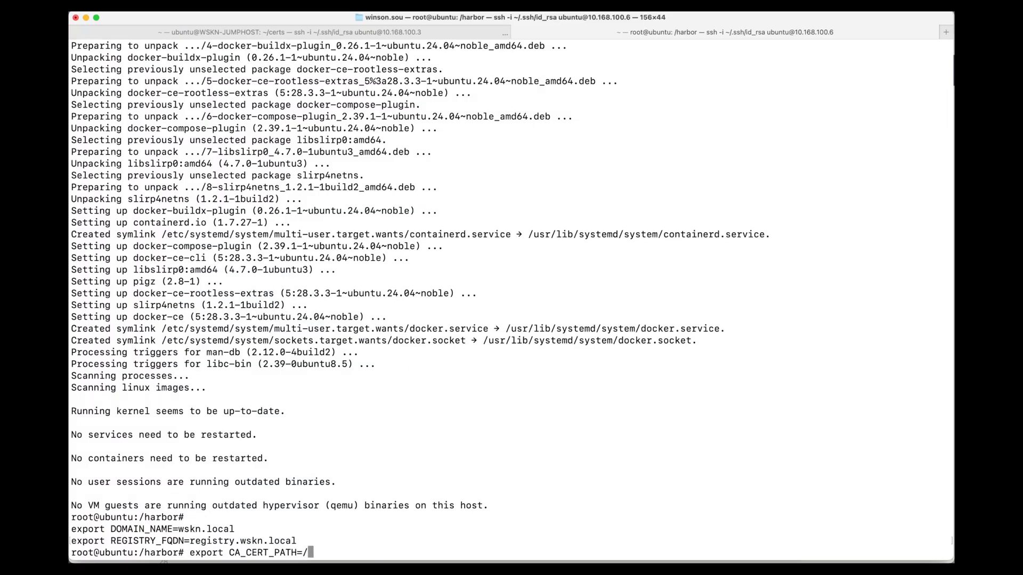
# Enter the CA_CERT_PATH export path /harbor/certificates/server.crt using Tab completion.
pyautogui.write('harbor/')
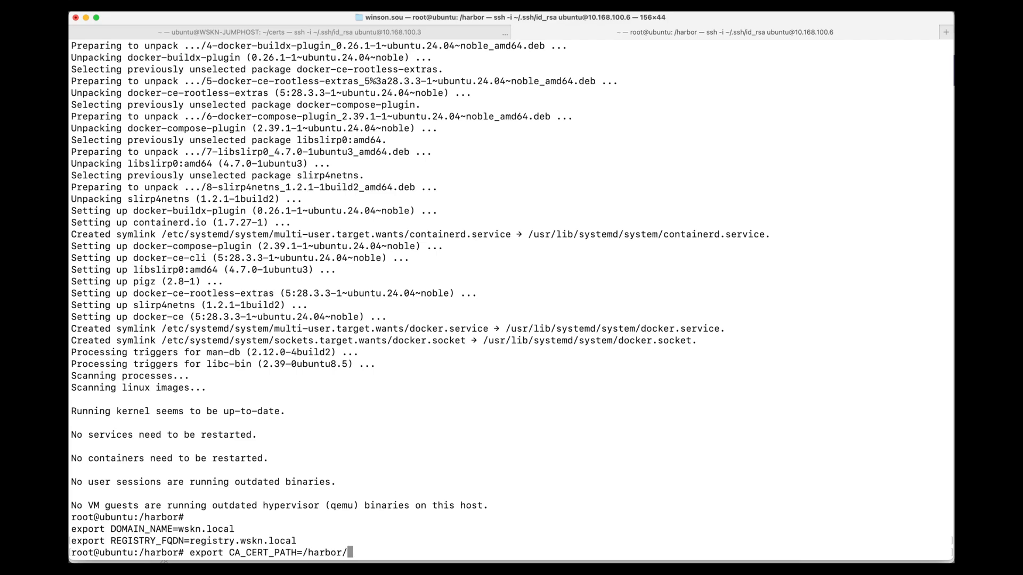
pyautogui.write('certificates/')
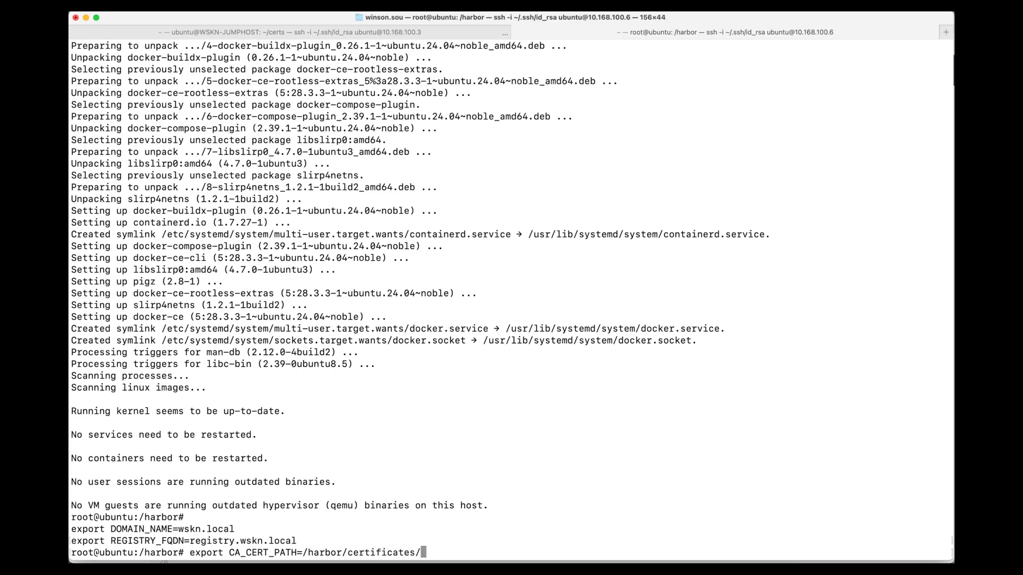
pyautogui.write('server.c')
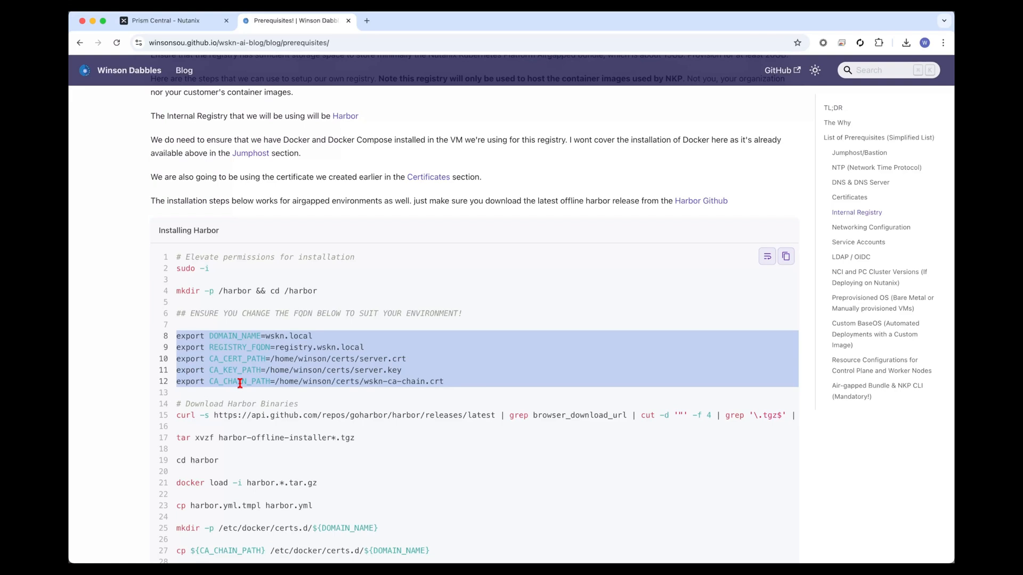
pyautogui.moveTo(150, 389)
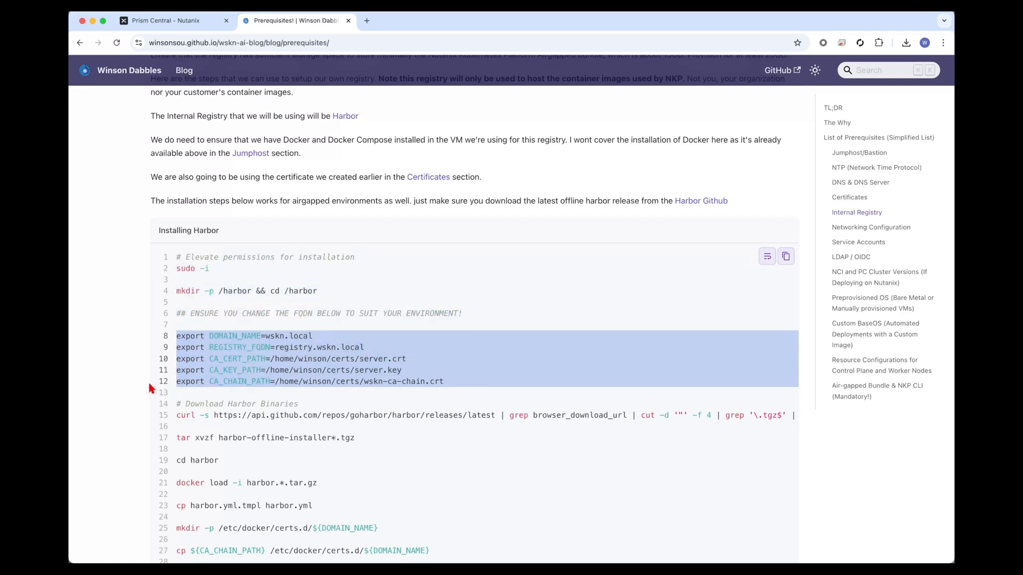
pyautogui.moveTo(276, 383)
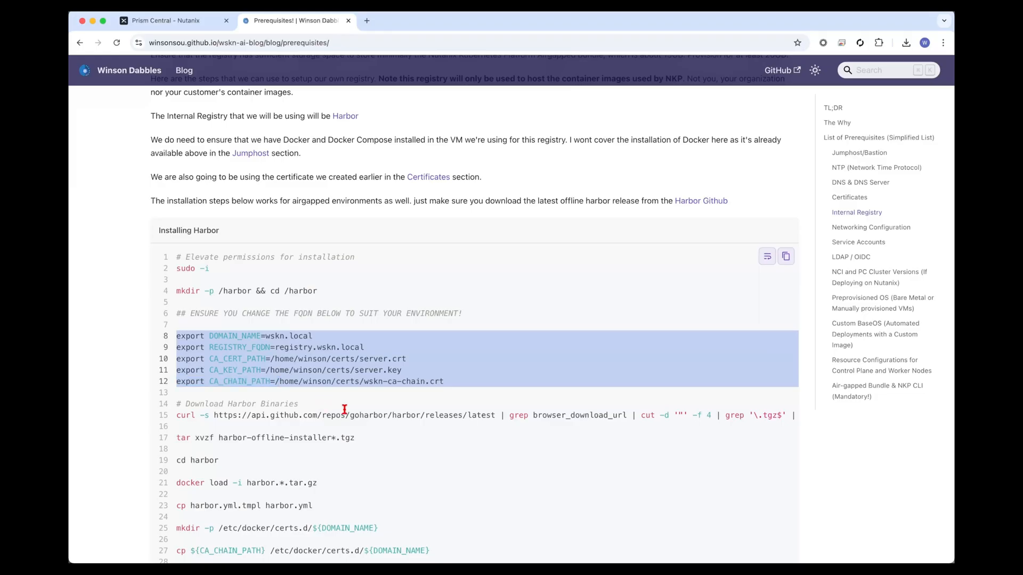
# Scroll the blog down to the Harbor offline installer curl download line.
pyautogui.scroll(-3)
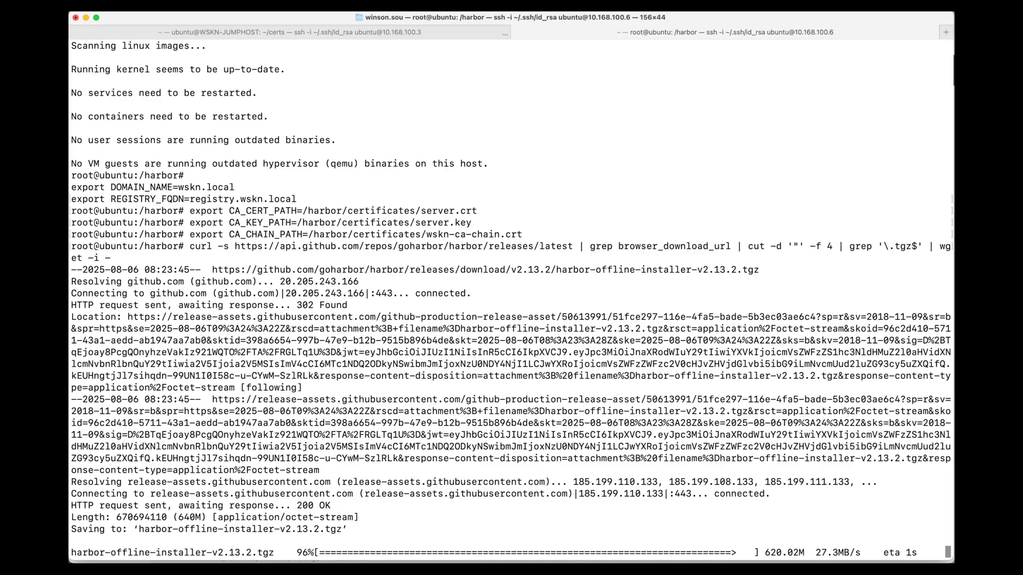
# Extract the installer, load the Harbor images into Docker, and copy harbor.yml.tmpl to harbor.yml.
pyautogui.click(293, 20)
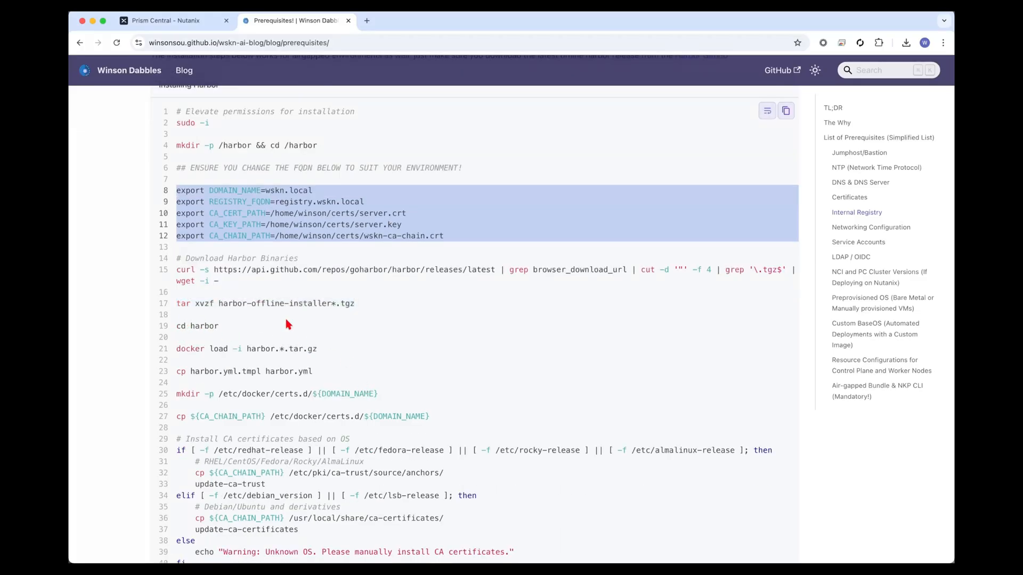
pyautogui.doubleClick(197, 326)
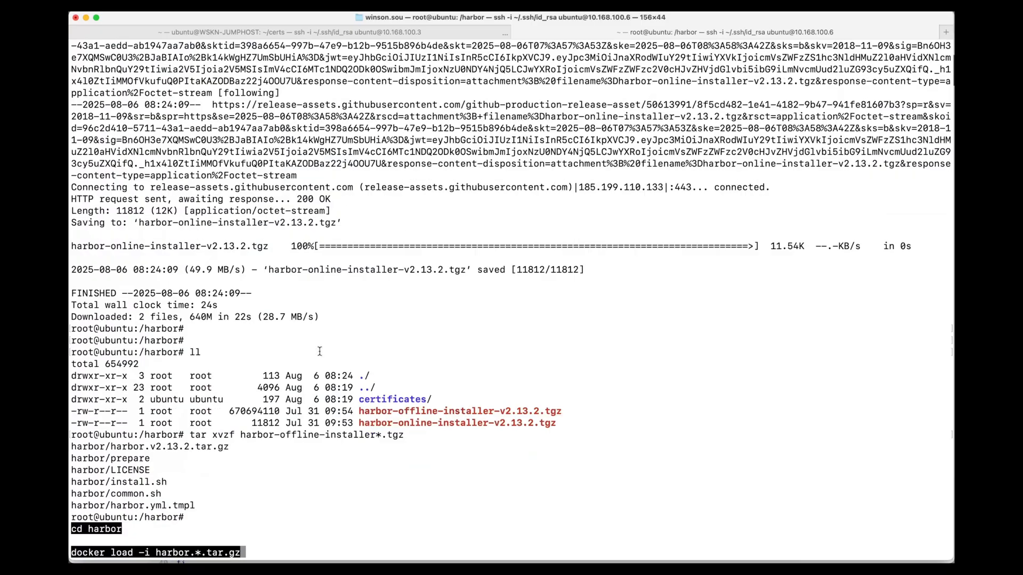
pyautogui.press('Return')
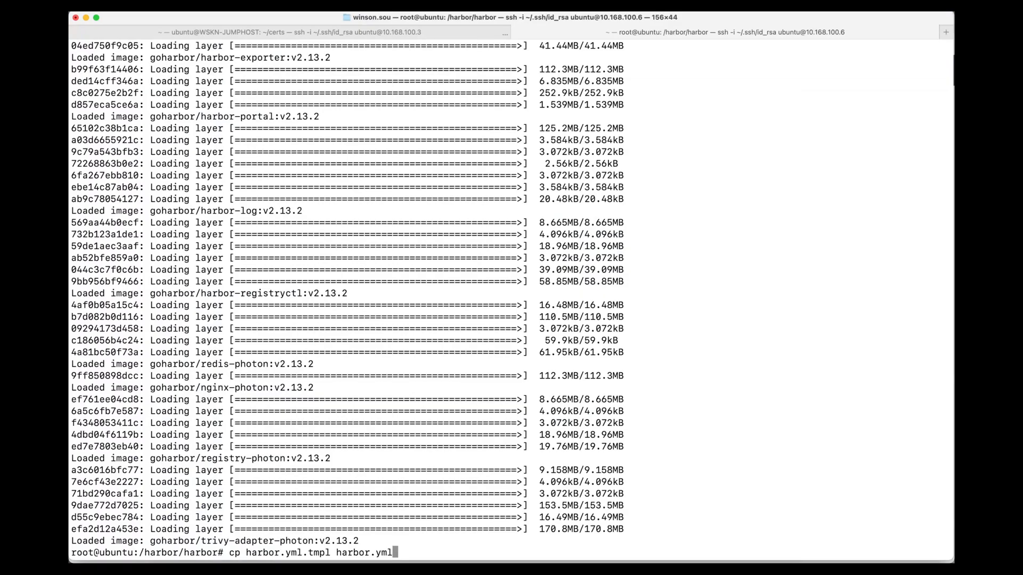
pyautogui.press('Return')
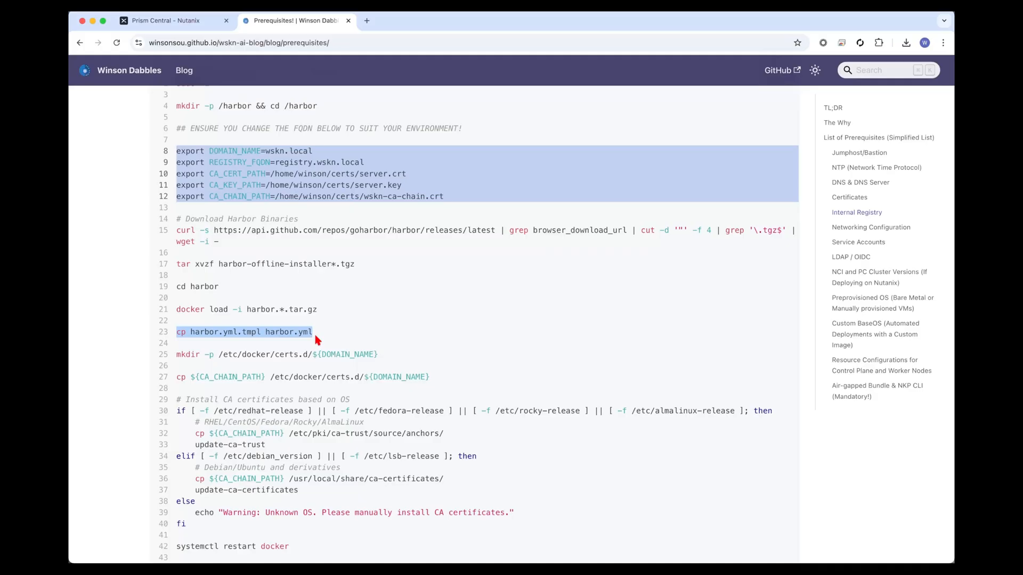
# Scroll through the Winson Dabbles blog to the CA certificate installation steps.
pyautogui.scroll(-3)
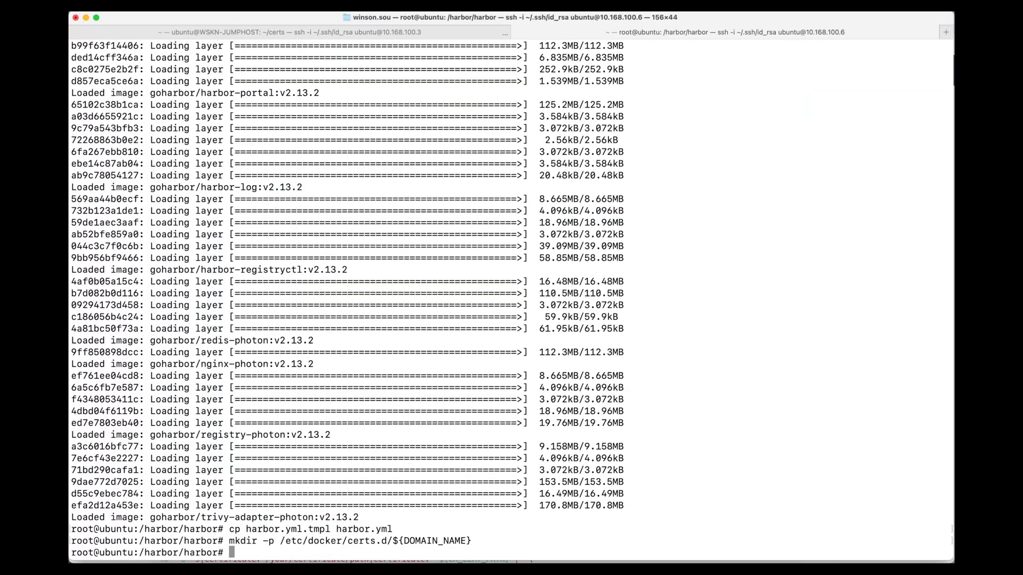
pyautogui.click(296, 20)
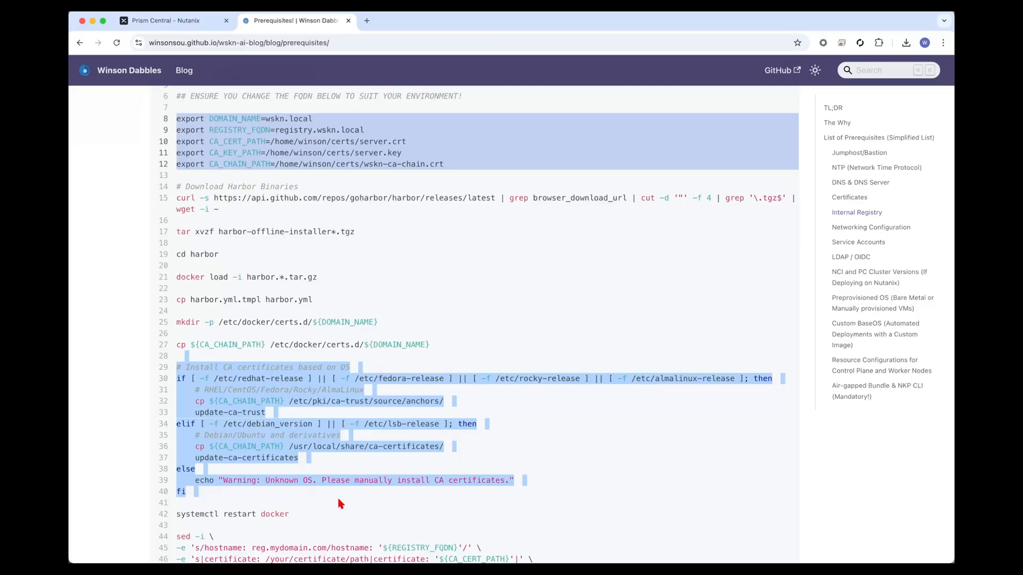
pyautogui.scroll(-3)
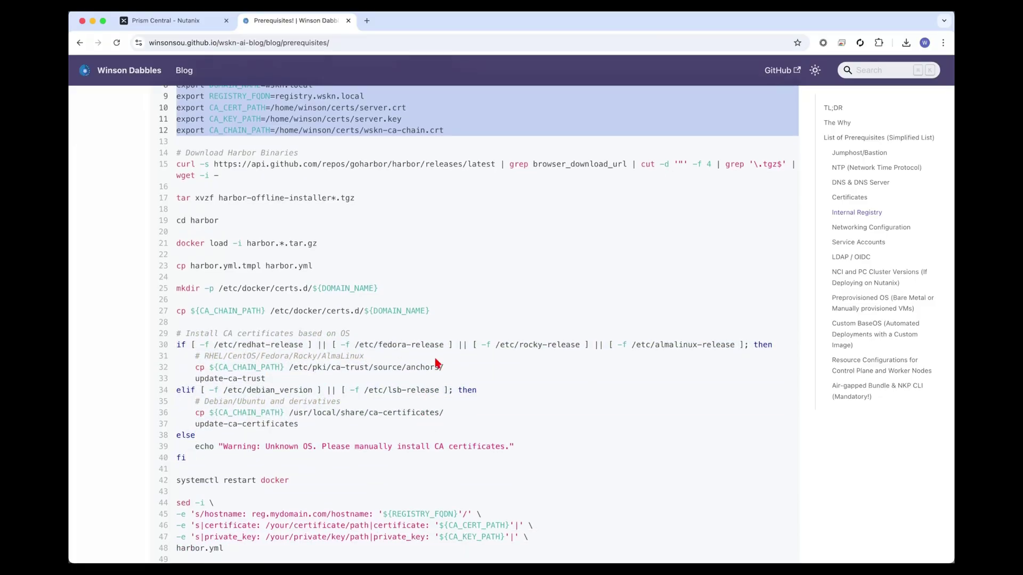
pyautogui.moveTo(687, 357)
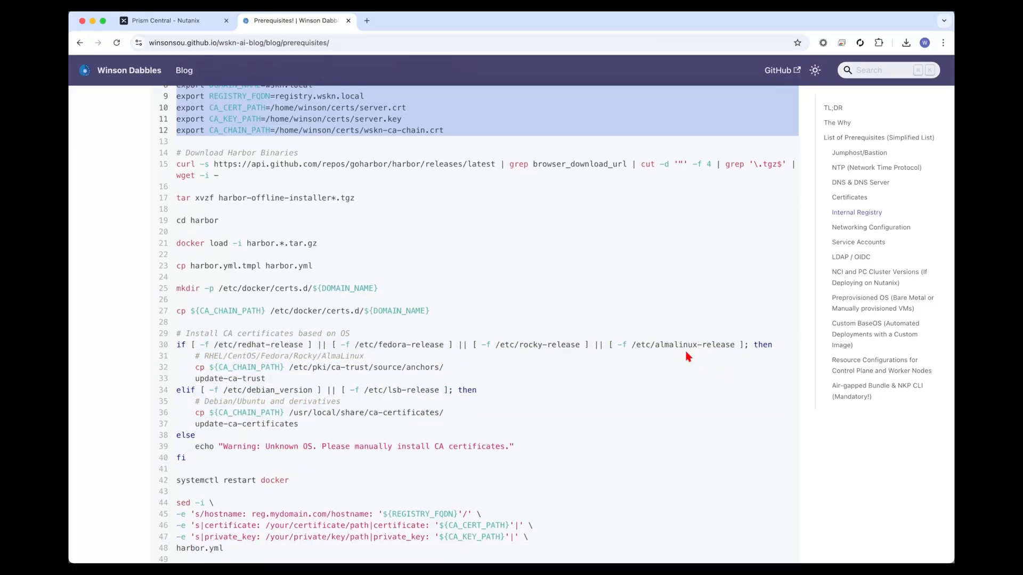
pyautogui.moveTo(317, 473)
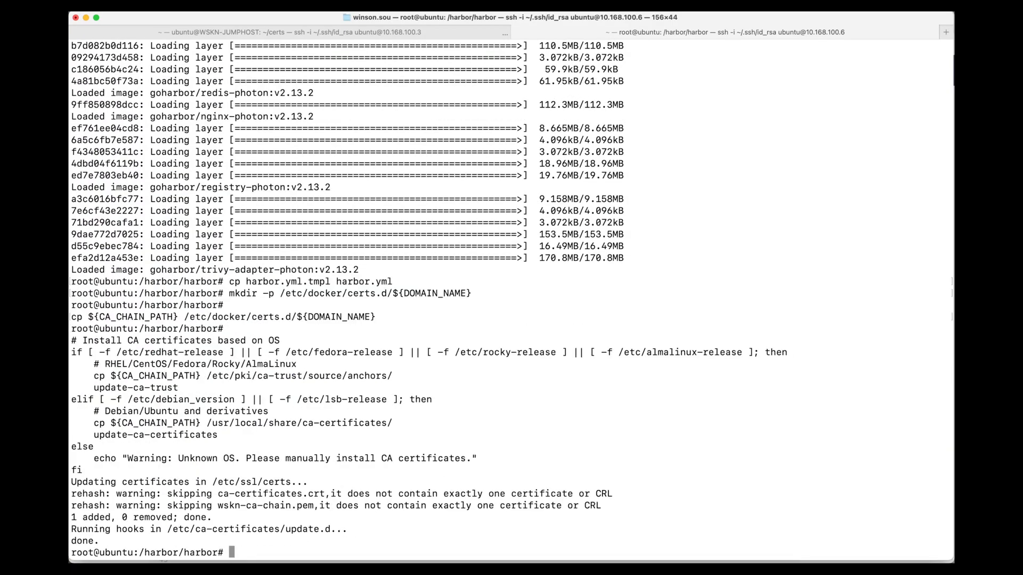
# Restart Docker, apply the blog's sed edit, and open harbor.yml in vi.
pyautogui.click(293, 21)
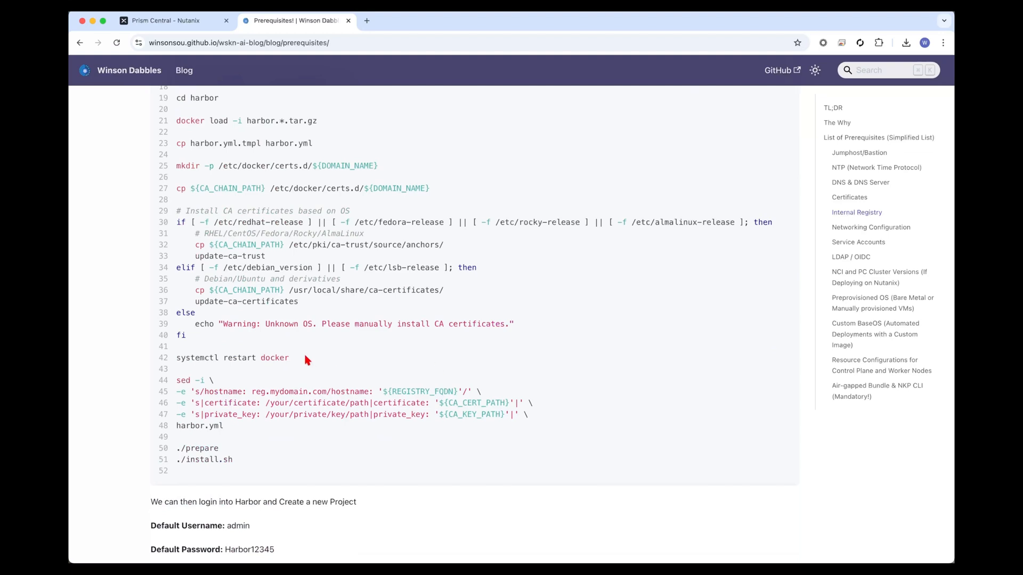
pyautogui.moveTo(299, 361)
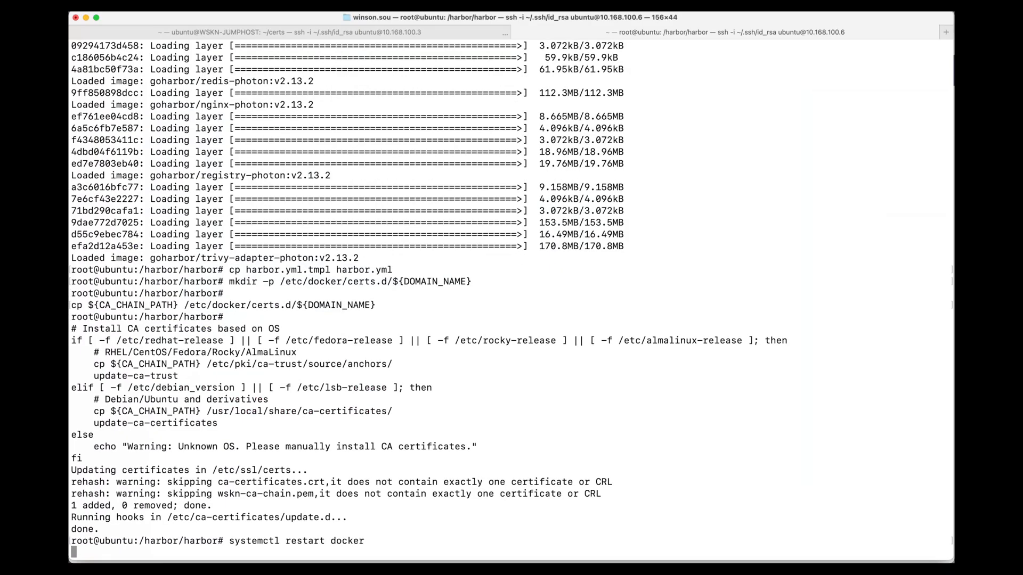
pyautogui.click(296, 20)
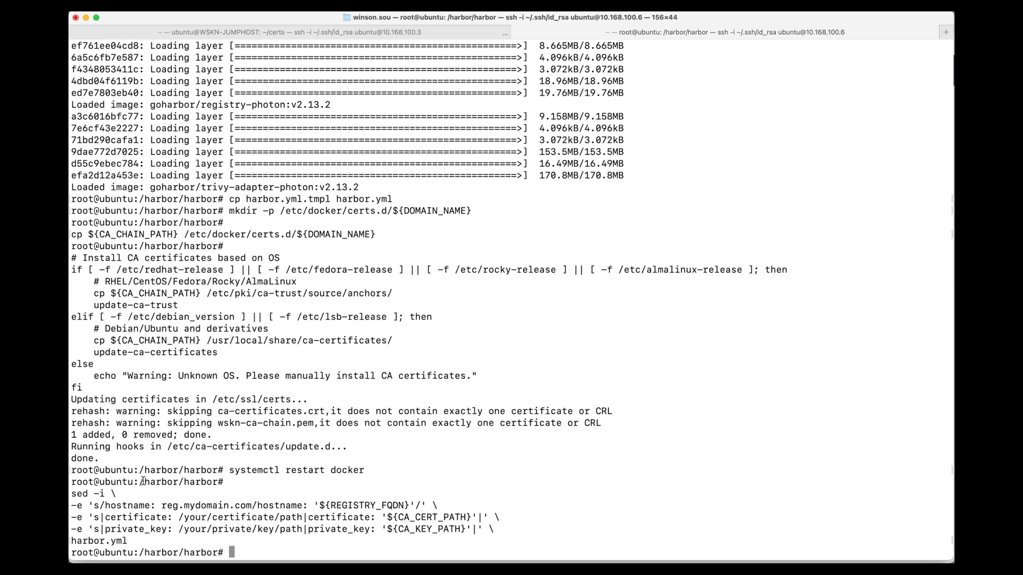
pyautogui.moveTo(584, 335)
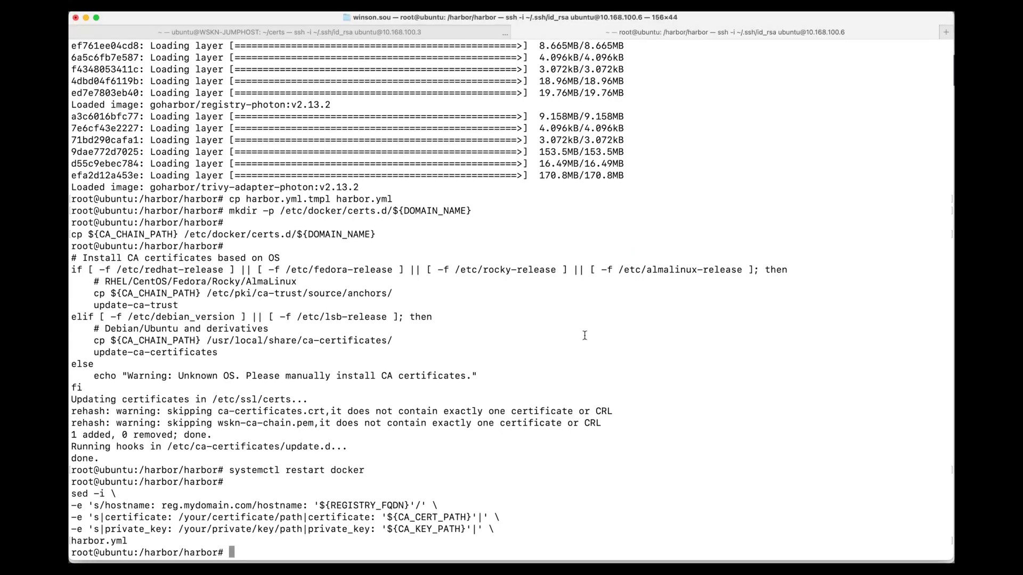
pyautogui.write('vi')
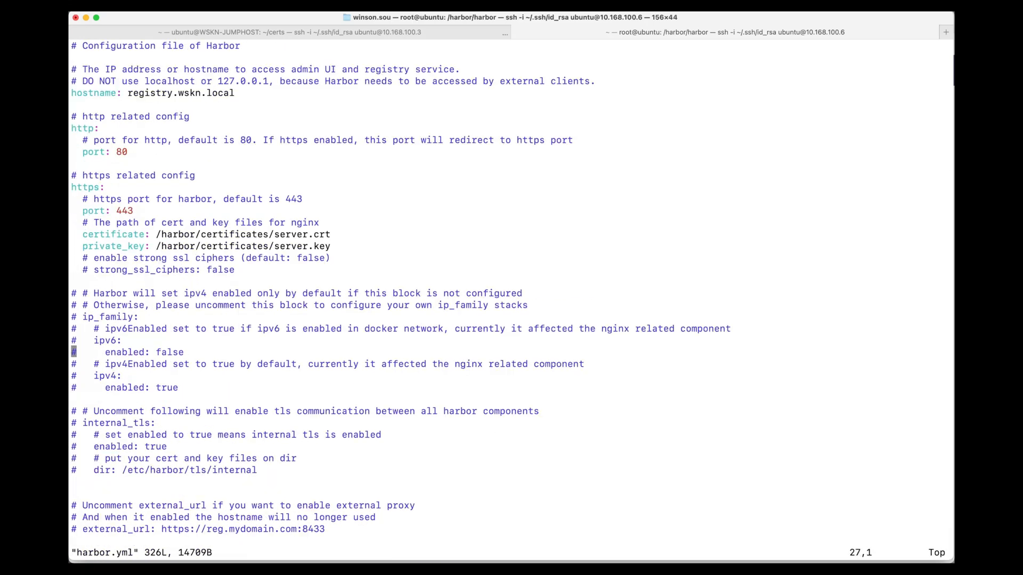
# Review harbor.yml, then run ./prepare and ./install.sh to install Harbor.
pyautogui.scroll(-3)
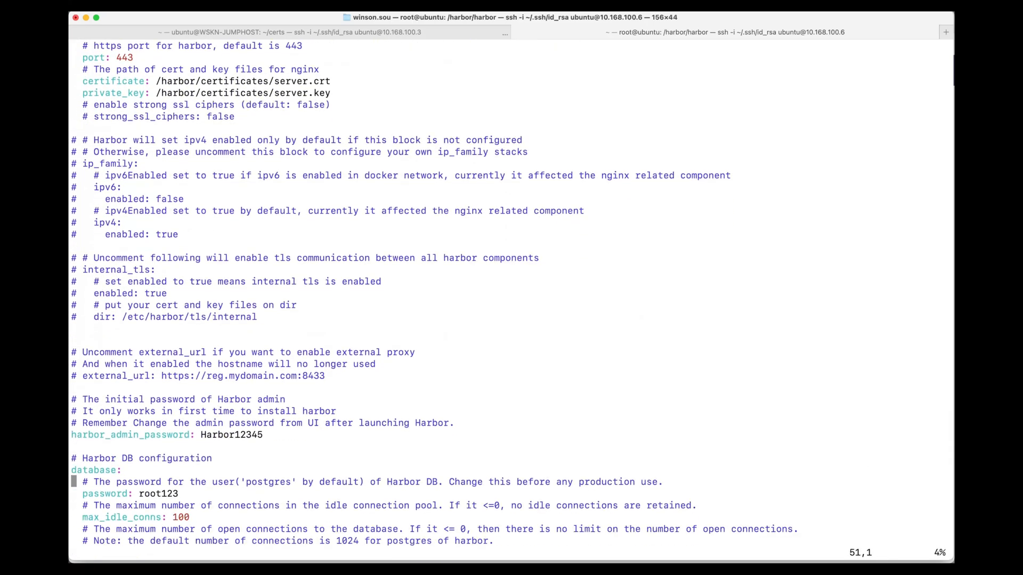
pyautogui.scroll(-3)
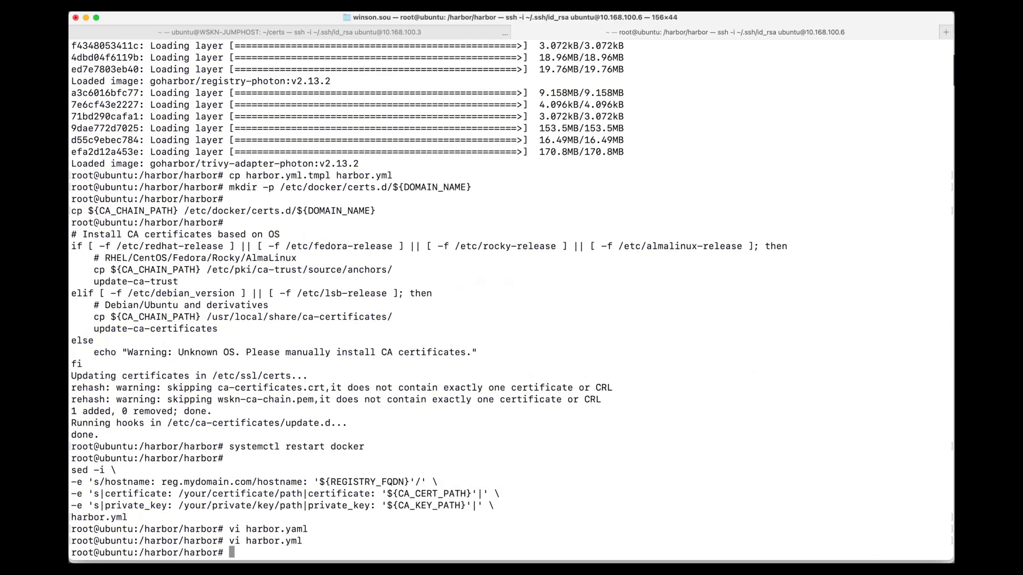
pyautogui.write('./pr')
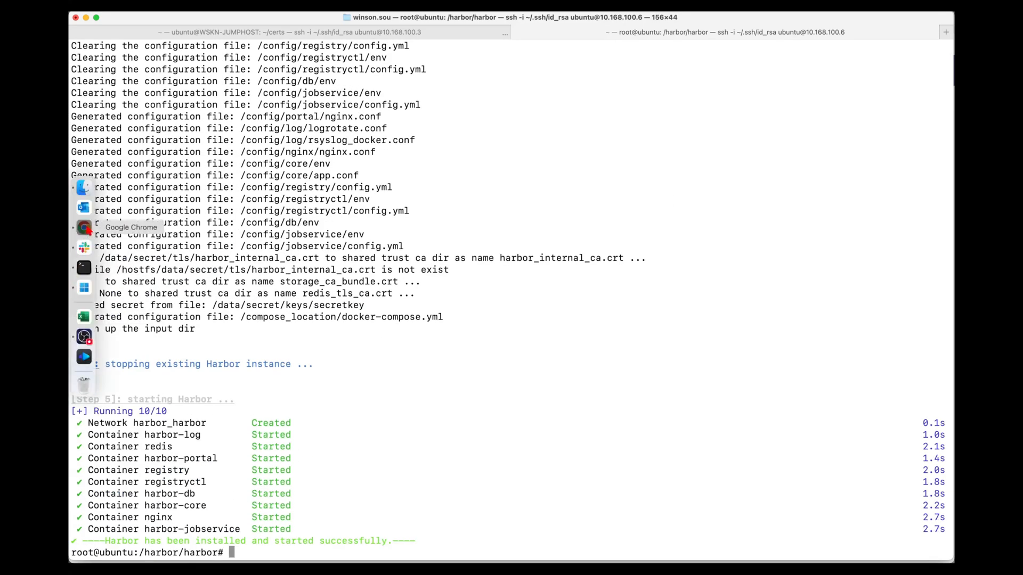
# Sign in to Harbor at registry.wskn.local as admin, checking the revealed password.
pyautogui.click(83, 227)
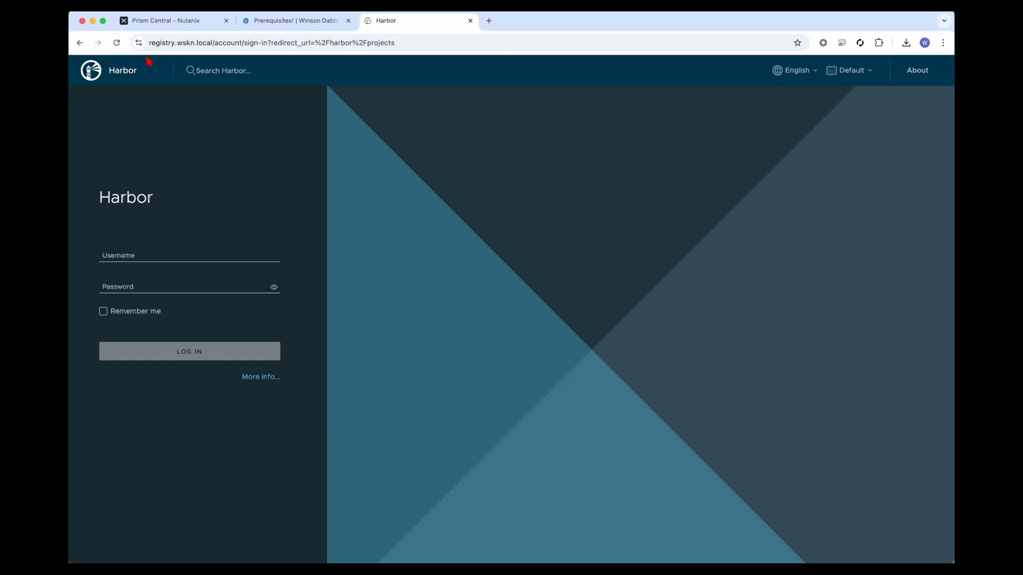
pyautogui.click(138, 43)
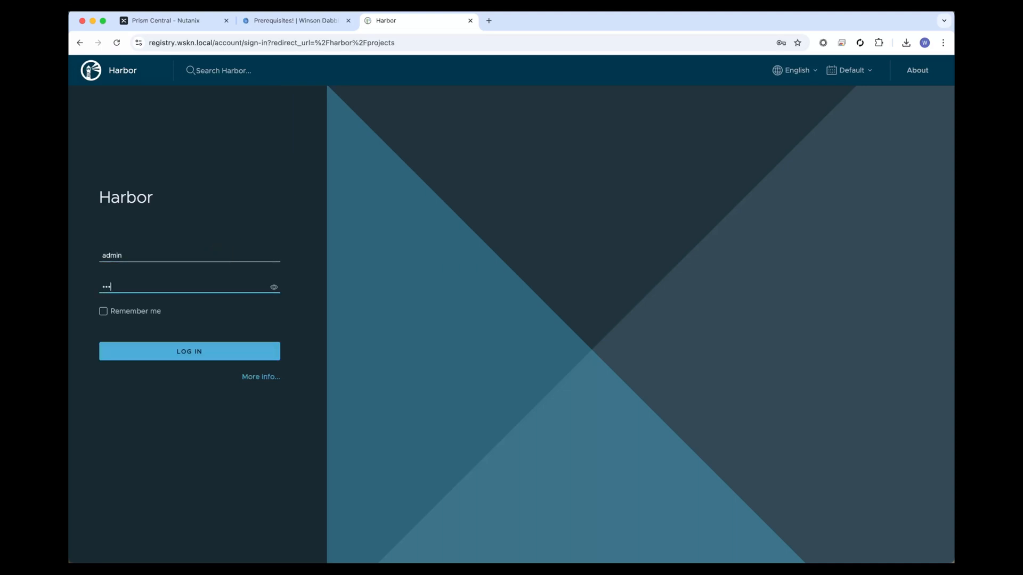
pyautogui.write('password')
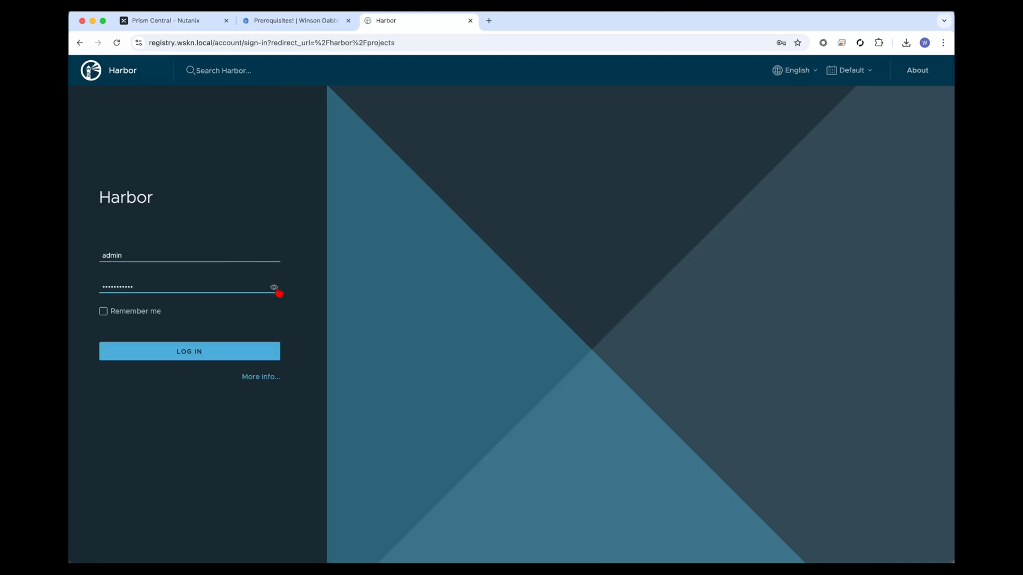
pyautogui.click(273, 288)
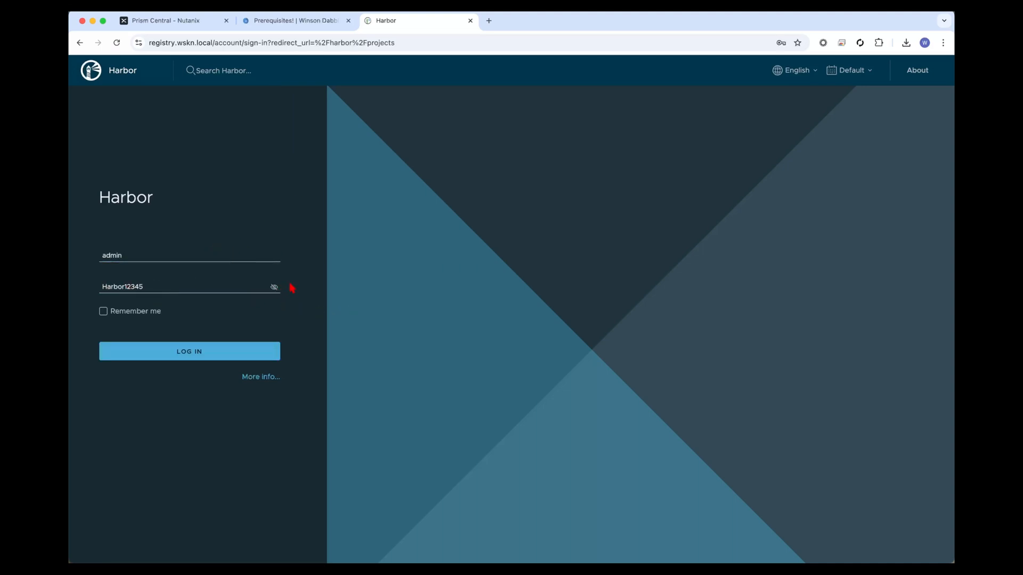
pyautogui.click(189, 351)
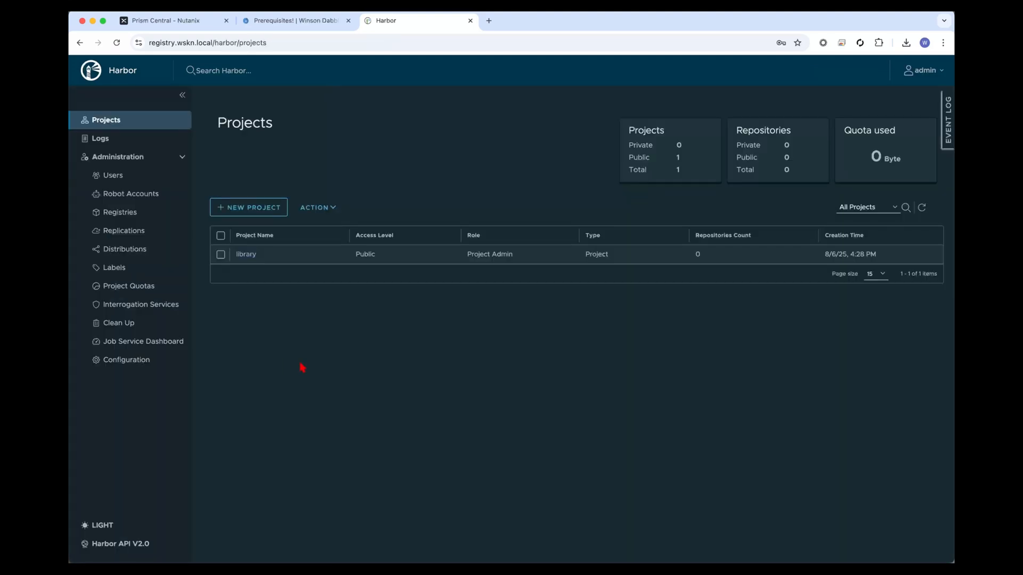
pyautogui.moveTo(404, 261)
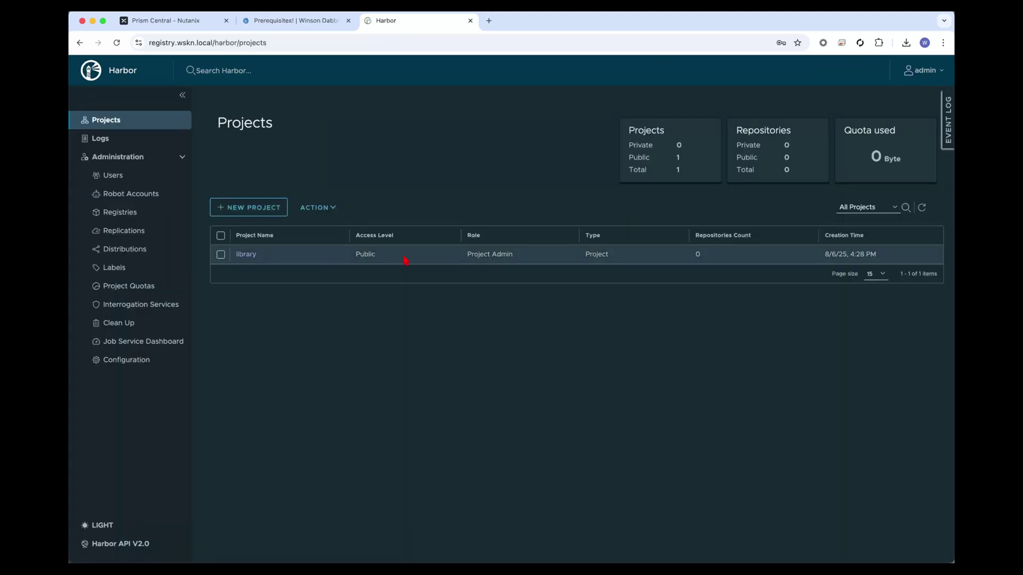